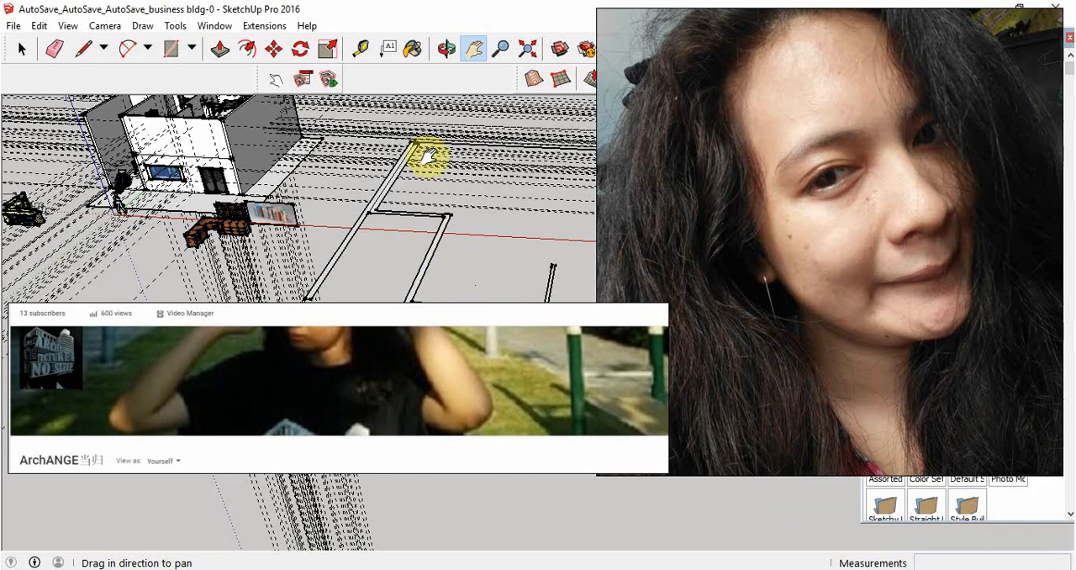
Step: Orbit and pan away from the building model onto empty ground
drag(428, 155, 457, 185)
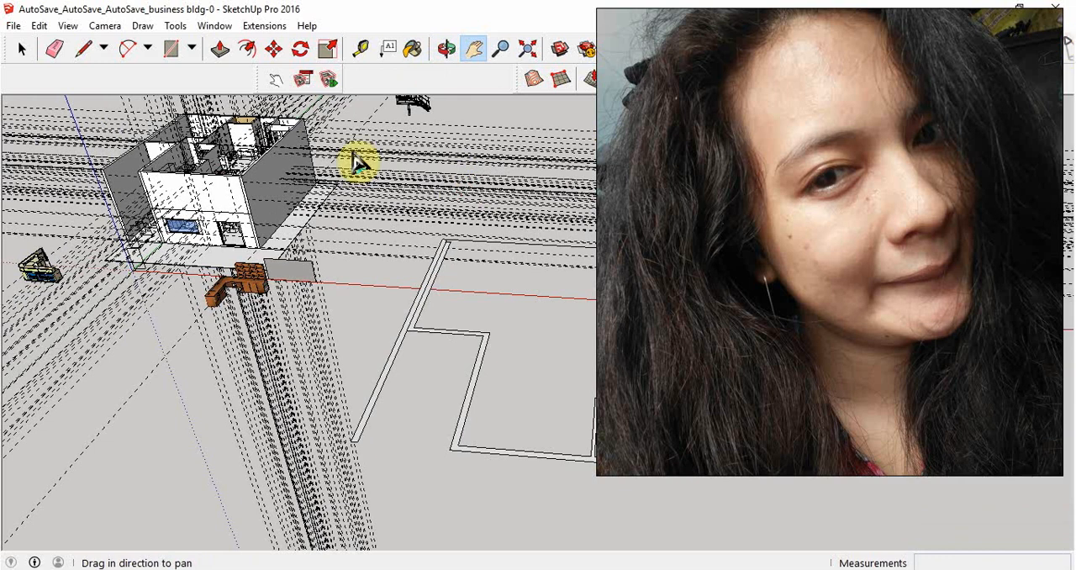
mouse_move(525, 49)
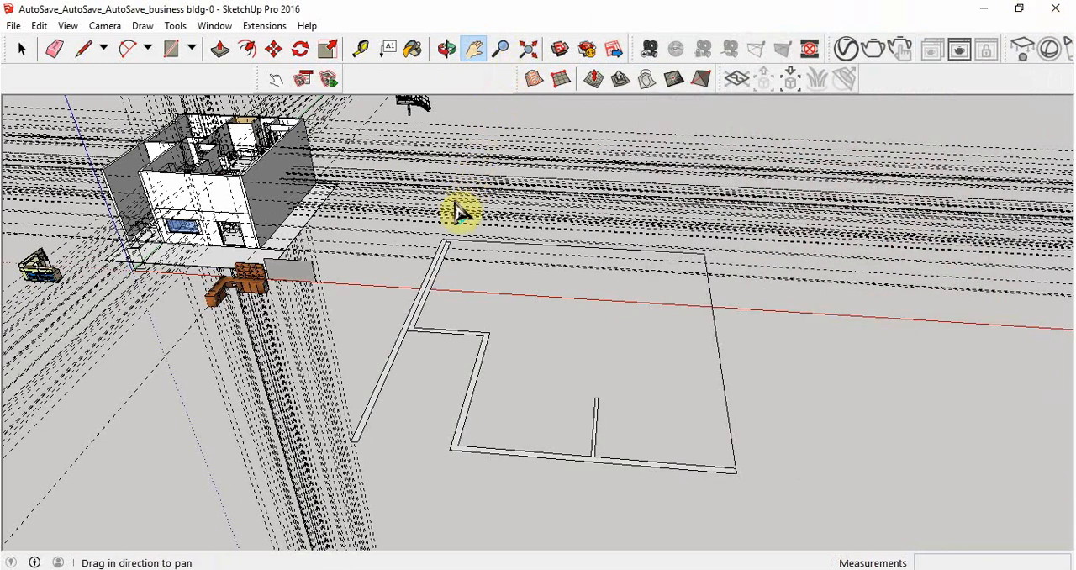
mouse_move(458, 219)
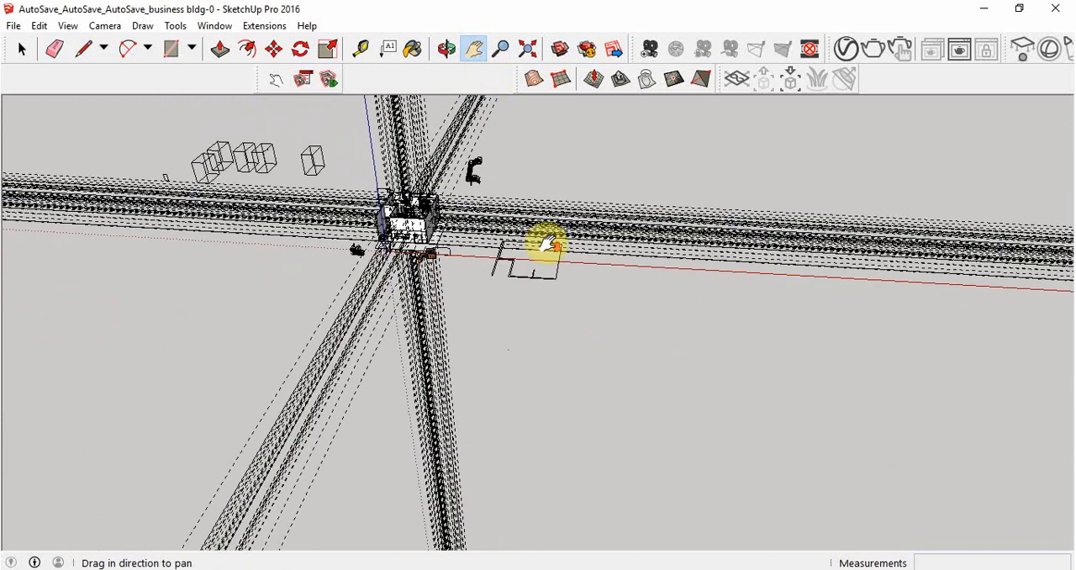
click(454, 49)
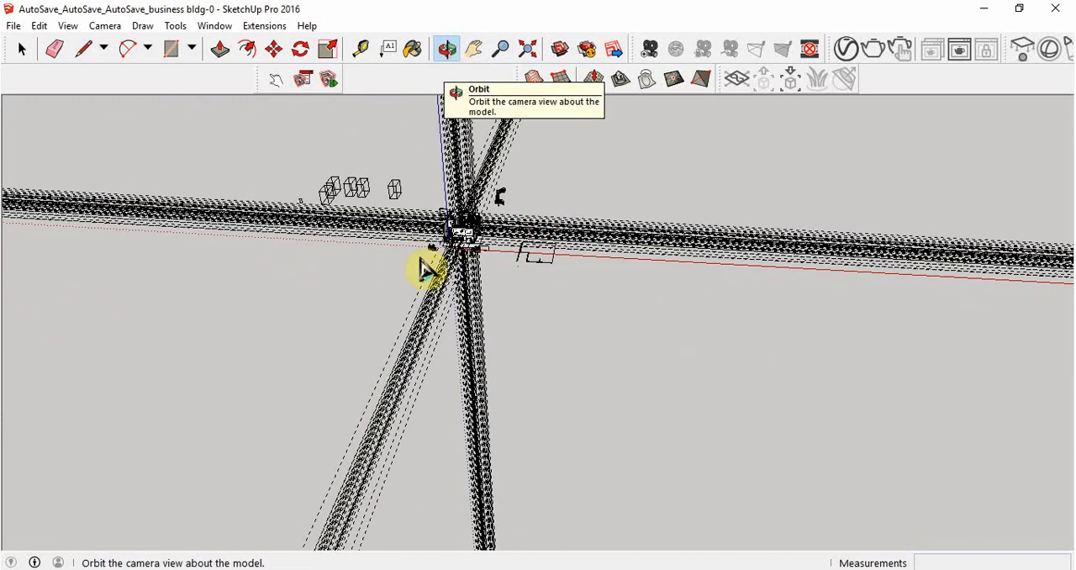
drag(429, 267, 871, 334)
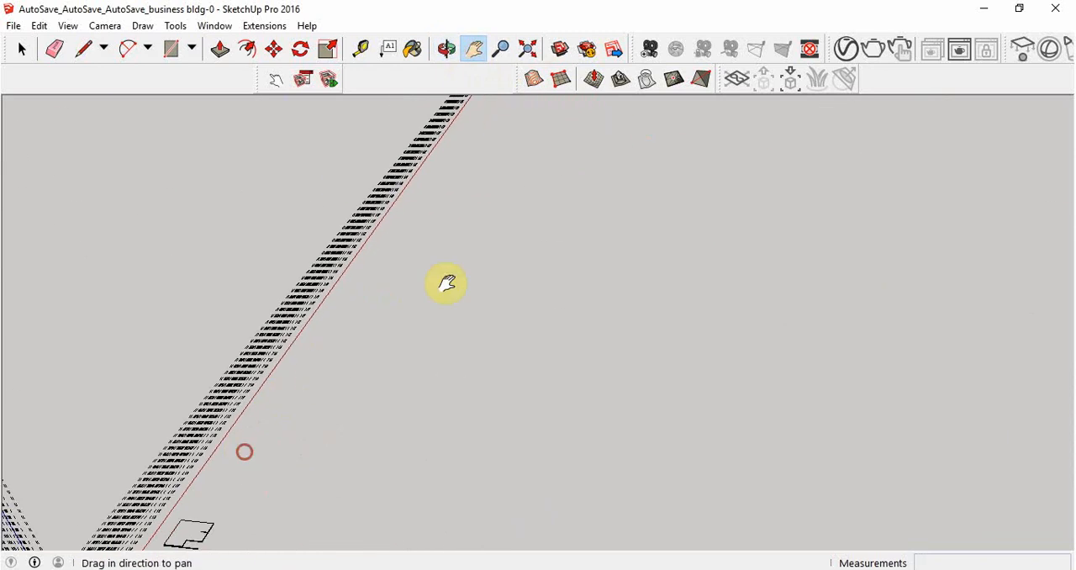
drag(445, 283, 427, 327)
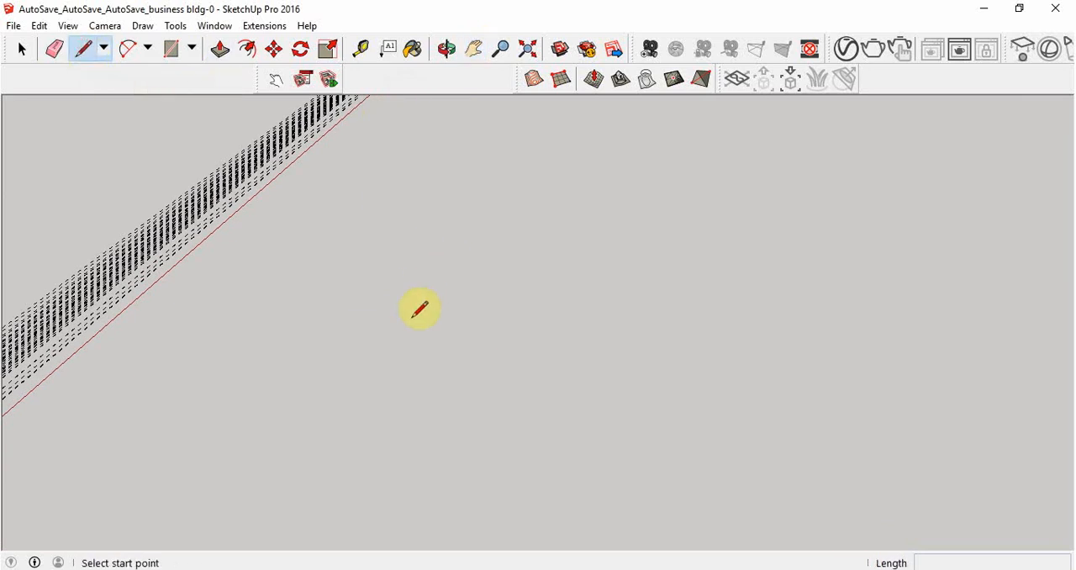
Step: Draw a 3000 mm line along the green axis in the empty area
click(421, 310)
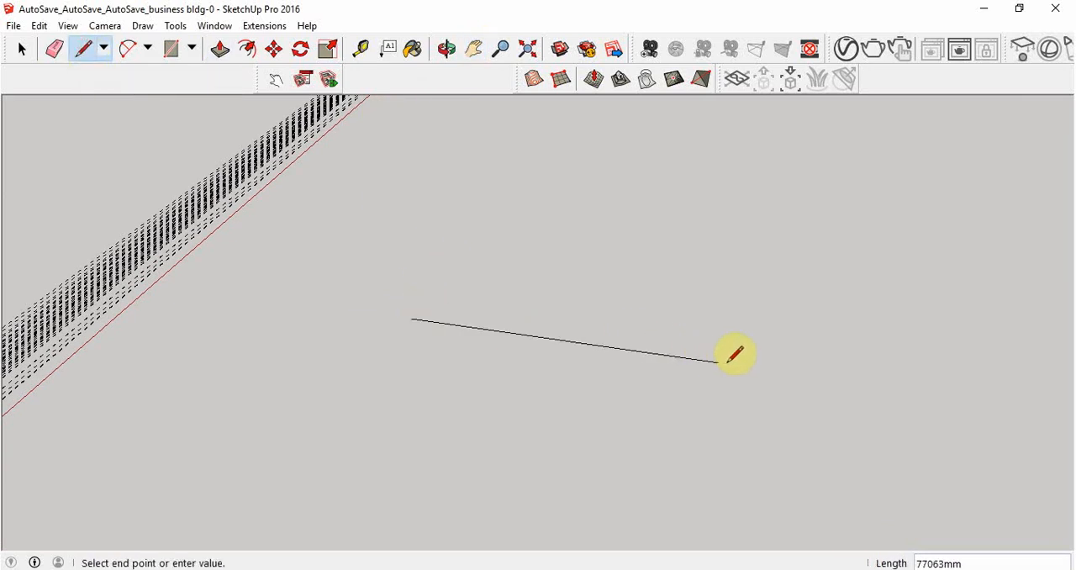
mouse_move(659, 359)
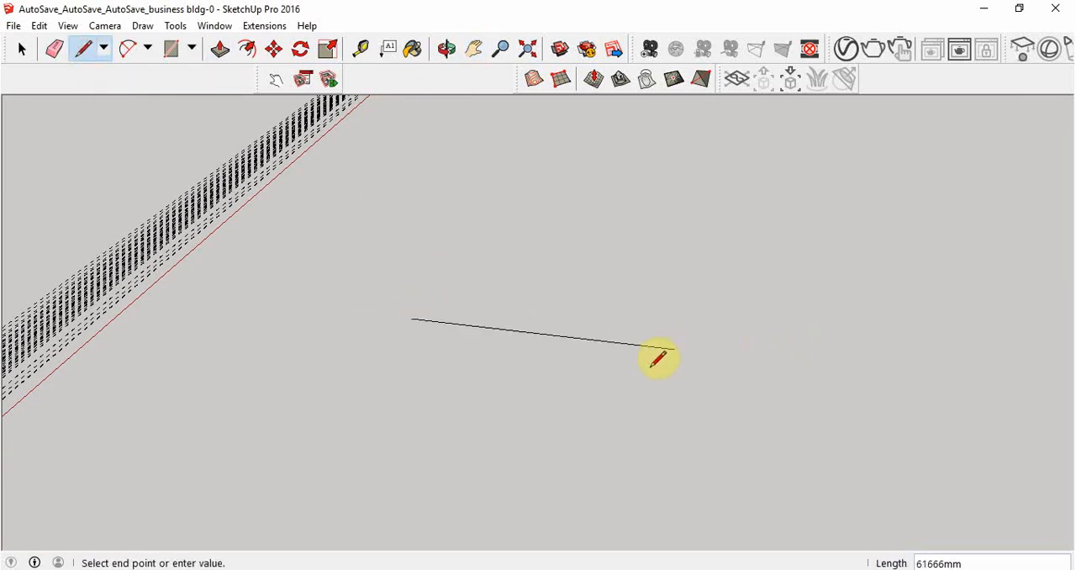
mouse_move(597, 319)
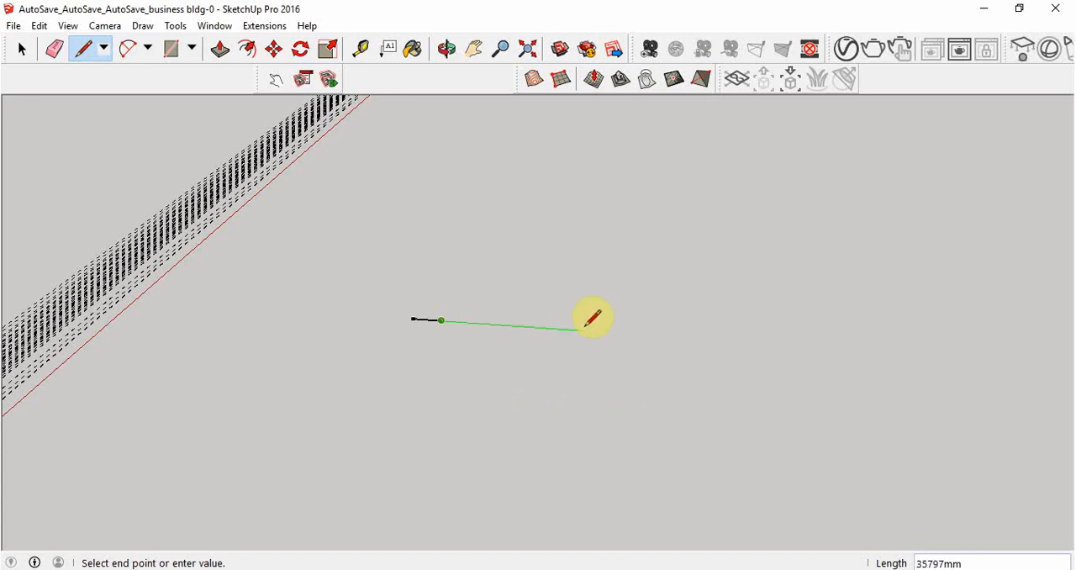
click(577, 328)
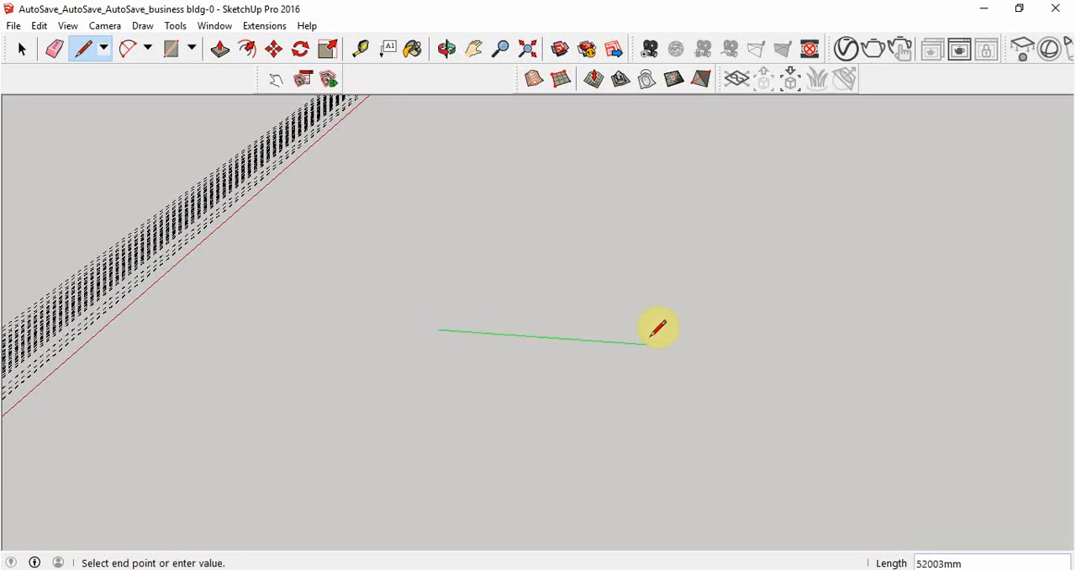
mouse_move(659, 326)
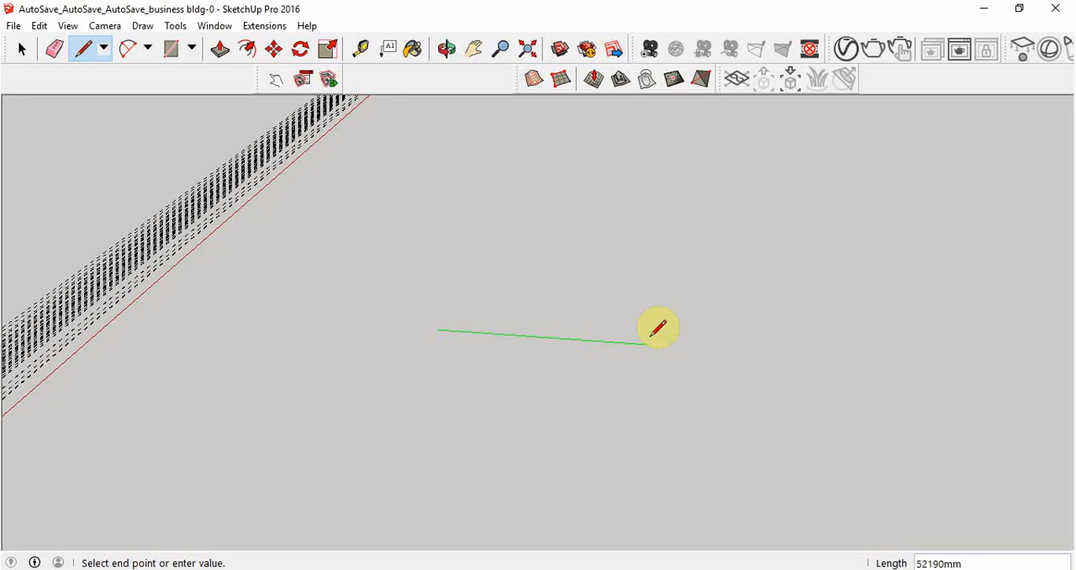
text(3000)
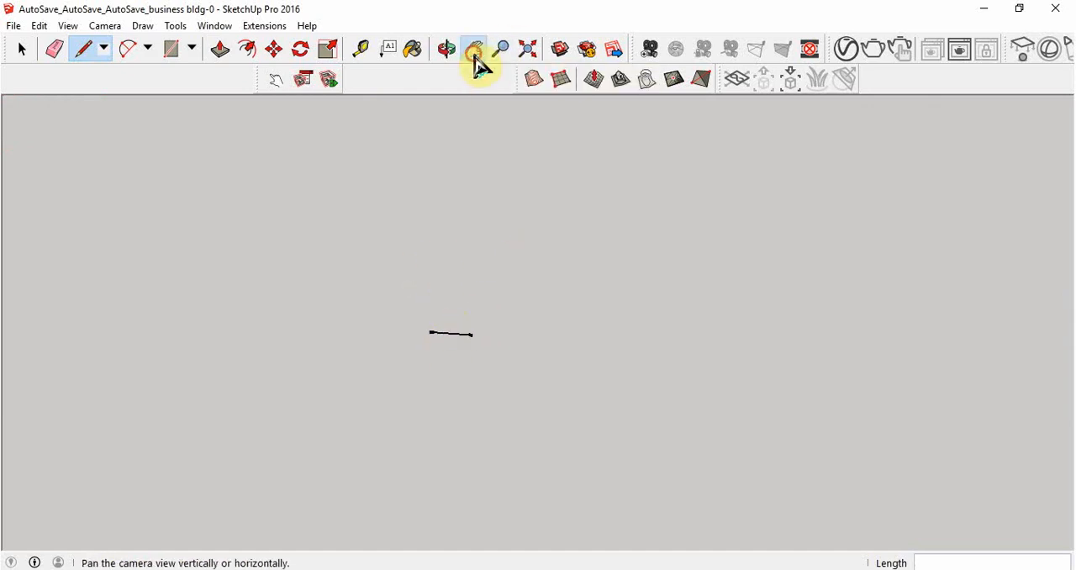
click(474, 49)
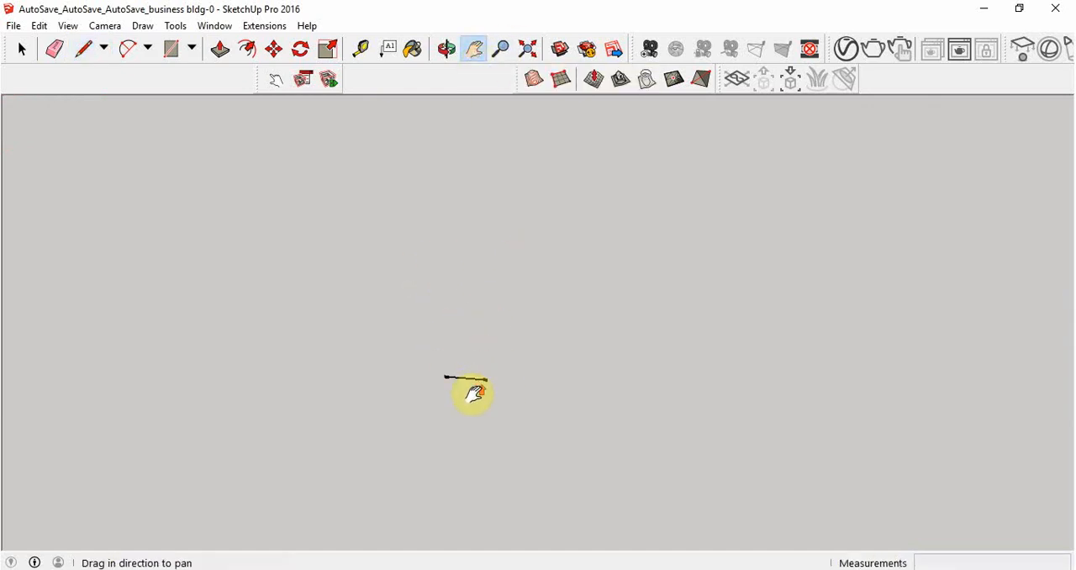
click(501, 49)
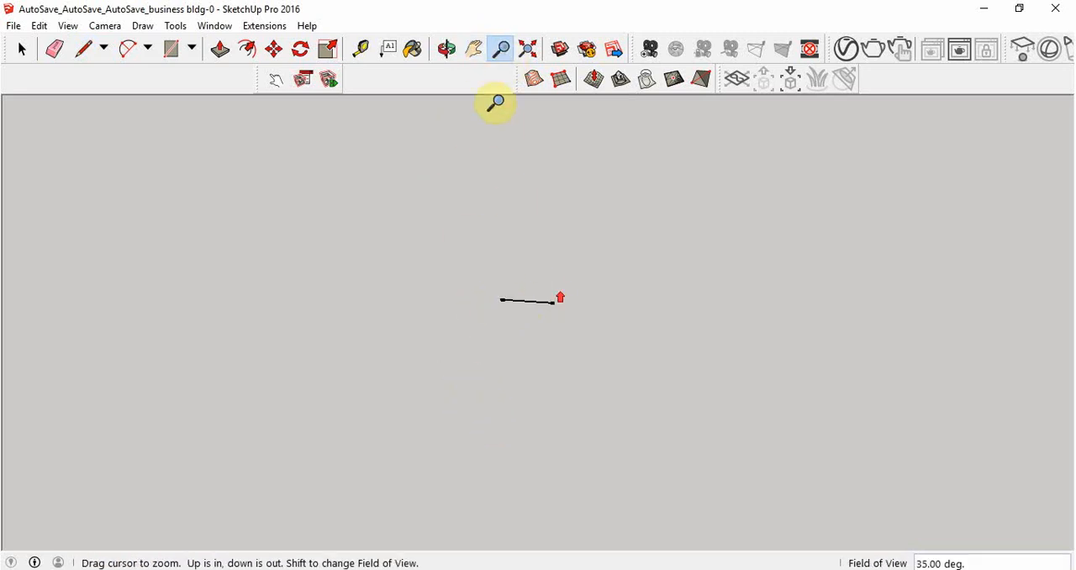
click(474, 49)
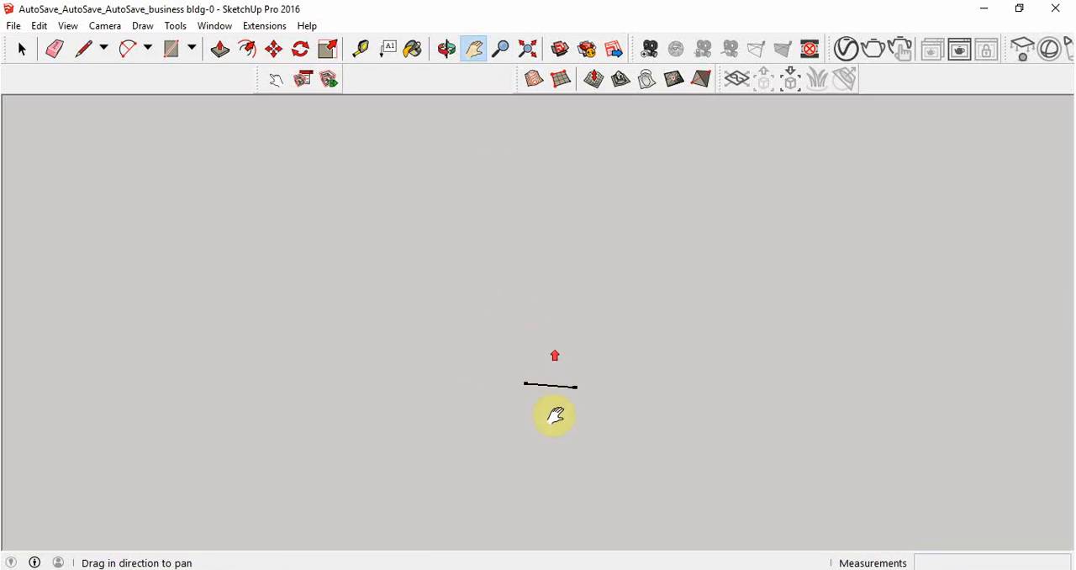
mouse_move(495, 368)
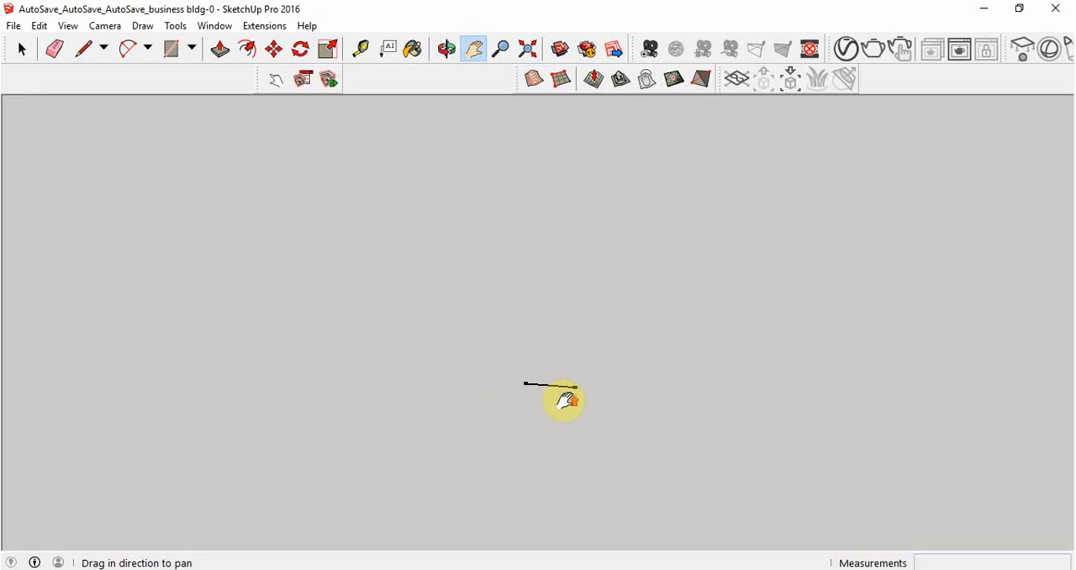
drag(563, 400, 440, 356)
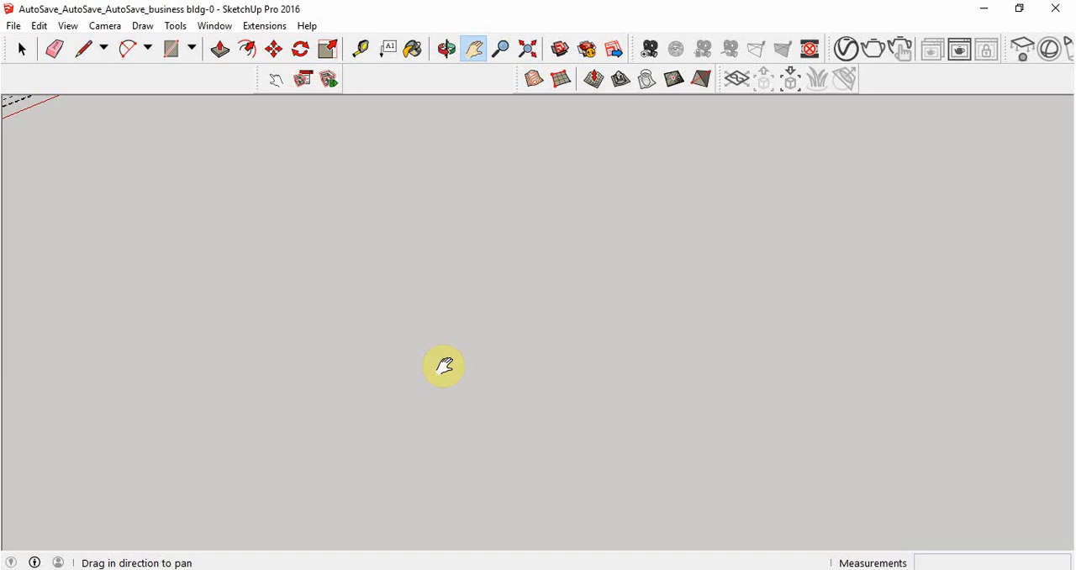
mouse_move(13, 17)
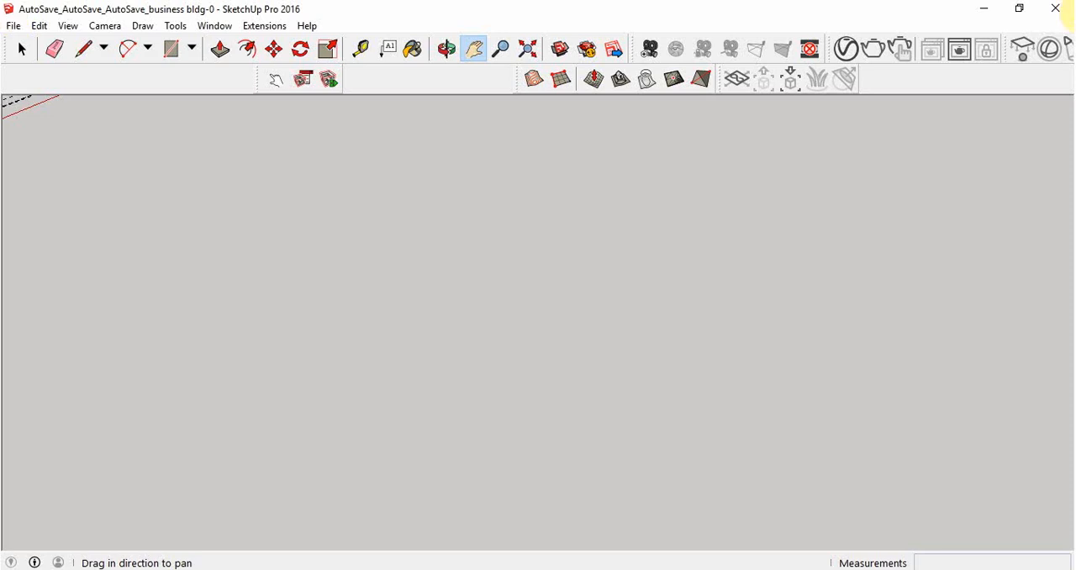
mouse_move(365, 330)
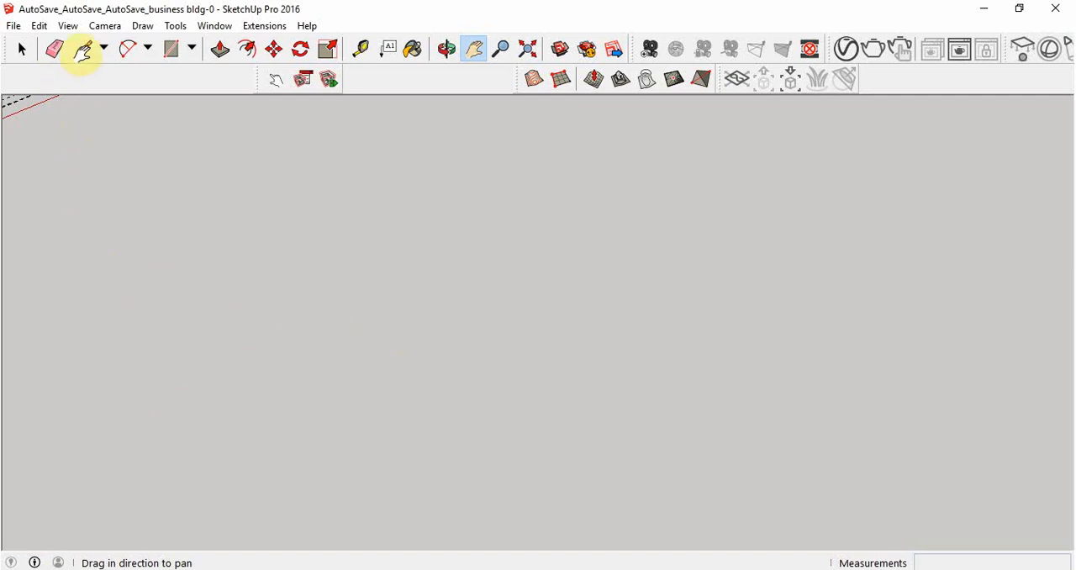
Step: Draw four edges with typed lengths to close a flat rectangular face on the ground
click(84, 48)
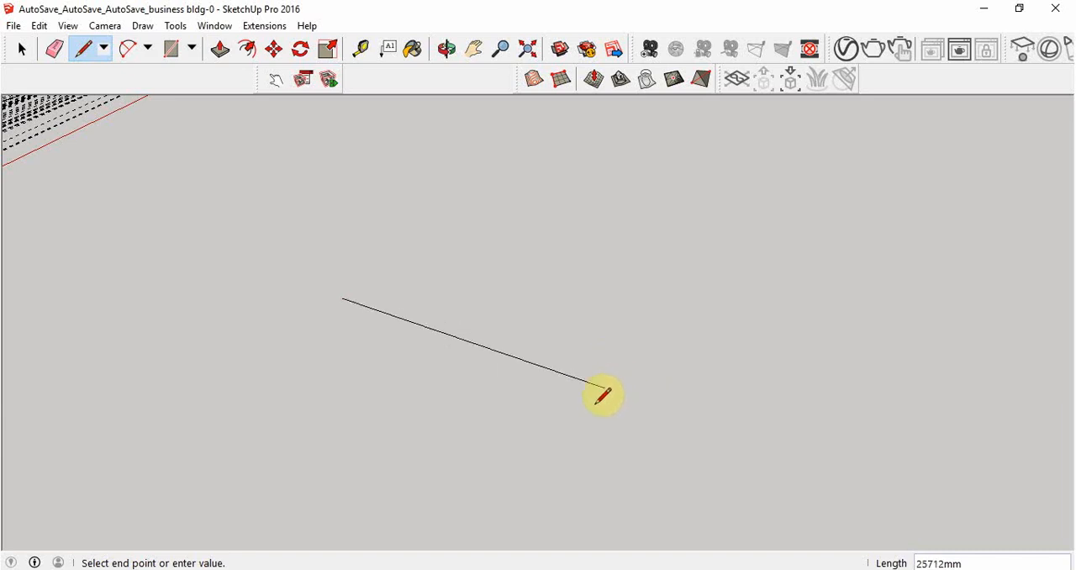
mouse_move(602, 320)
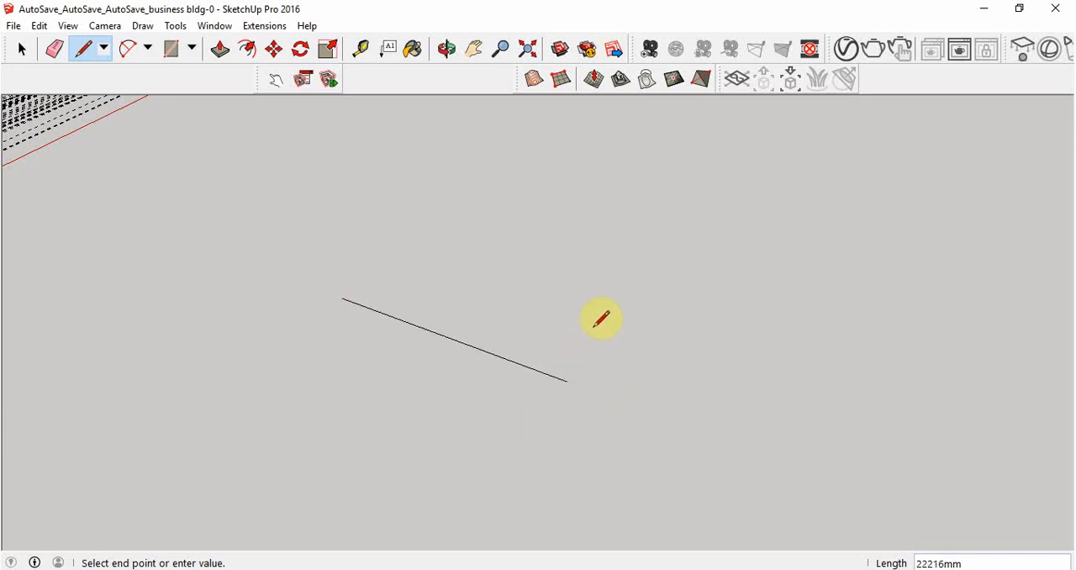
mouse_move(587, 357)
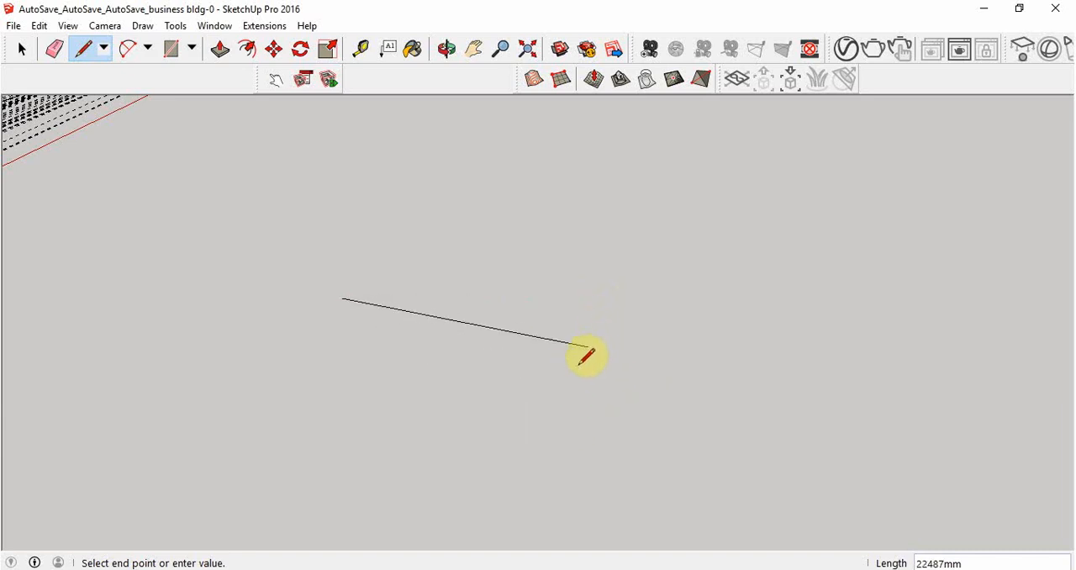
mouse_move(602, 302)
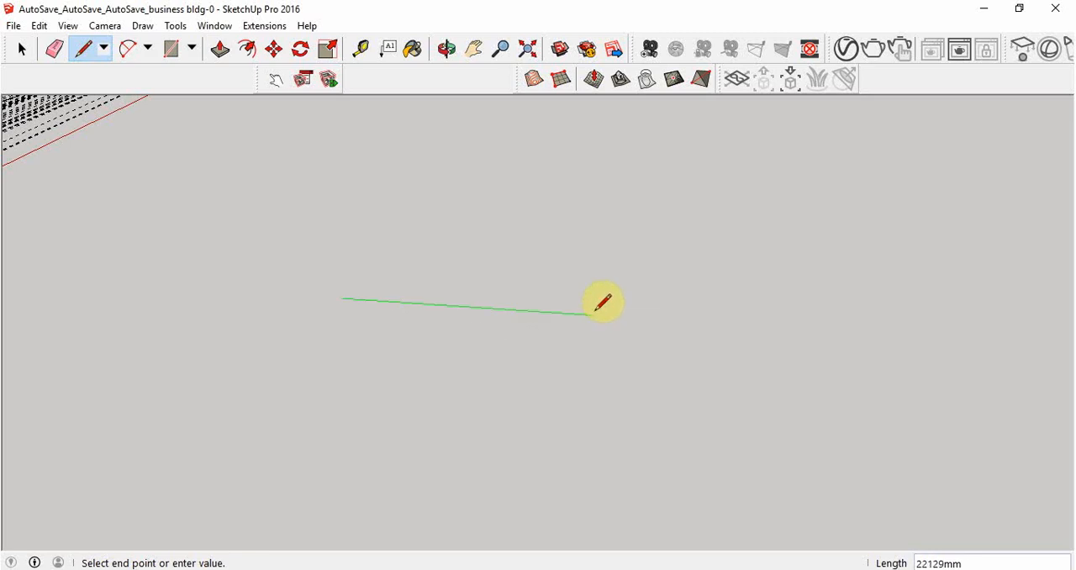
mouse_move(604, 302)
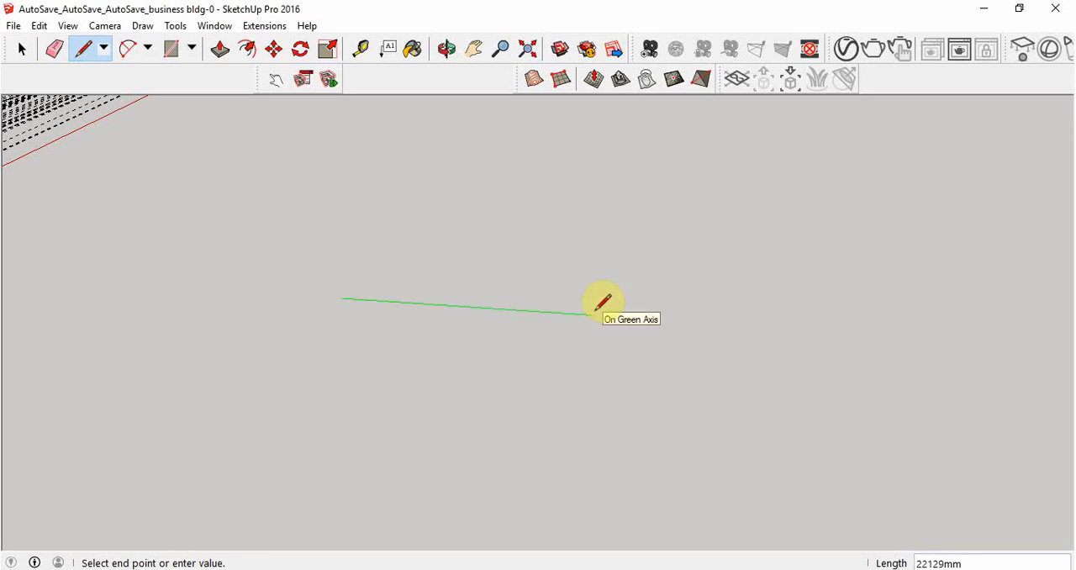
text(8)
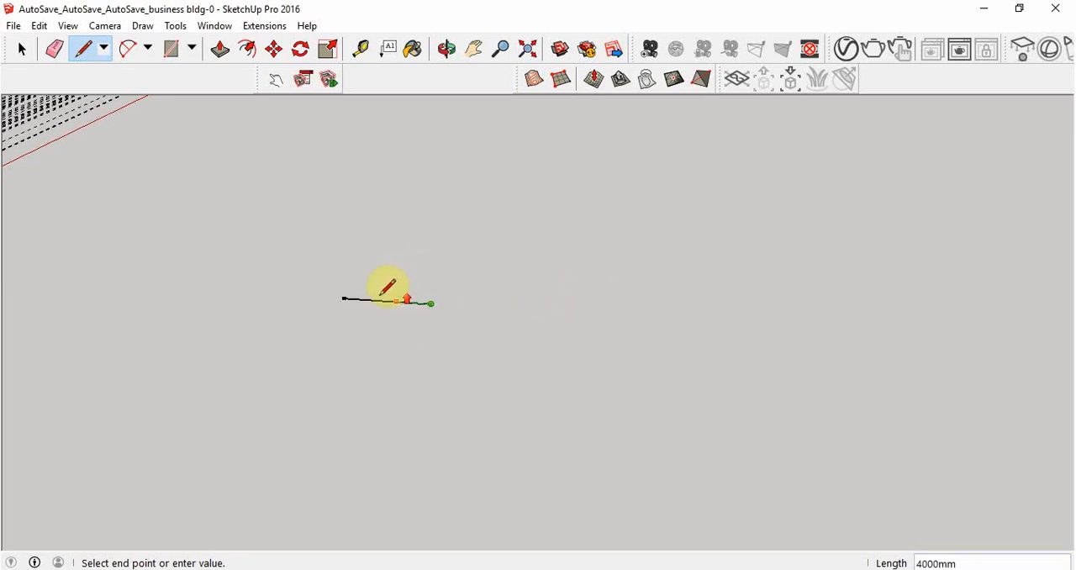
mouse_move(507, 246)
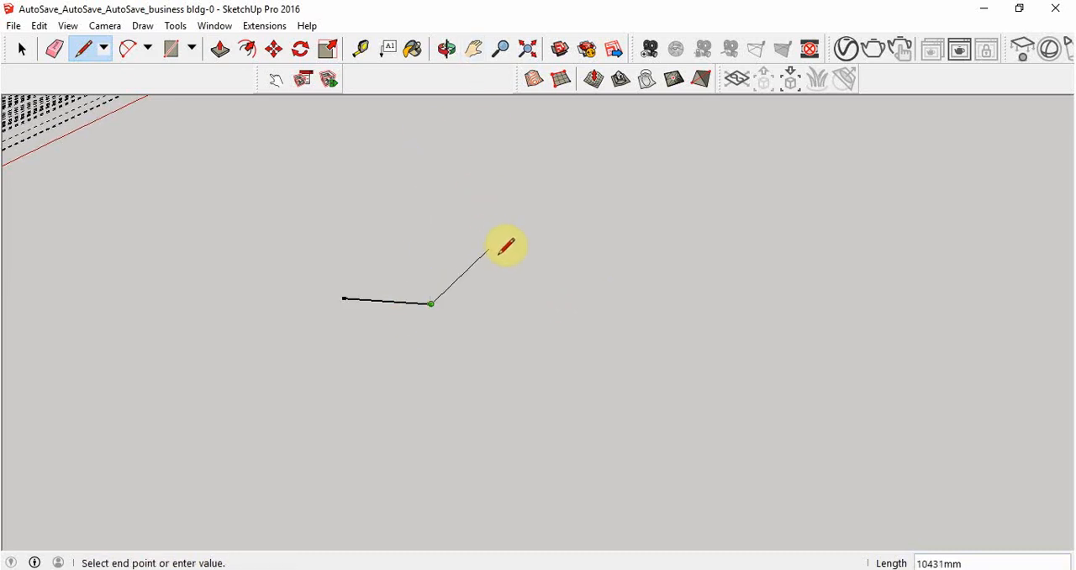
mouse_move(454, 255)
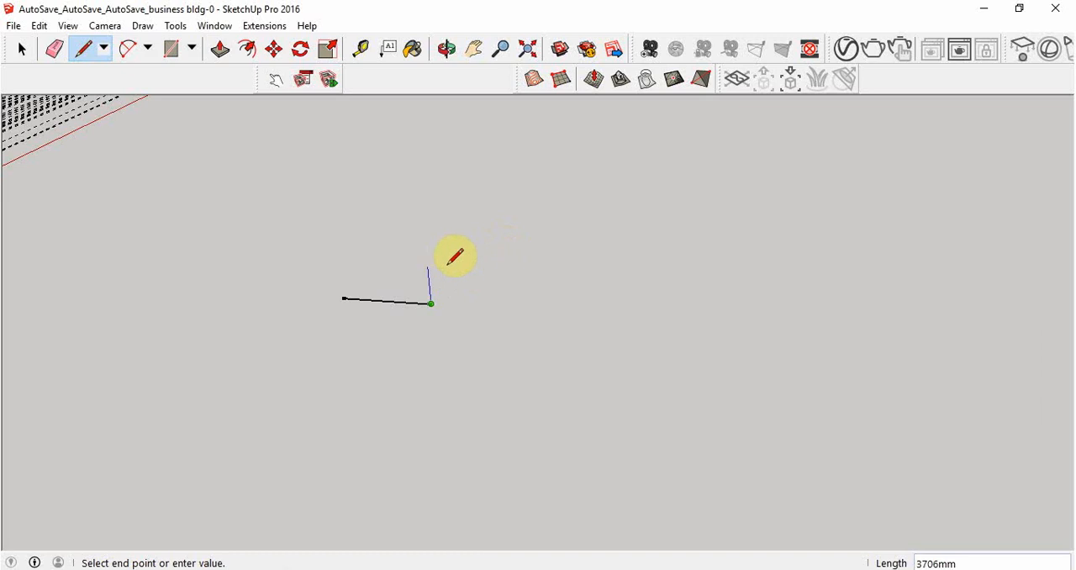
mouse_move(453, 252)
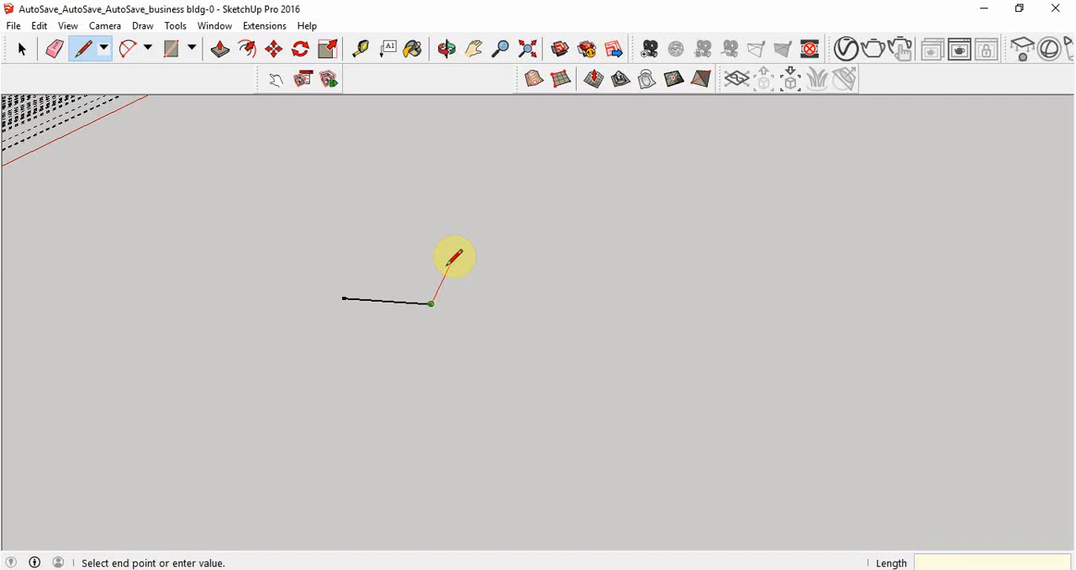
text(8)
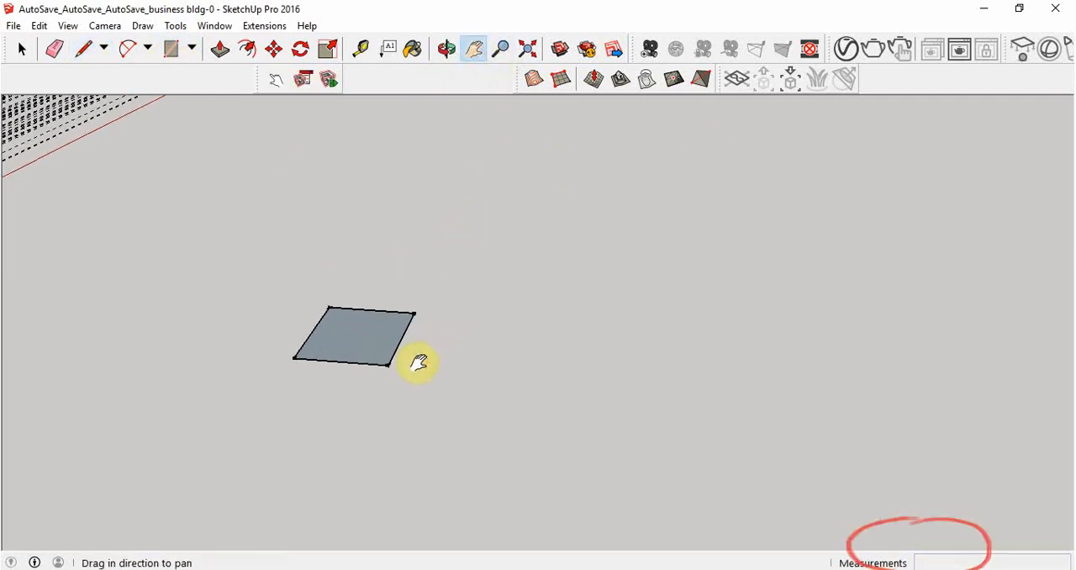
Step: Draw a second 8000 by 8000 mm rectangle beside the first square
drag(419, 362, 441, 436)
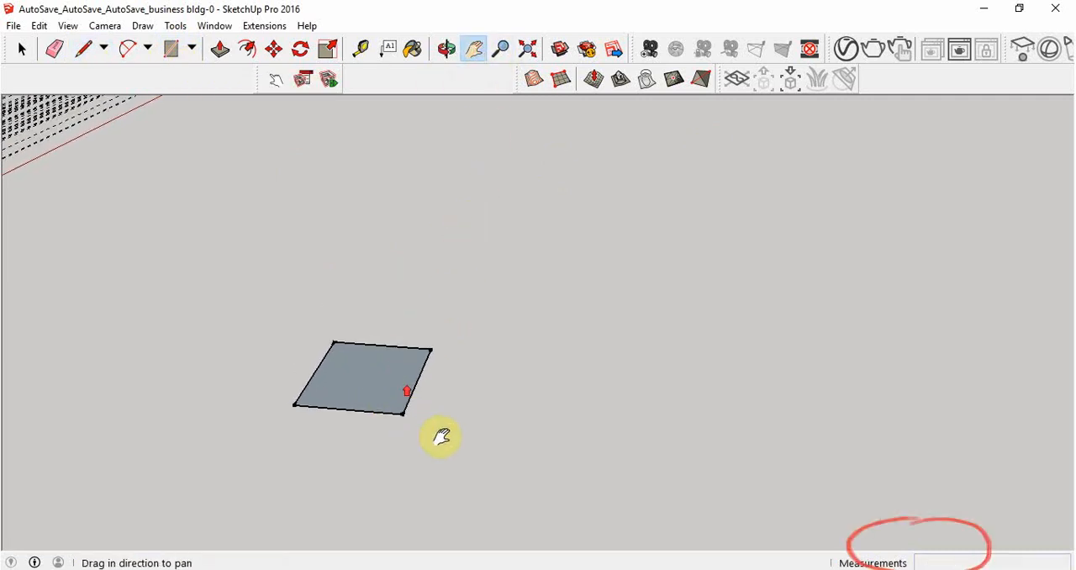
drag(441, 437, 361, 404)
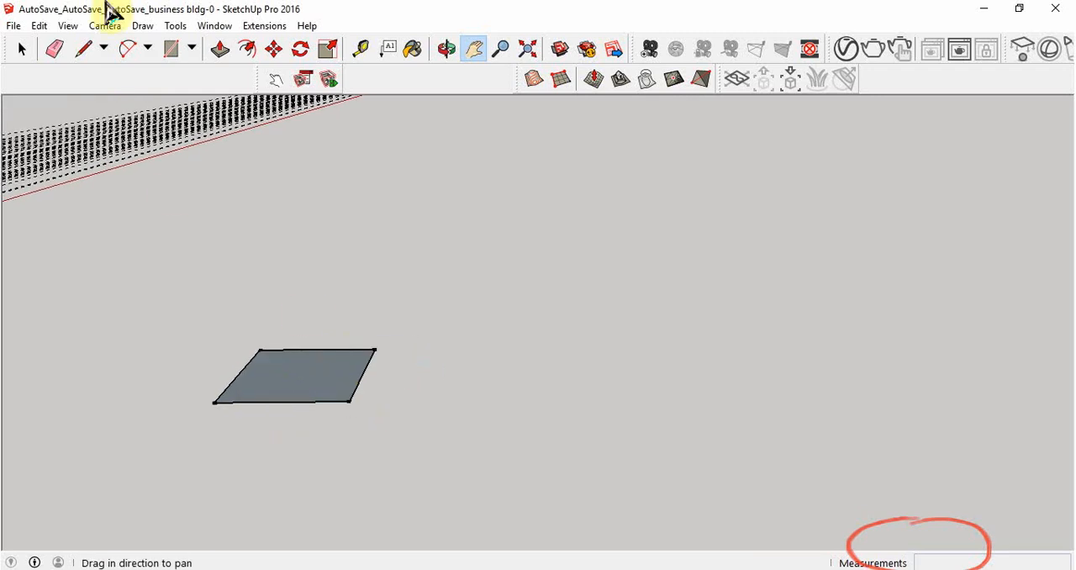
click(171, 49)
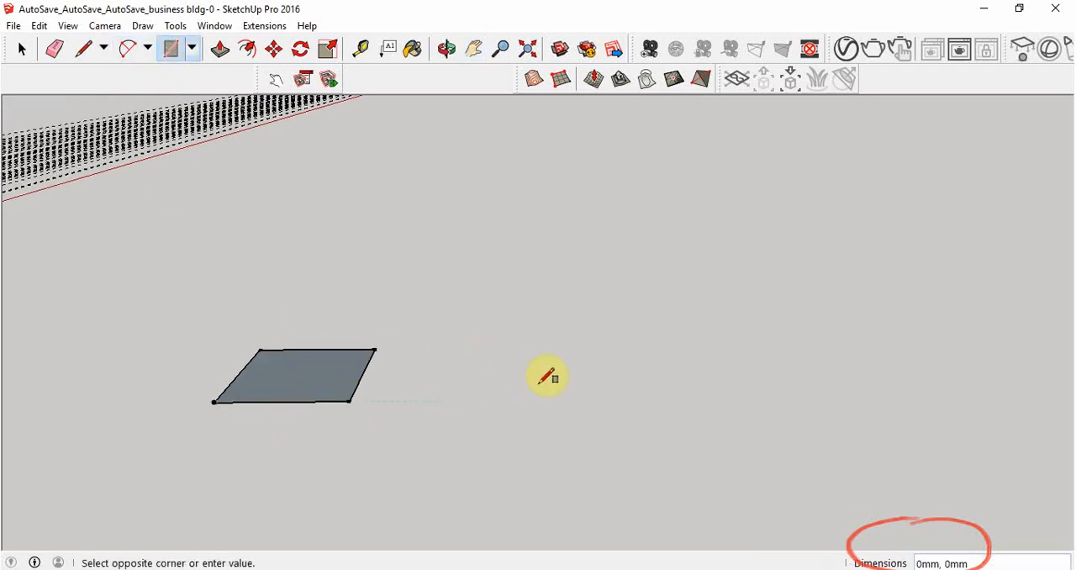
mouse_move(599, 343)
text(8)
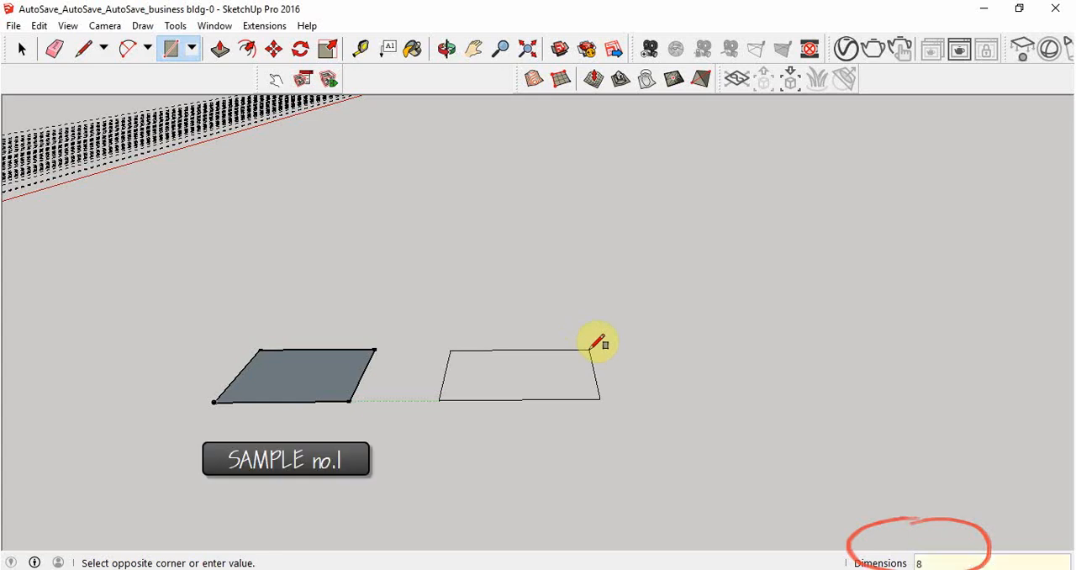
text(000,8000)
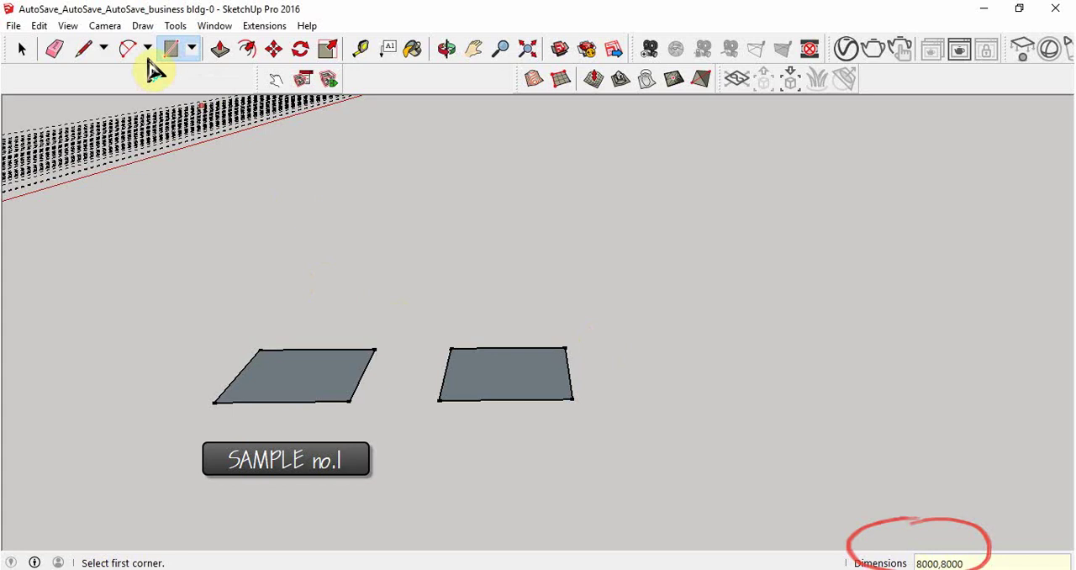
click(20, 48)
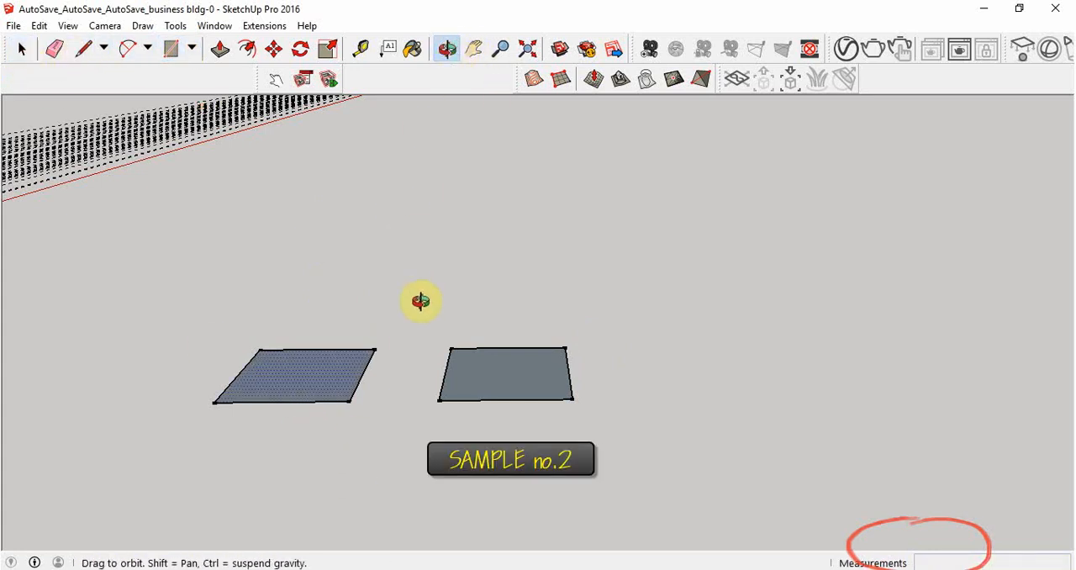
Step: Place Tape Measure guide lines 200 mm inside the first square's lower and left edges
drag(420, 301, 350, 316)
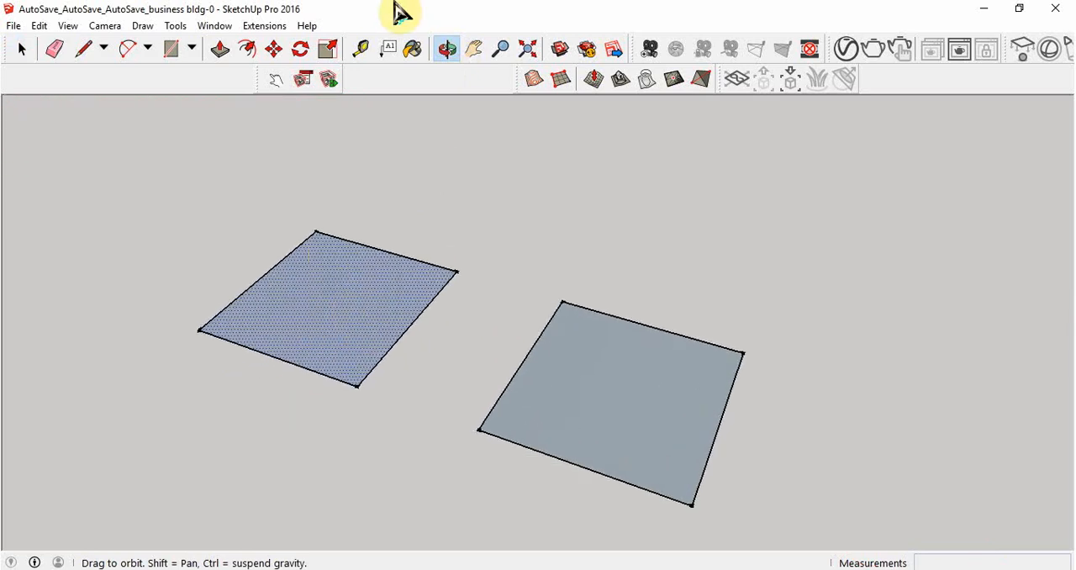
mouse_move(359, 48)
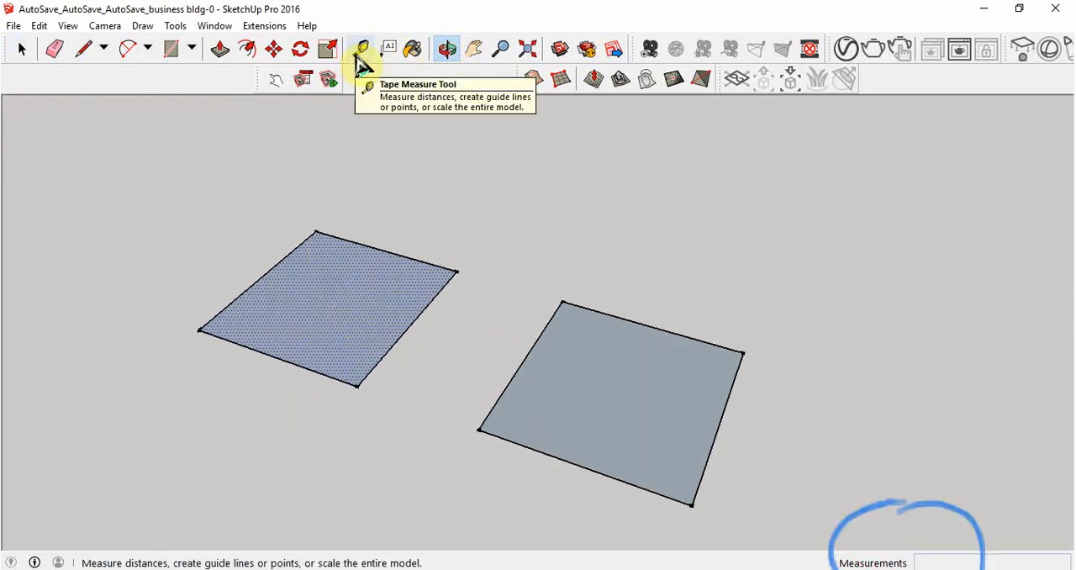
click(360, 49)
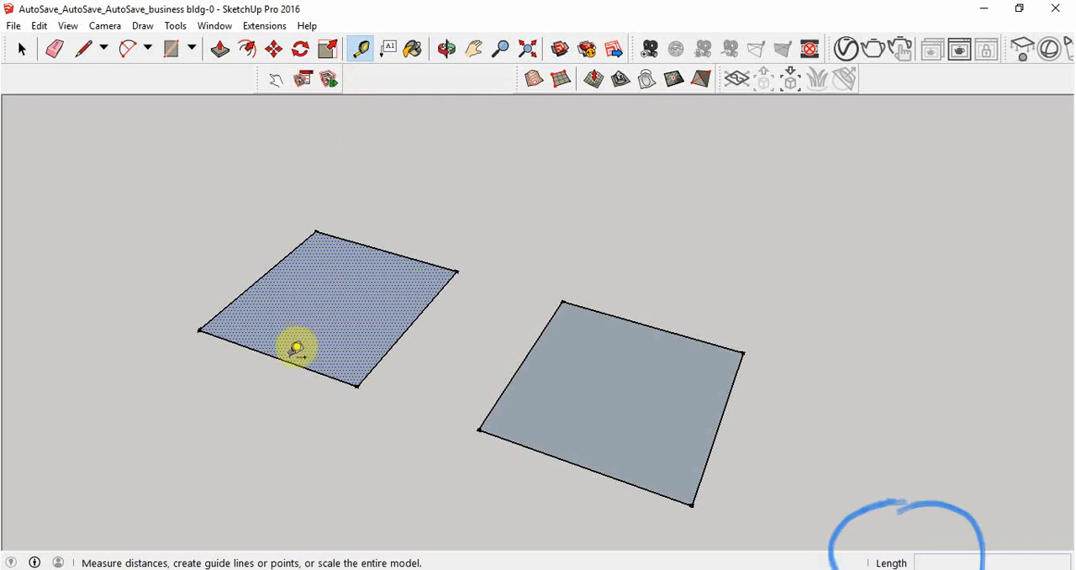
click(296, 348)
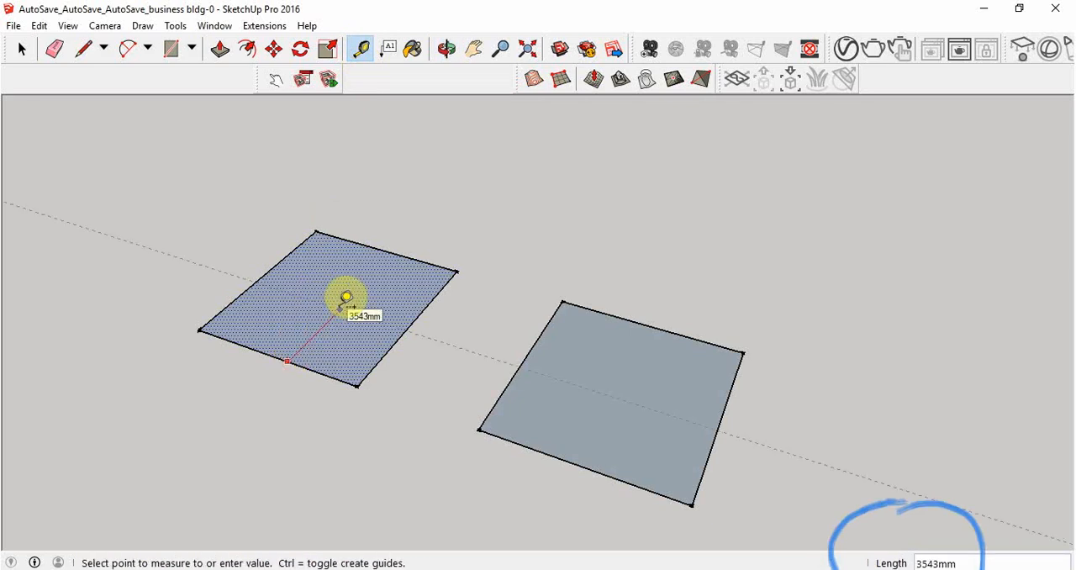
text(200)
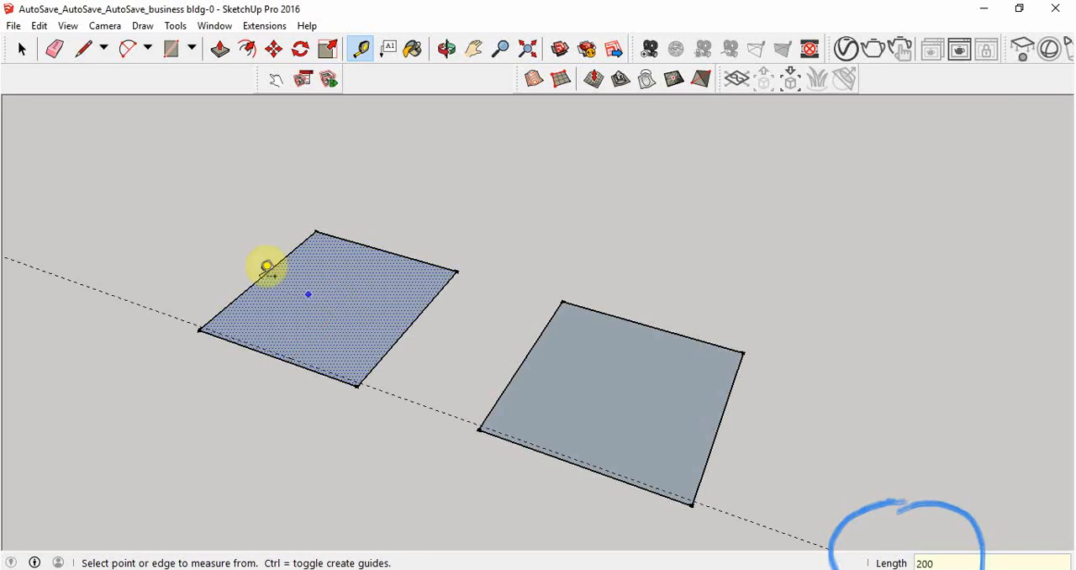
click(265, 276)
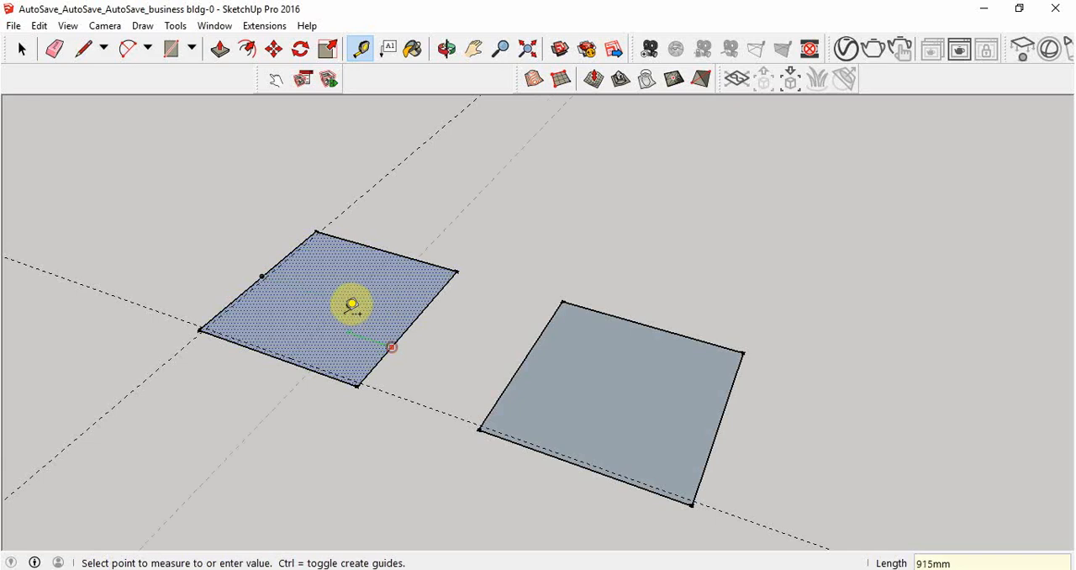
mouse_move(343, 301)
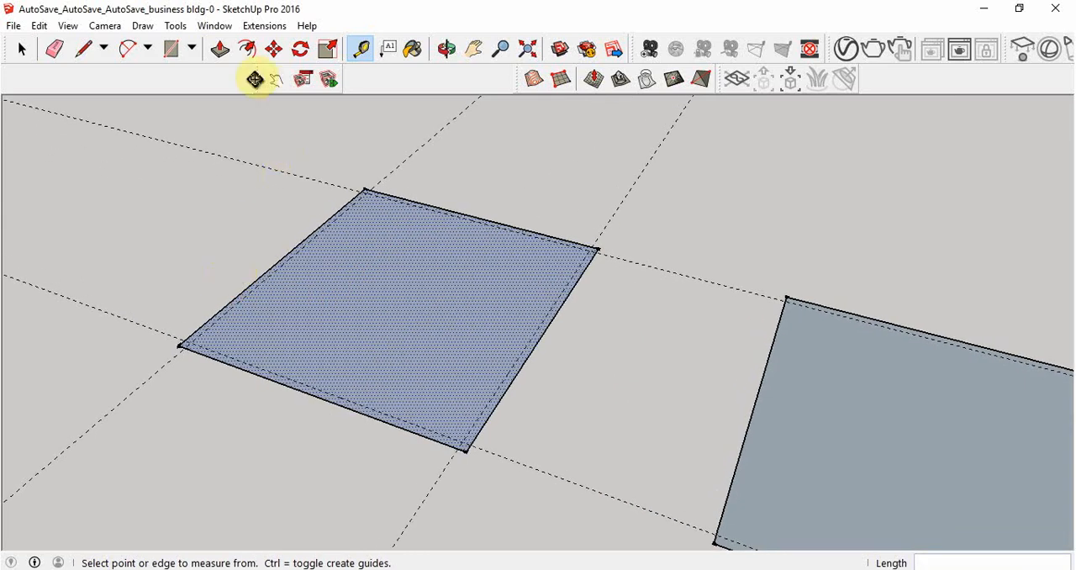
Step: Draw 7800 x 200 mm strips along the first square's left and right edges
click(172, 48)
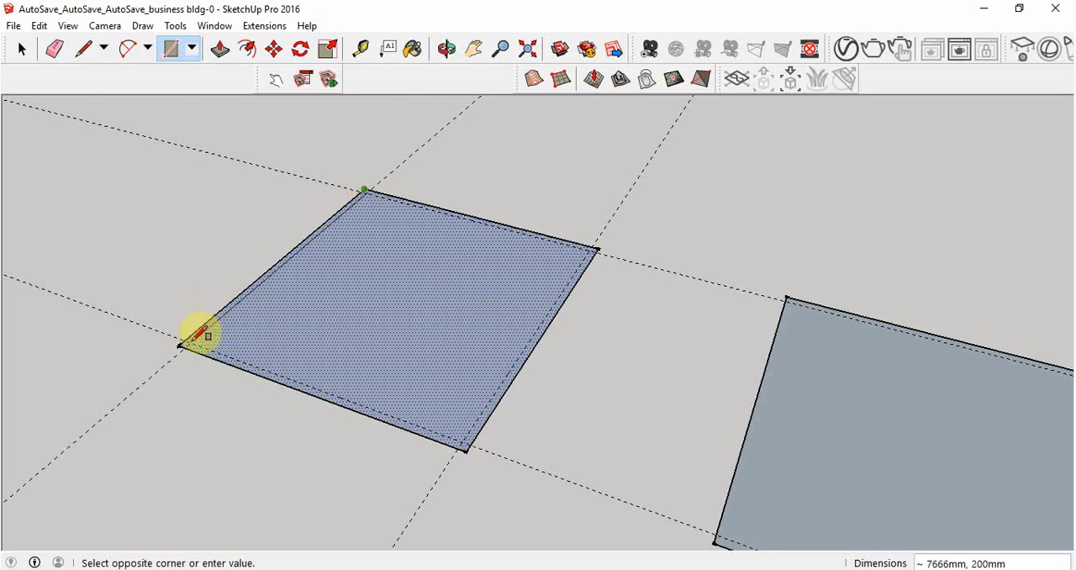
click(205, 333)
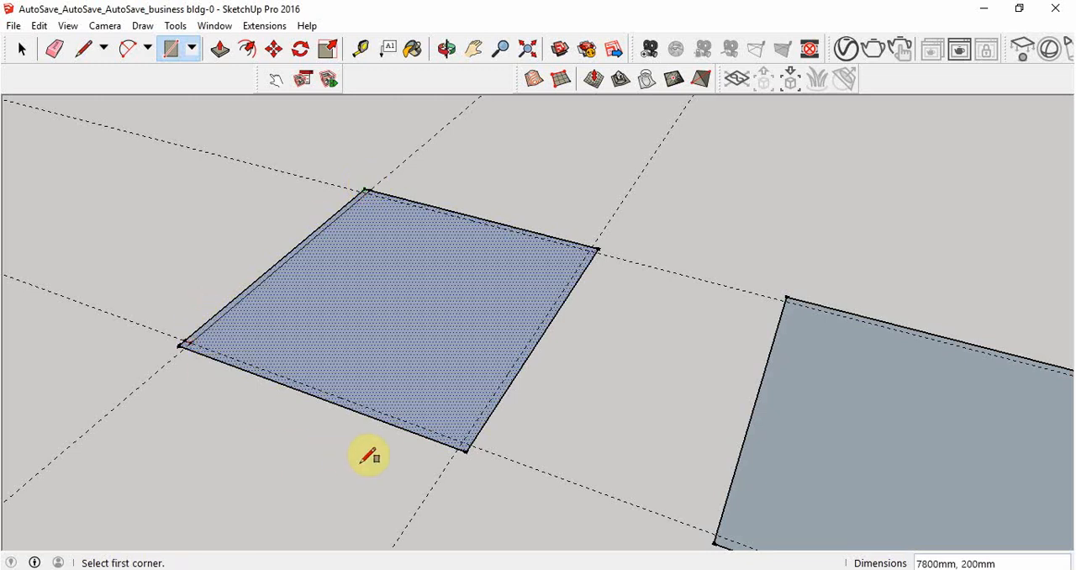
mouse_move(244, 367)
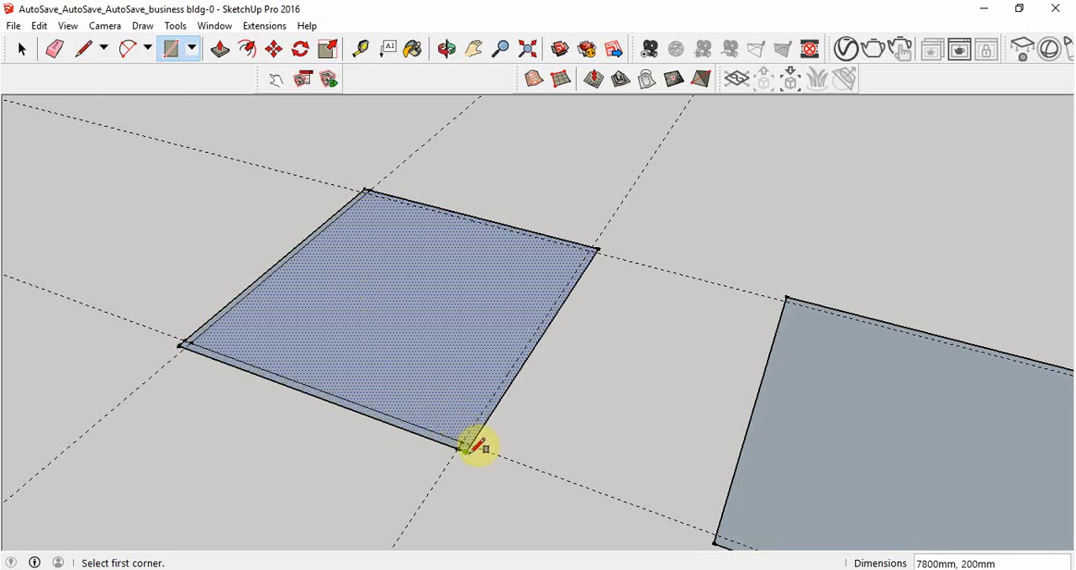
click(467, 447)
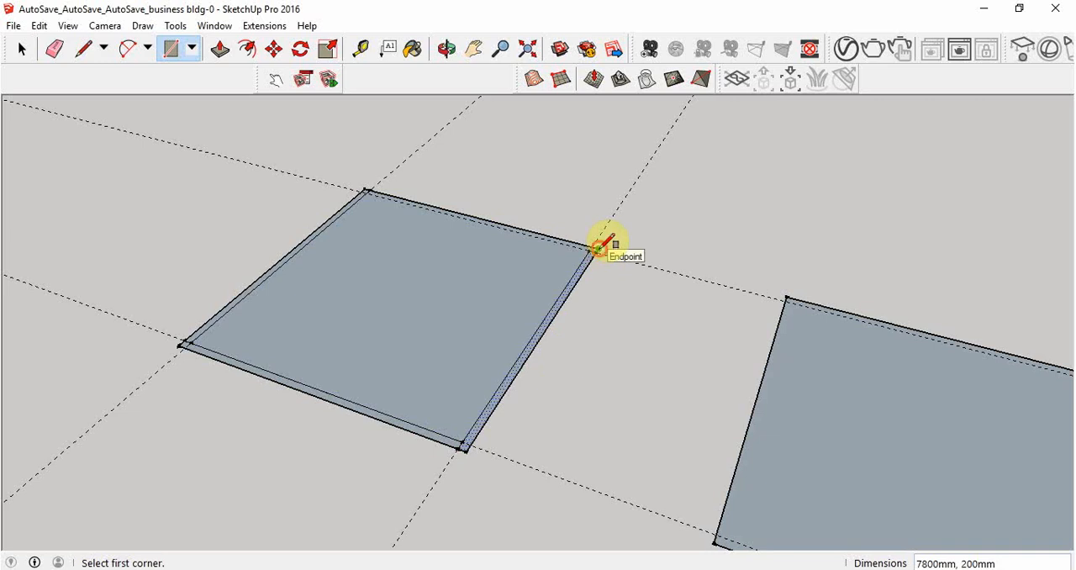
click(606, 244)
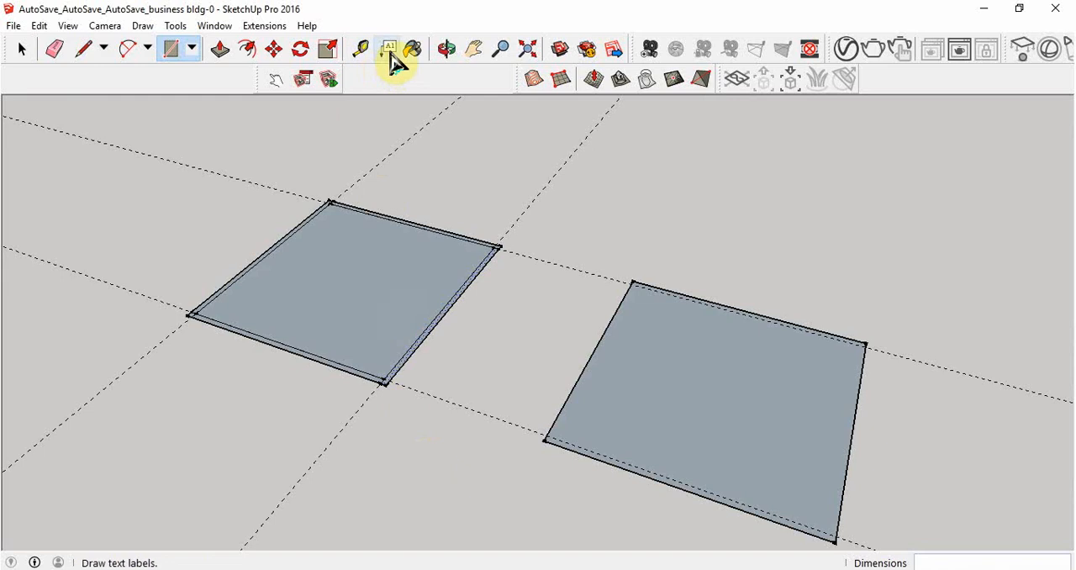
Step: Offset the second square's face 200 mm inward to mark wall thickness
click(20, 49)
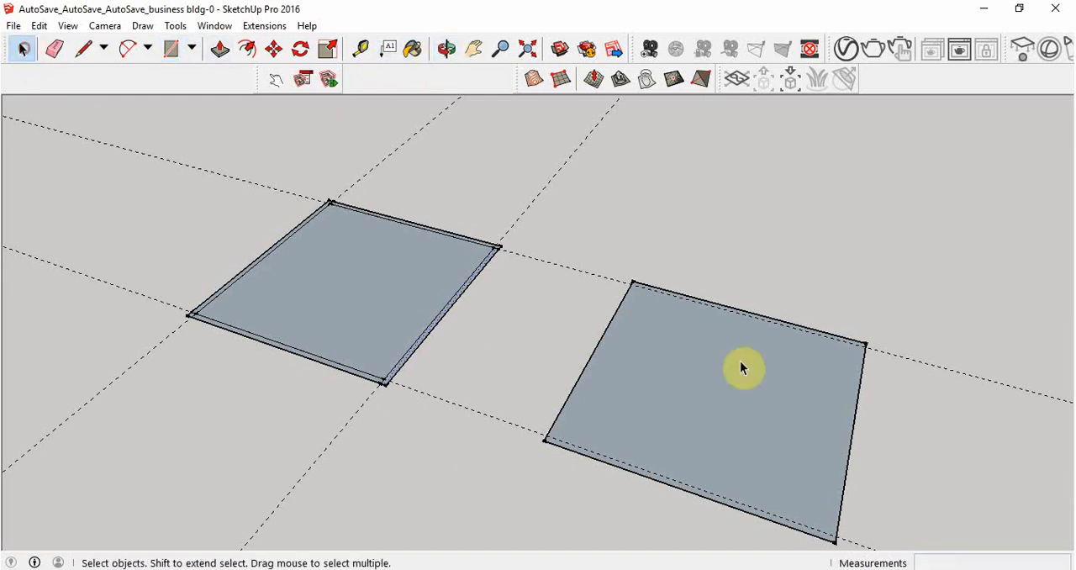
click(743, 369)
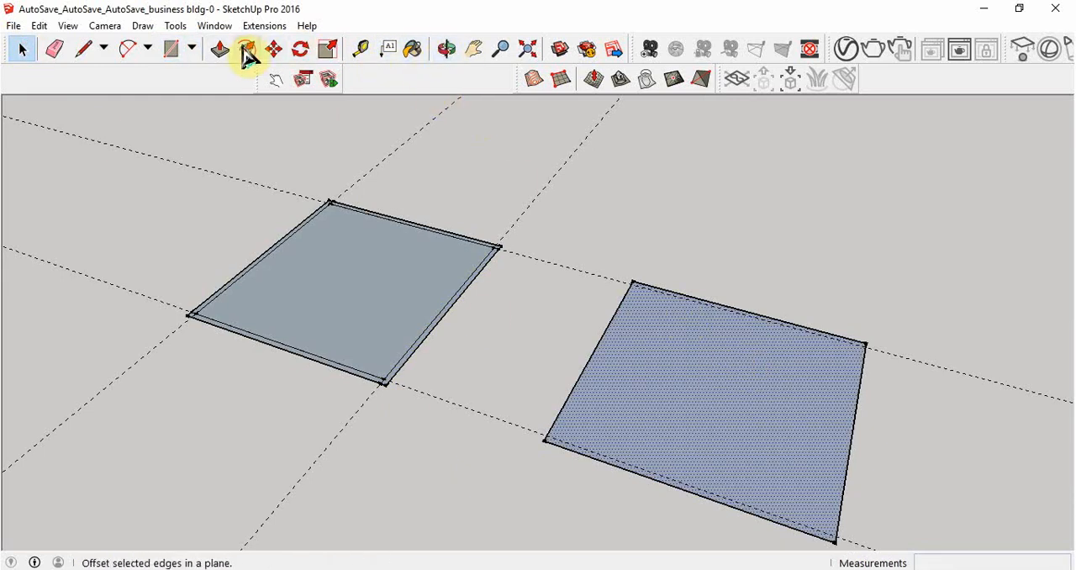
click(246, 49)
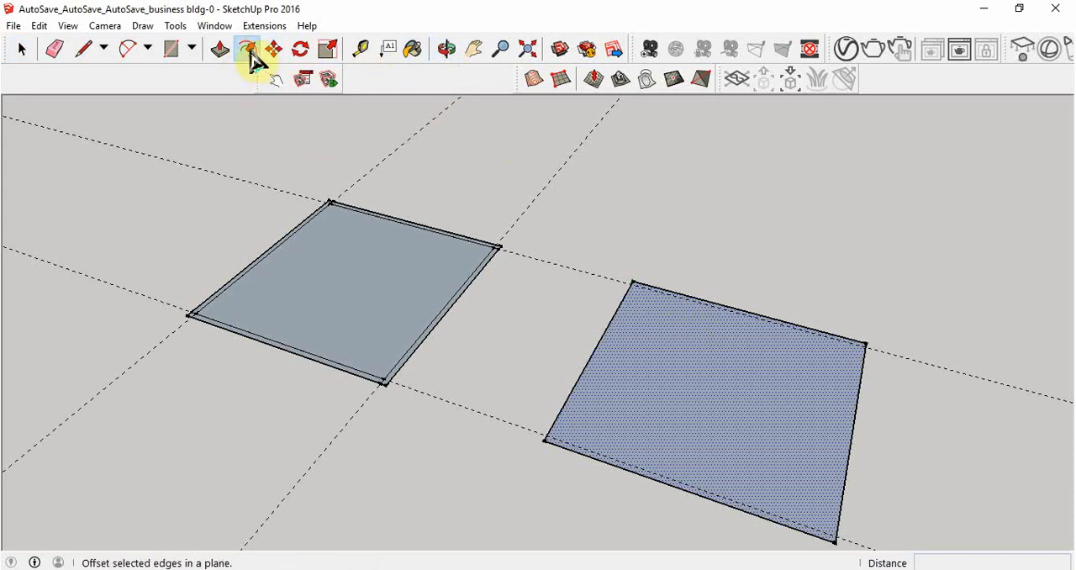
mouse_move(247, 49)
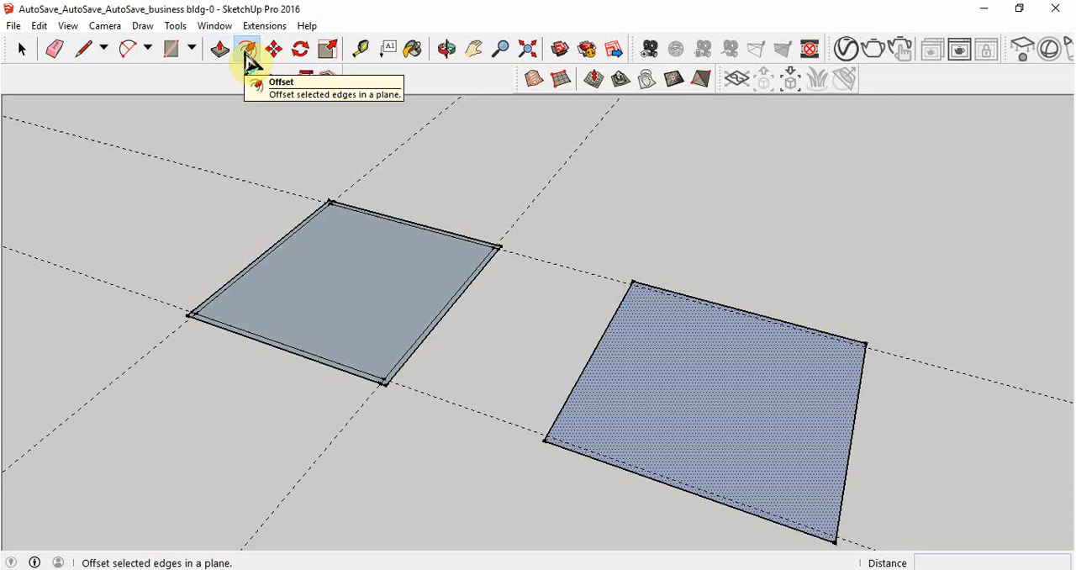
click(245, 49)
text(200)
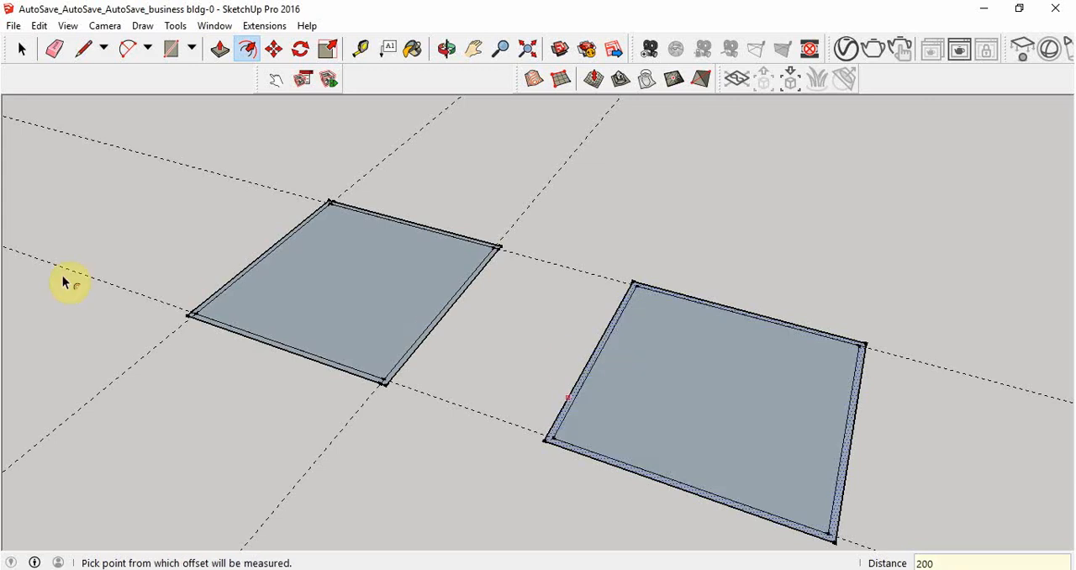
mouse_move(217, 77)
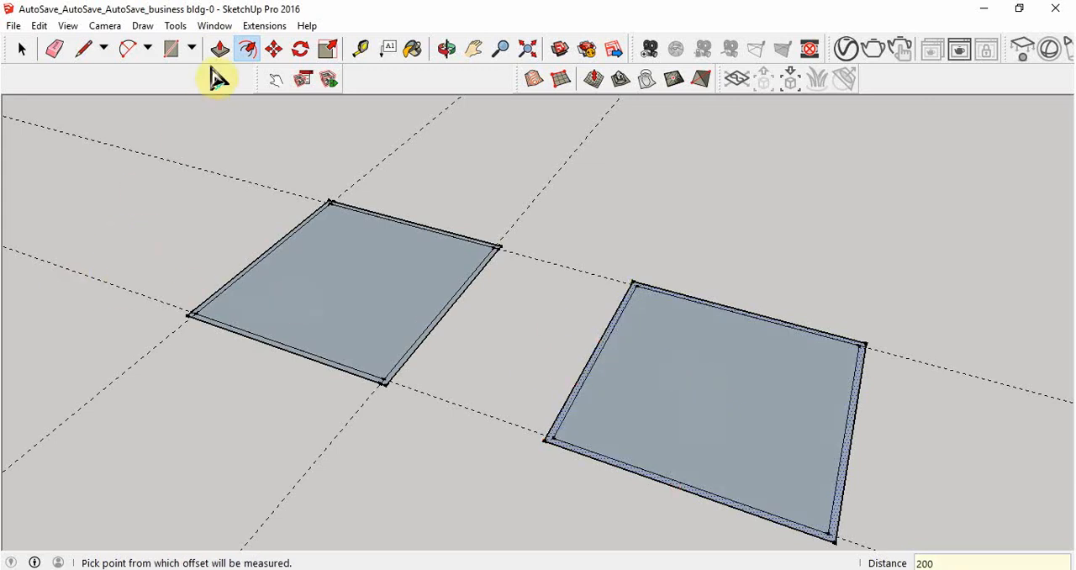
Step: Push/Pull the second square's border ring up into 3000 mm walls
click(219, 49)
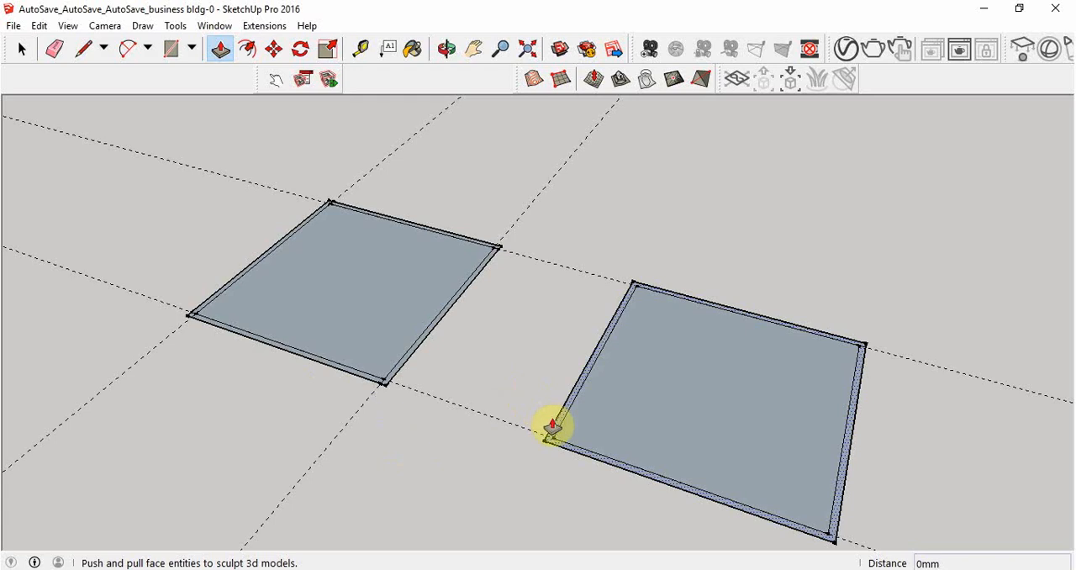
mouse_move(553, 427)
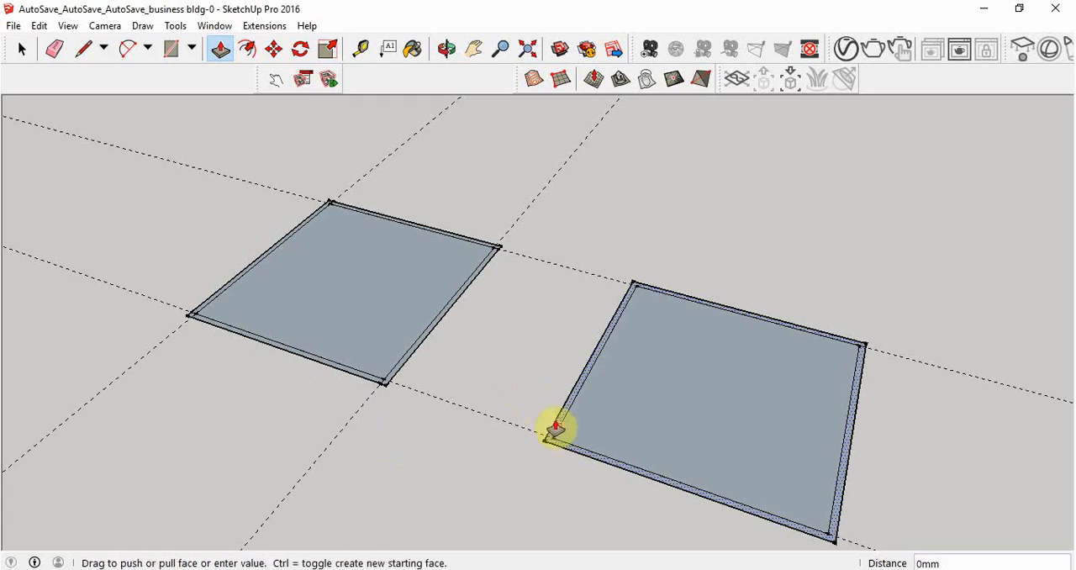
drag(557, 428, 569, 321)
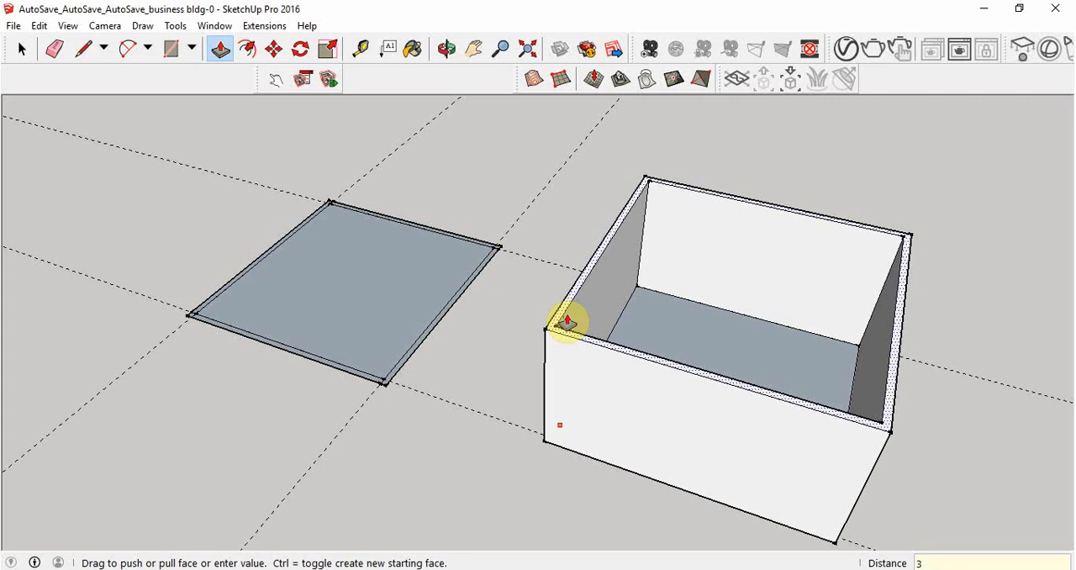
text(3000mm)
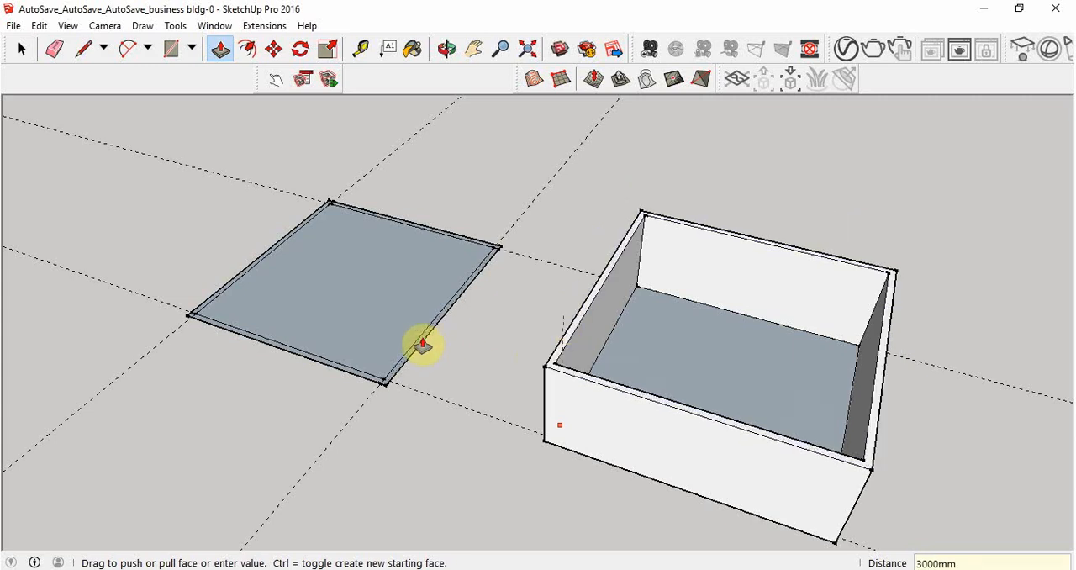
Step: Raise one border strip of the first square into a wall
drag(423, 345, 424, 261)
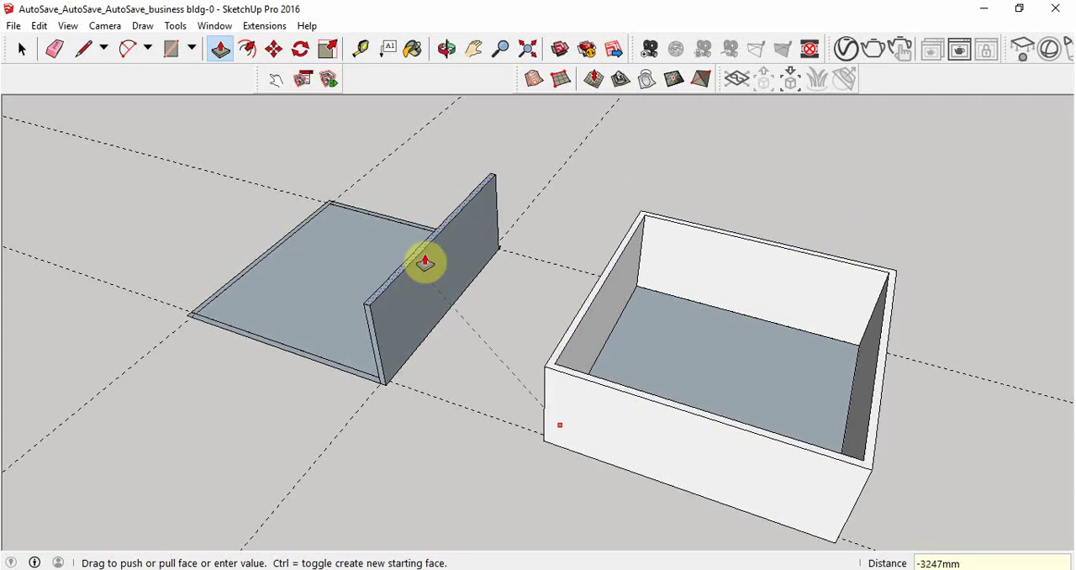
drag(424, 261, 430, 245)
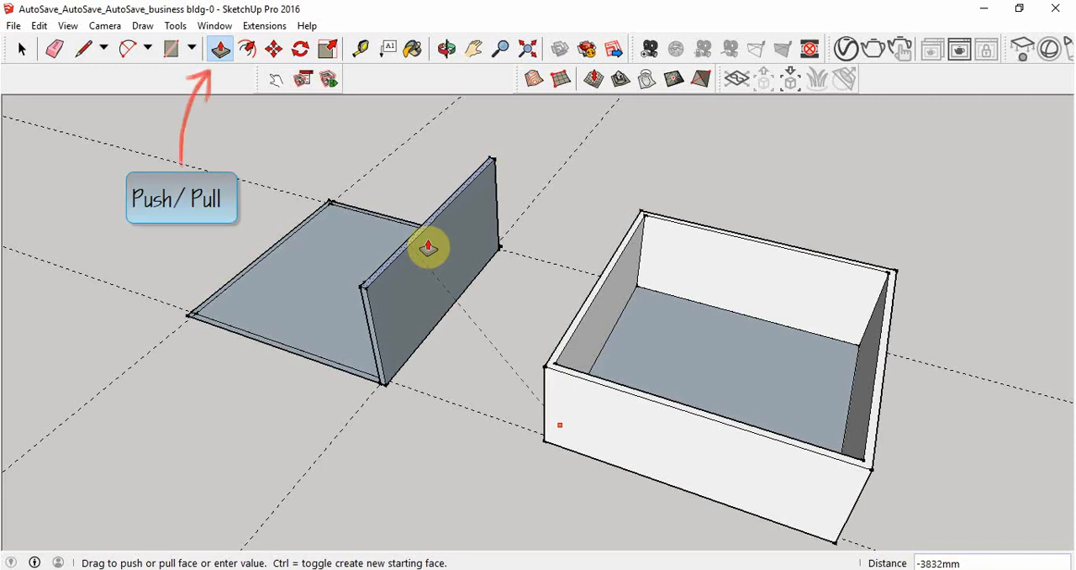
text(3000mm)
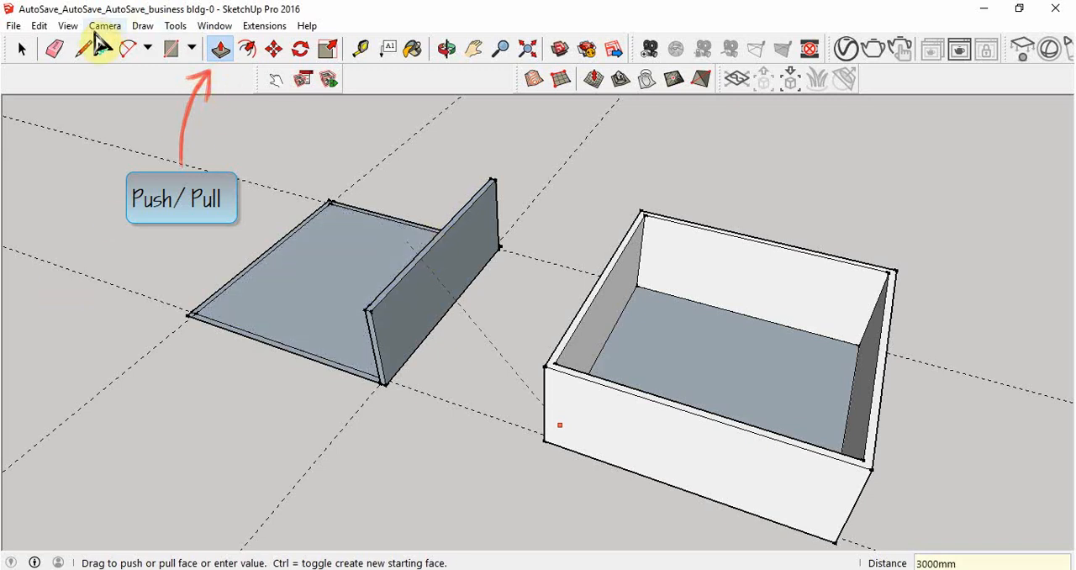
mouse_move(412, 82)
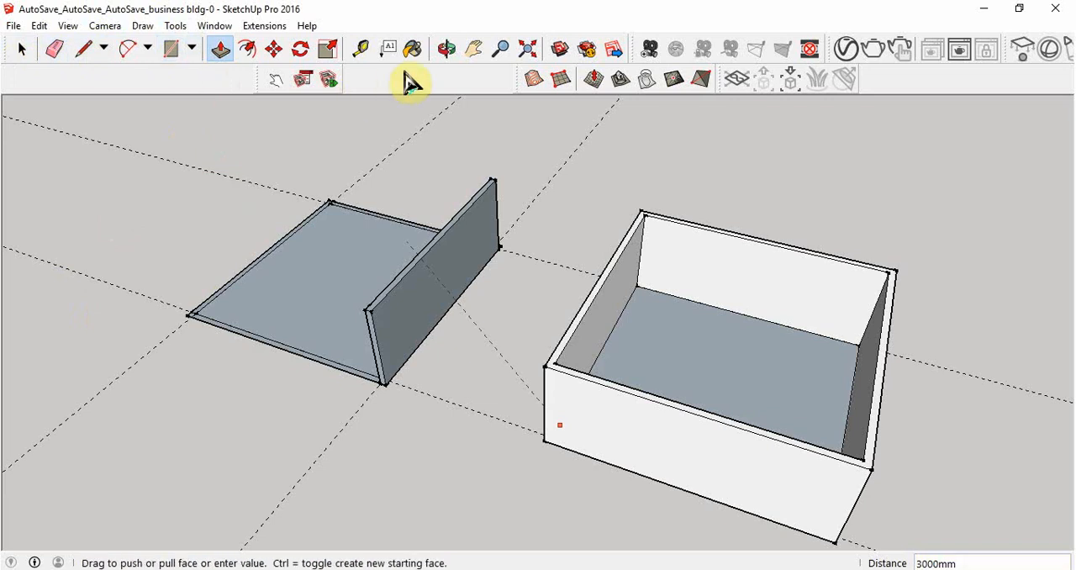
mouse_move(393, 183)
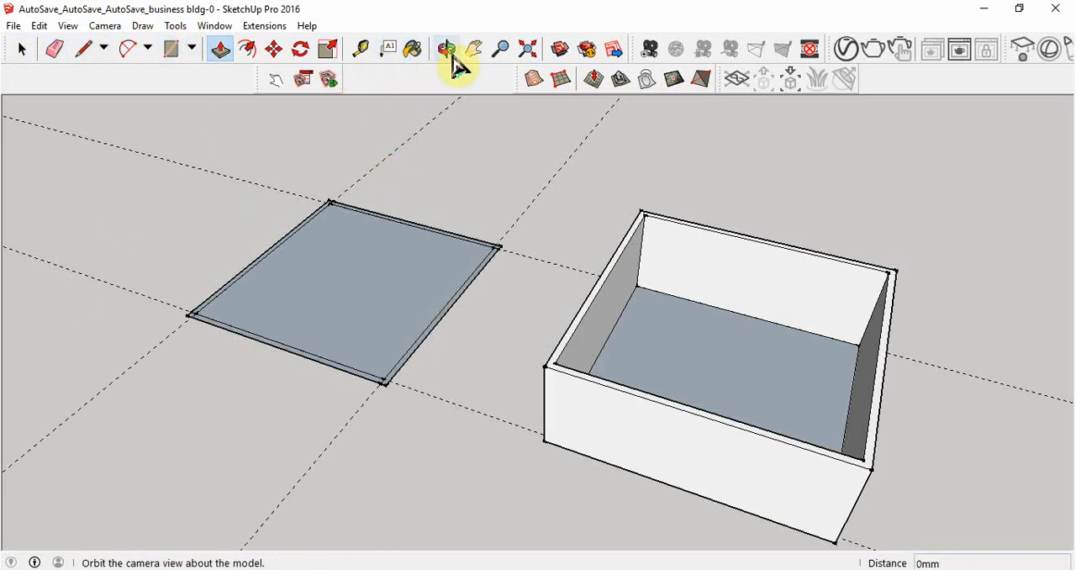
Step: Erase the stray edges at the floor's inner and far corners
click(446, 49)
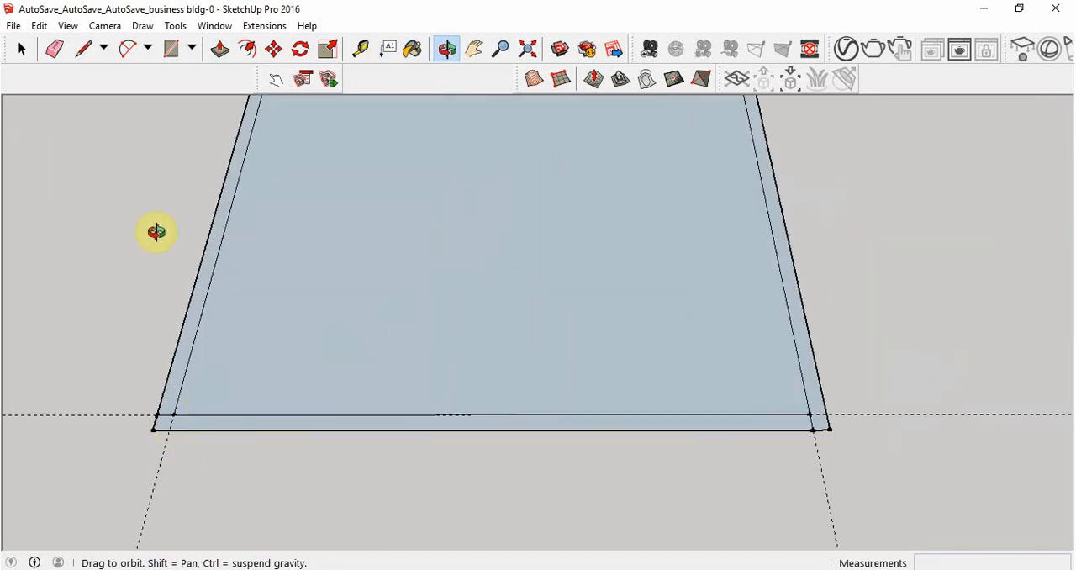
click(52, 49)
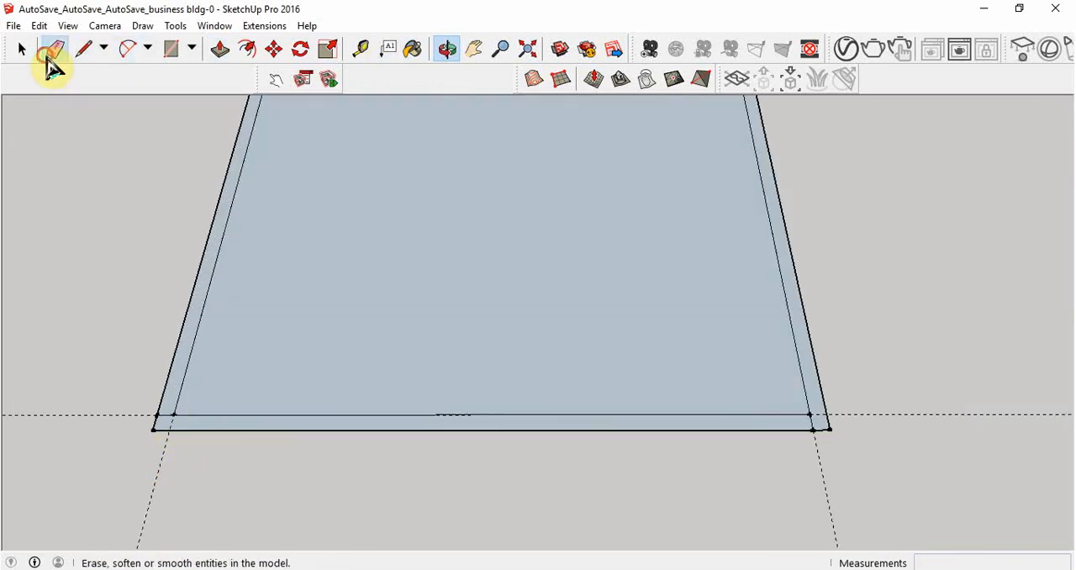
click(52, 49)
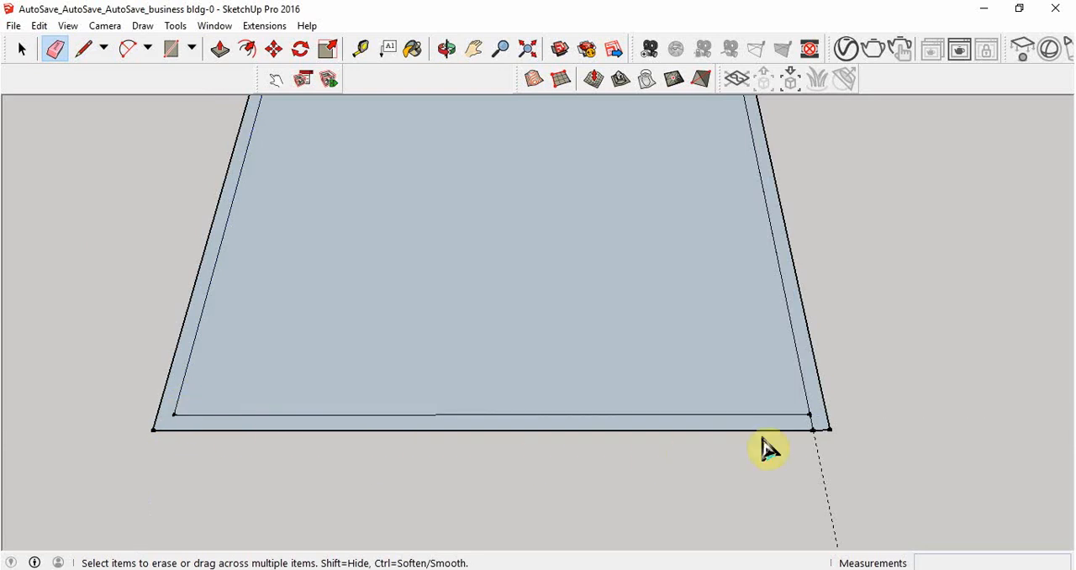
mouse_move(816, 412)
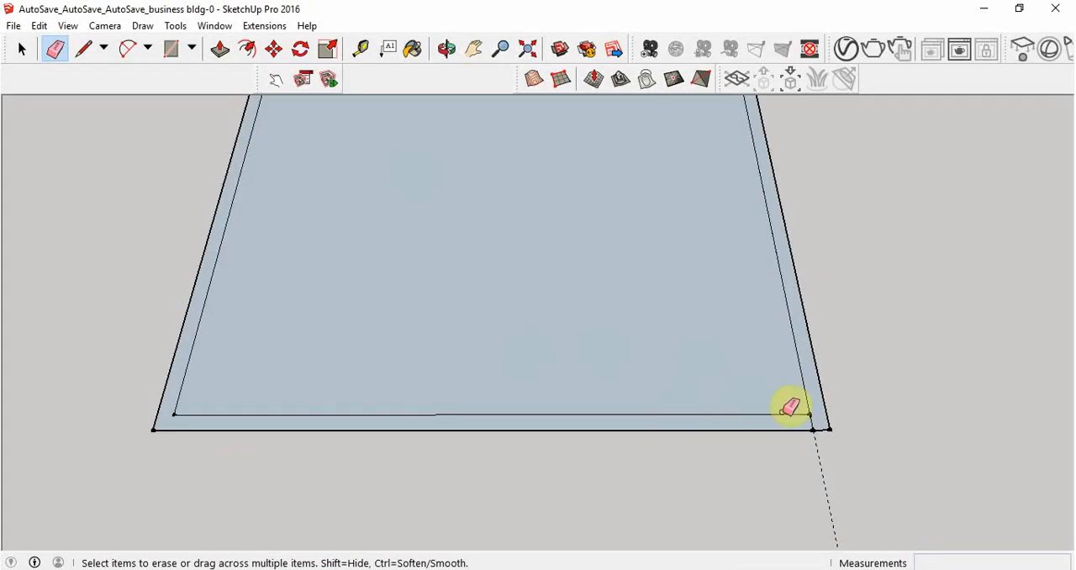
click(471, 49)
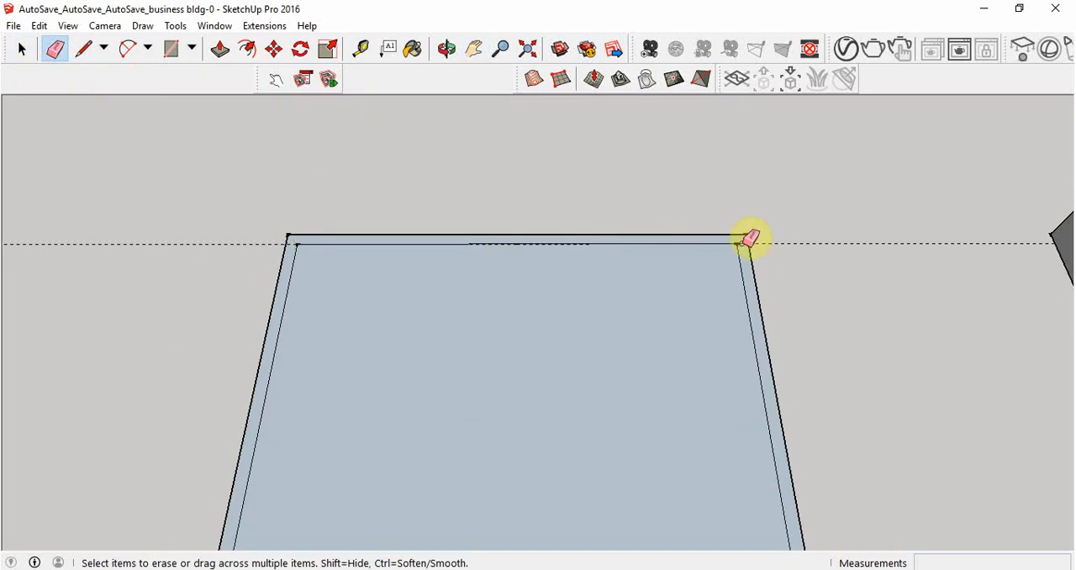
click(472, 49)
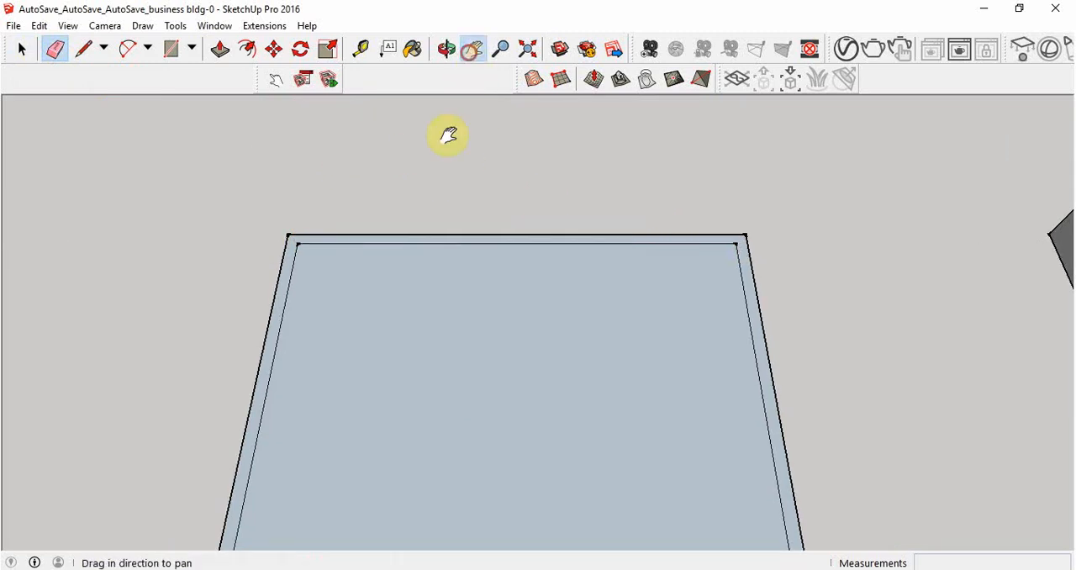
Step: Push/Pull the remaining border ring into 3000 mm walls
click(219, 49)
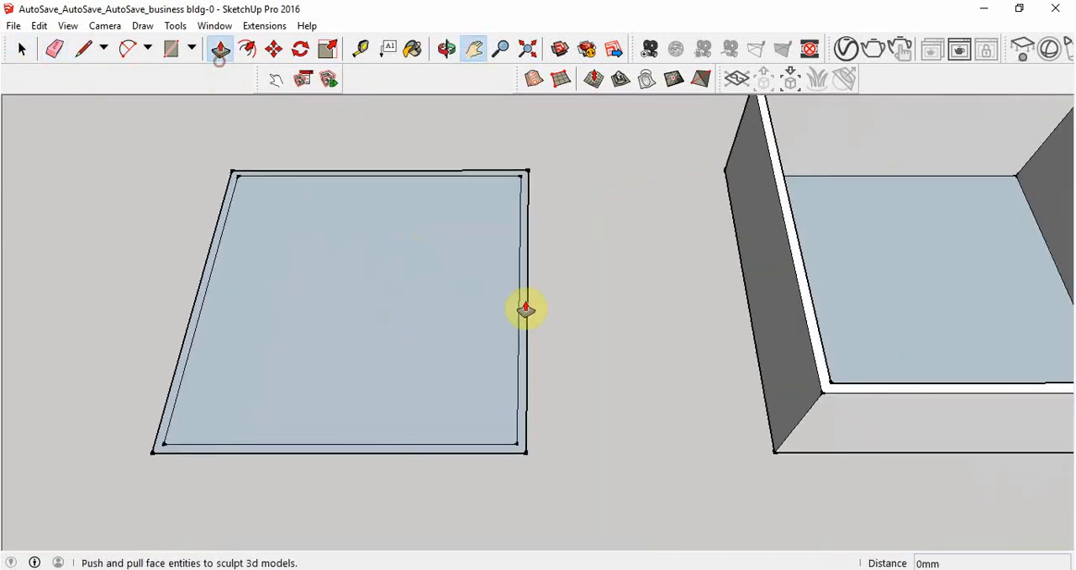
drag(524, 309, 488, 220)
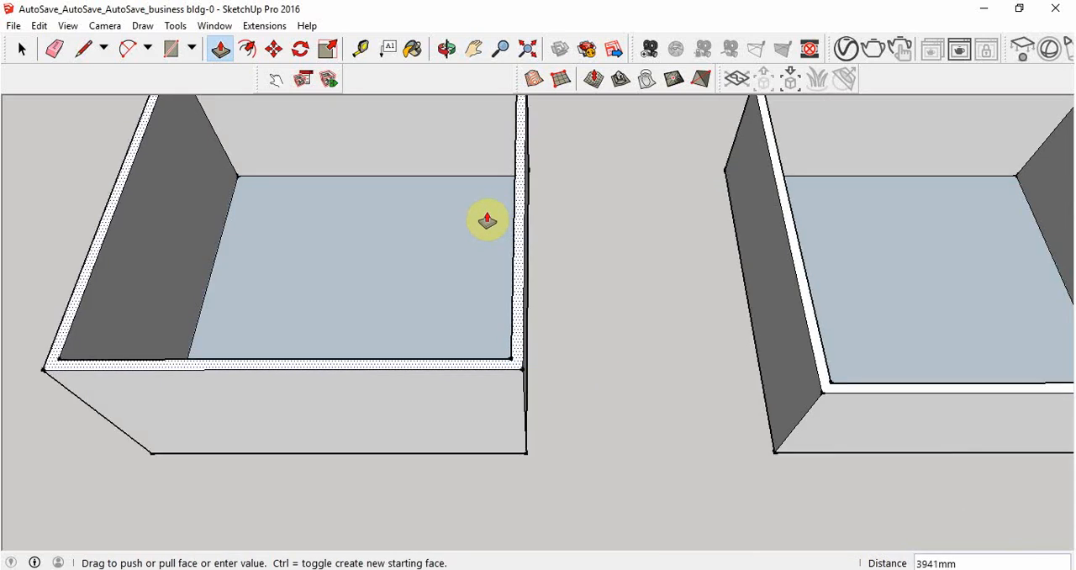
text(3000)
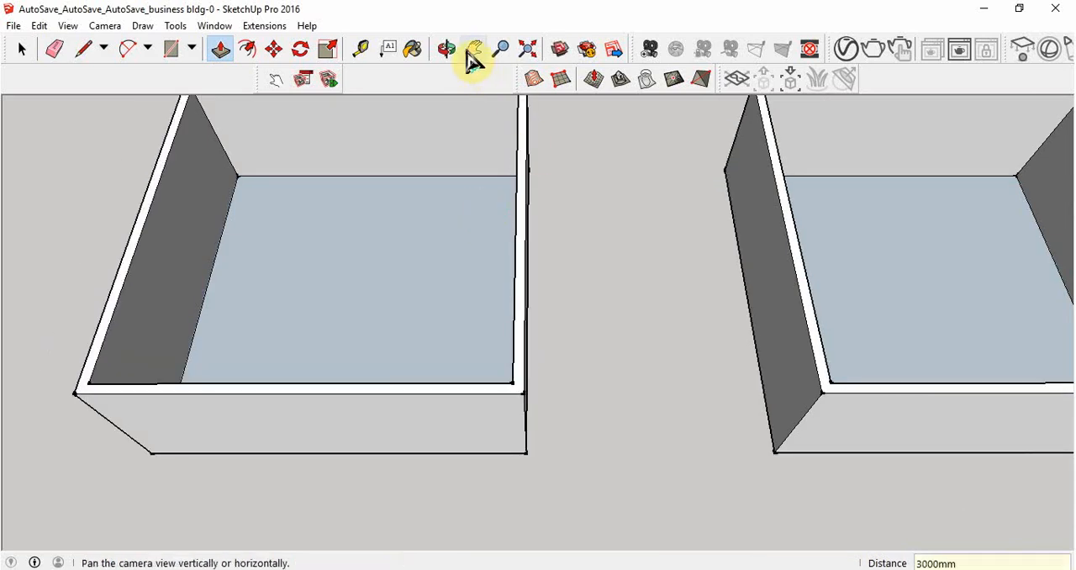
Step: Pan the view to center both open-topped rooms
click(474, 49)
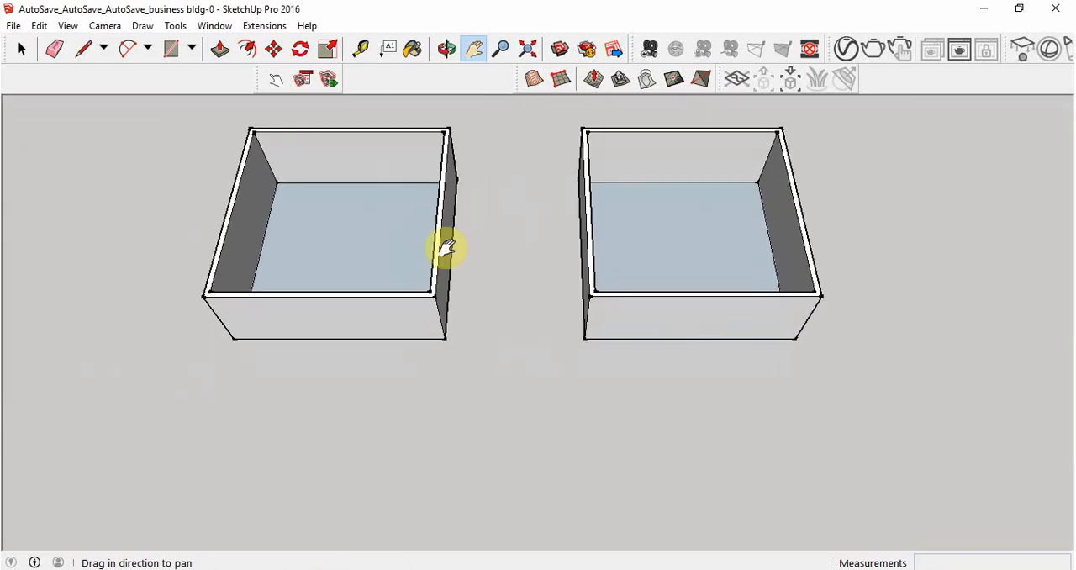
drag(445, 249, 420, 189)
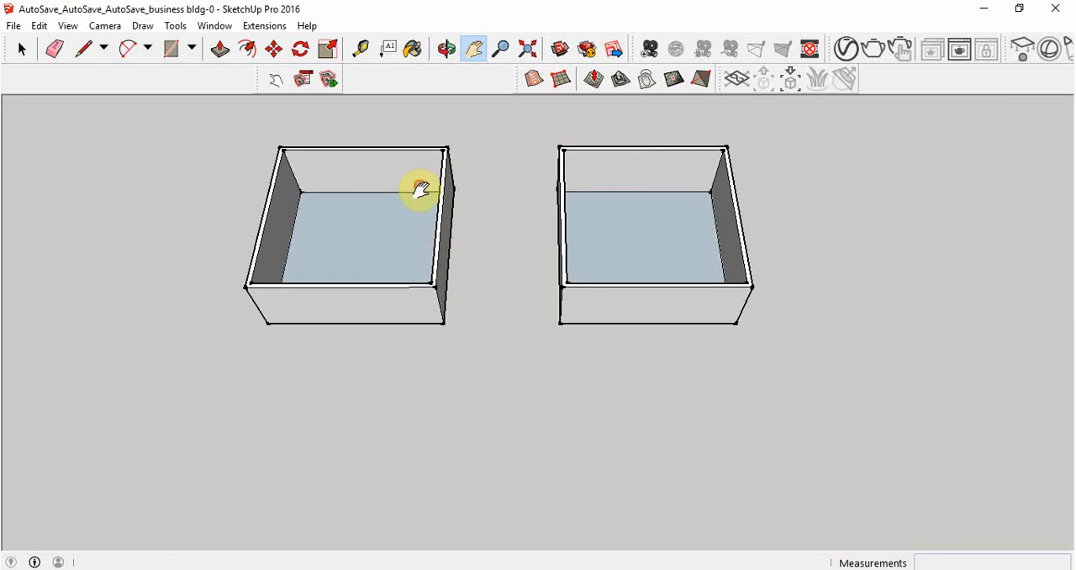
drag(420, 188, 437, 269)
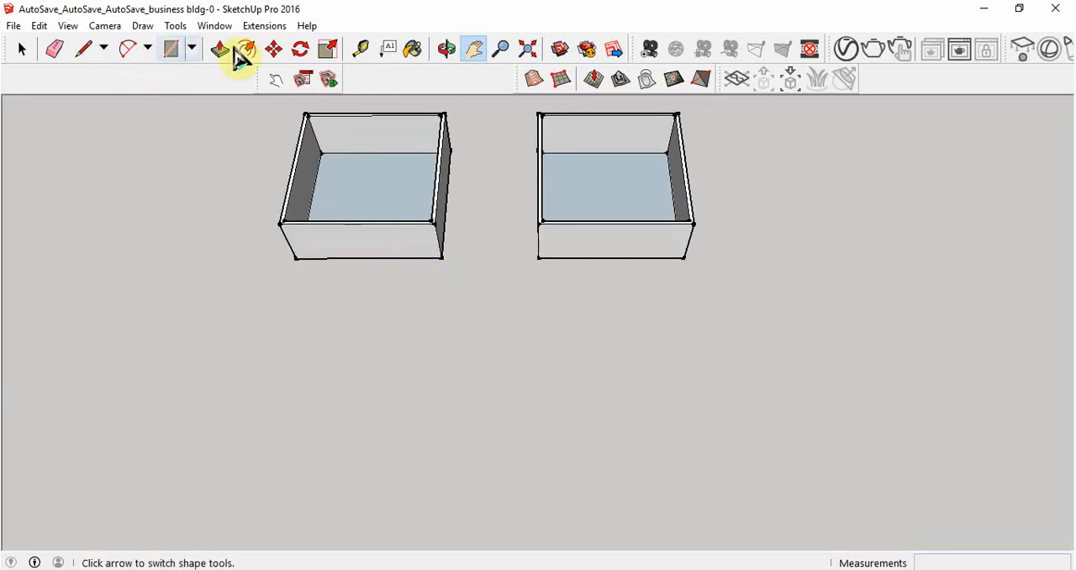
Step: Start the L-shaped outline below the rooms with edges of typed lengths
click(82, 49)
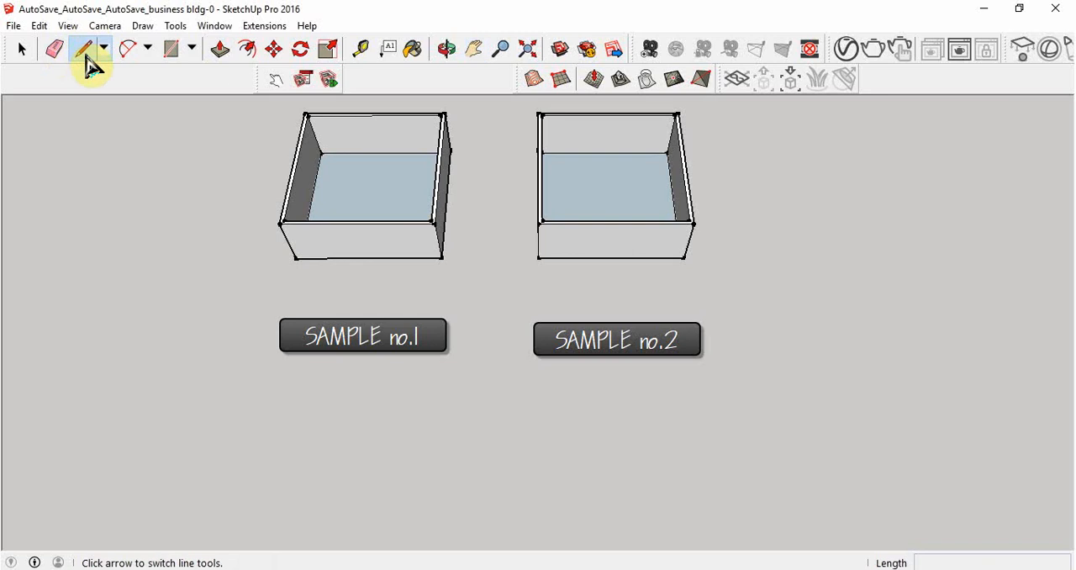
click(83, 48)
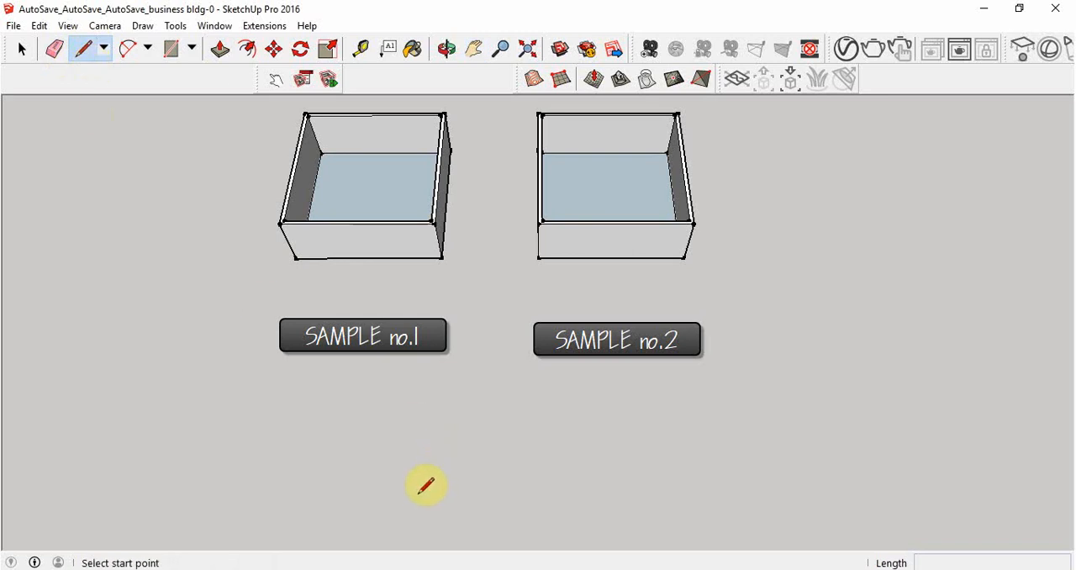
click(424, 486)
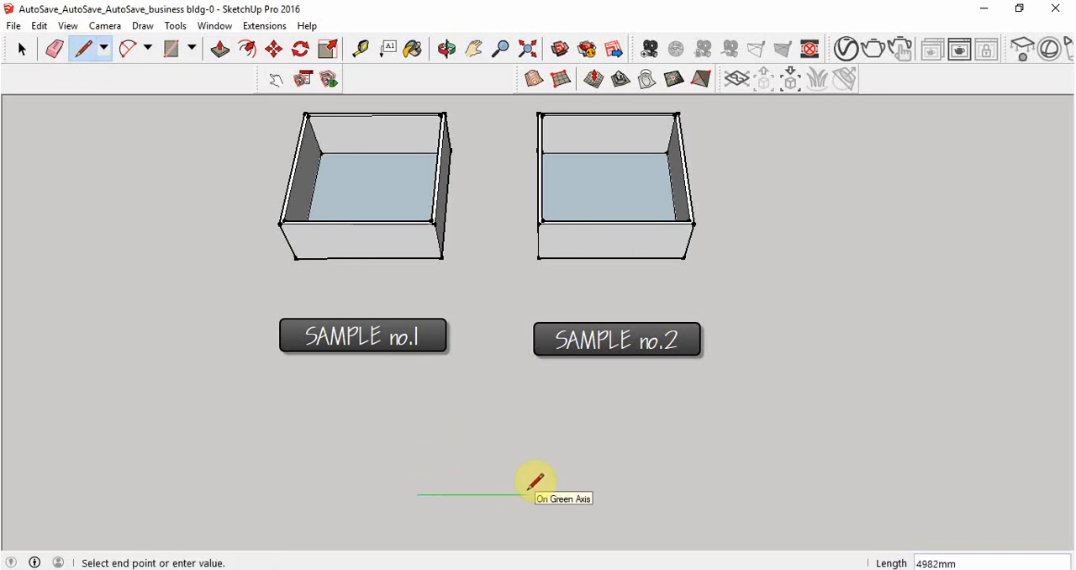
text(3000mm)
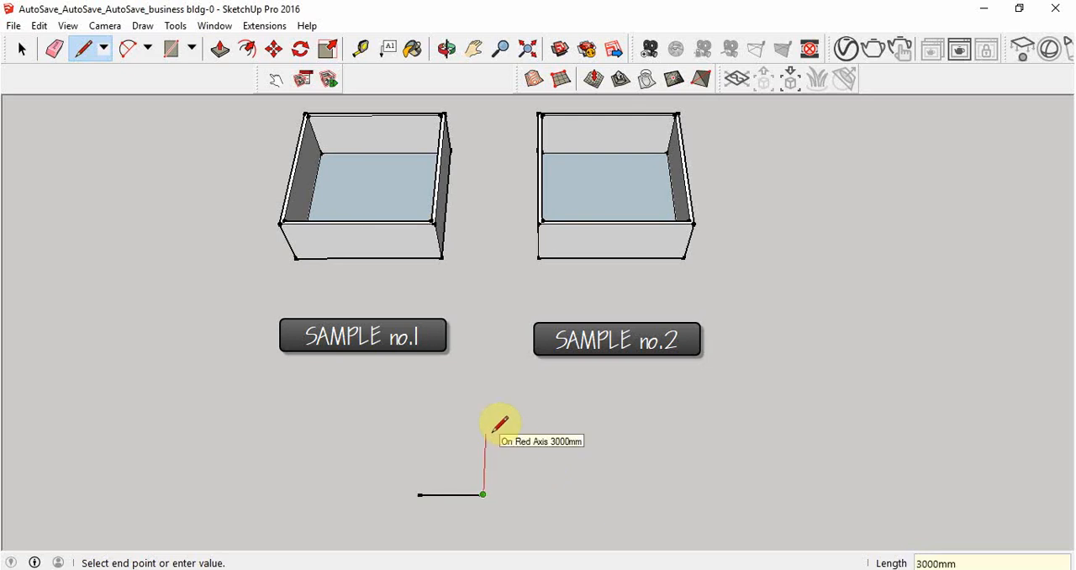
text(4)
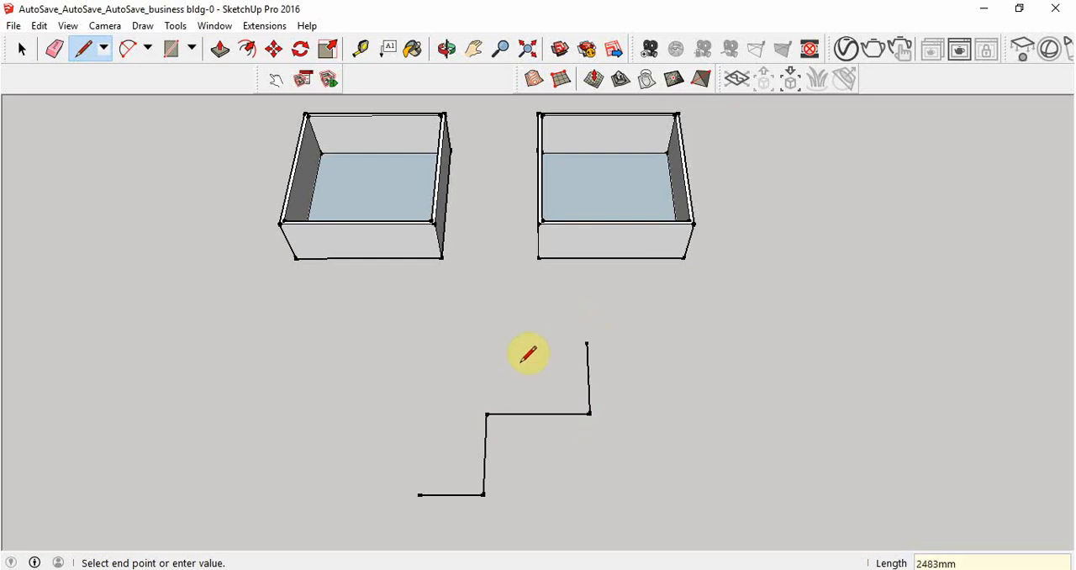
mouse_move(440, 327)
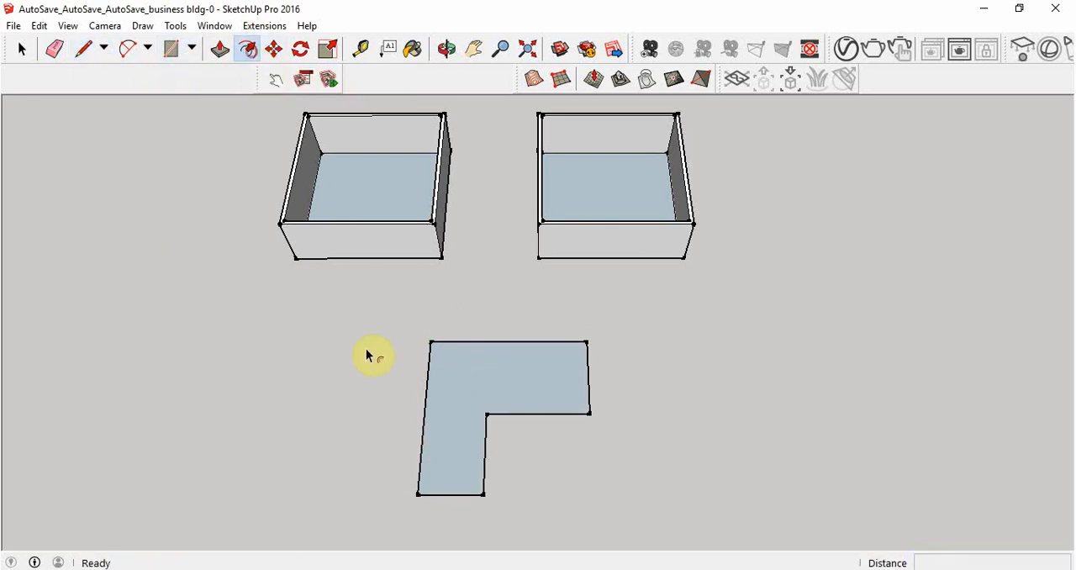
Step: Offset the L-shaped floor face inward to mark the wall thickness outline
click(451, 424)
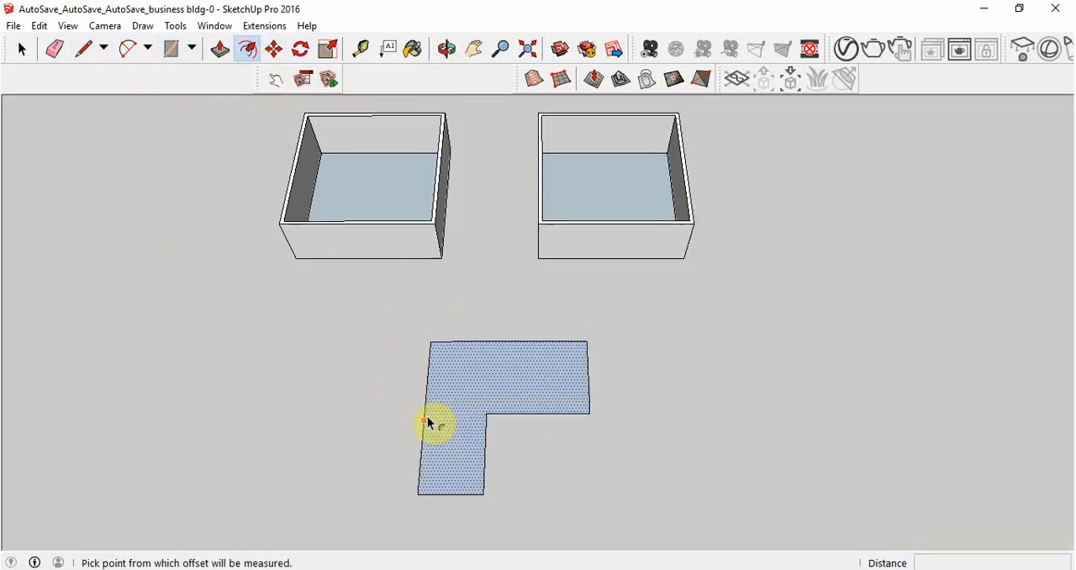
click(427, 407)
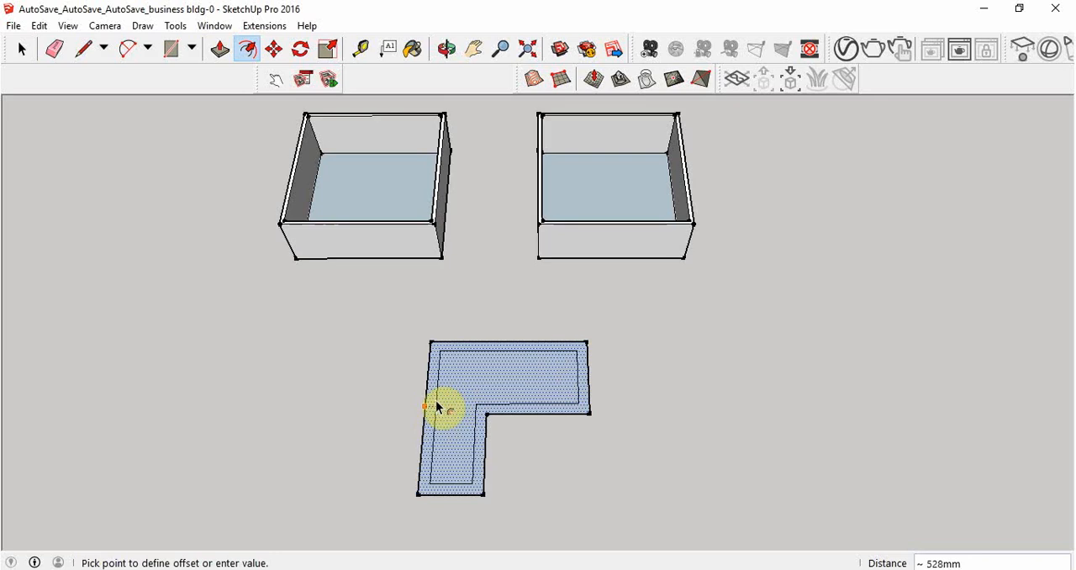
click(444, 49)
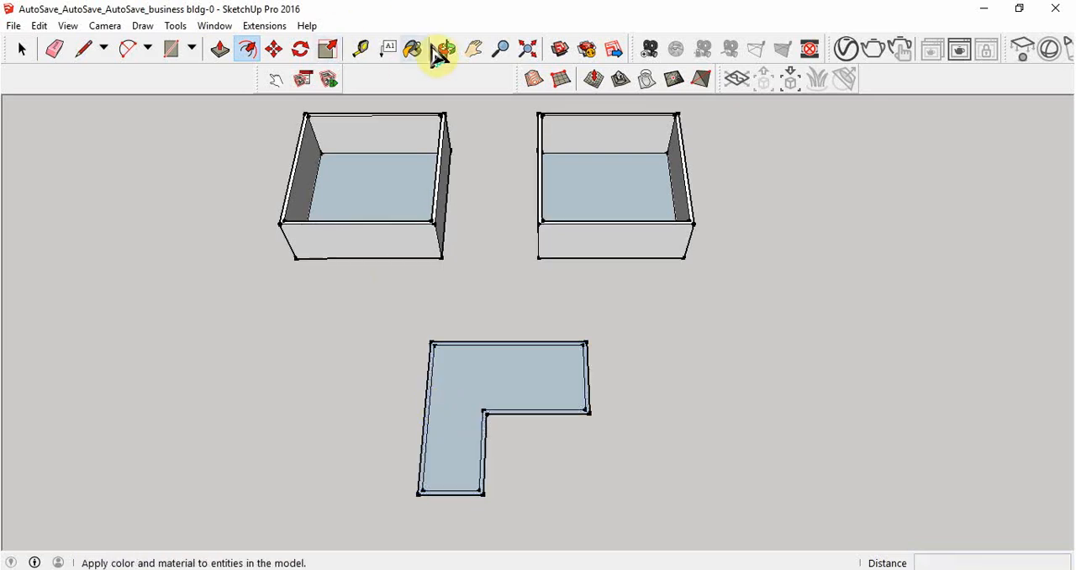
drag(420, 337, 379, 328)
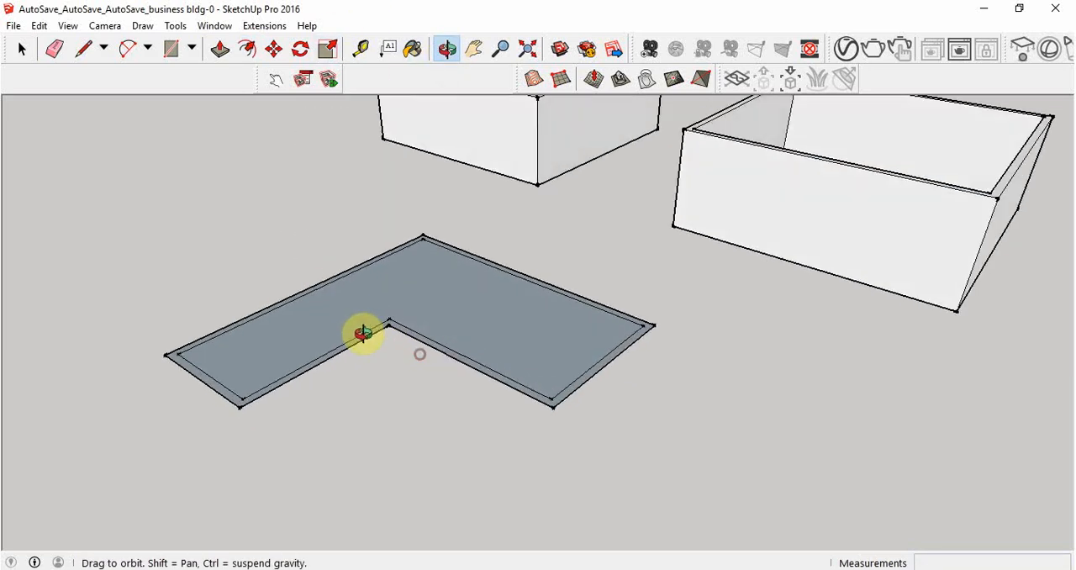
Step: Push/Pull the L-shaped border ring up into 3000 mm walls and look into the room
click(219, 49)
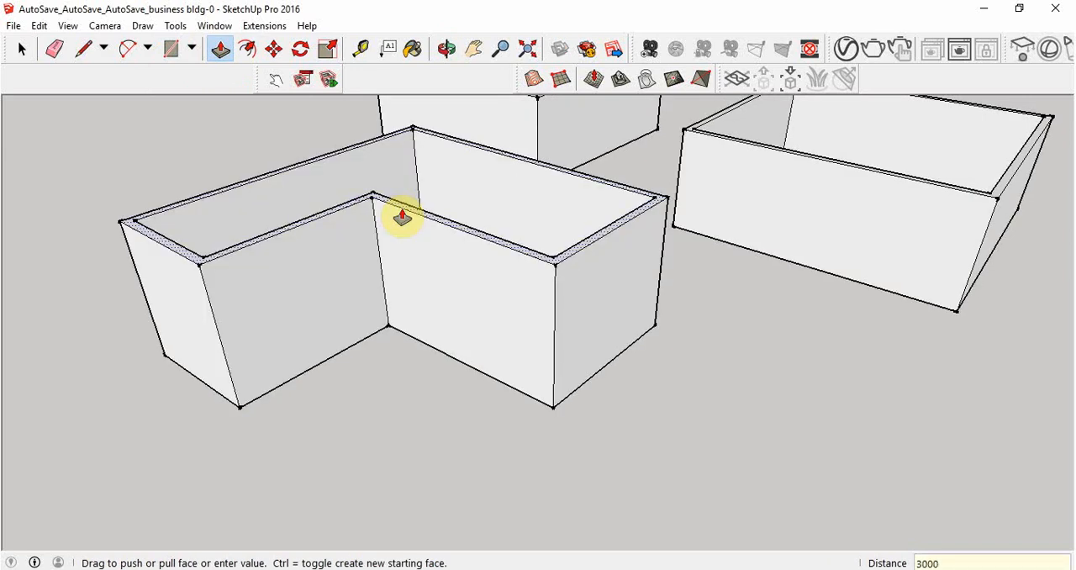
text(24)
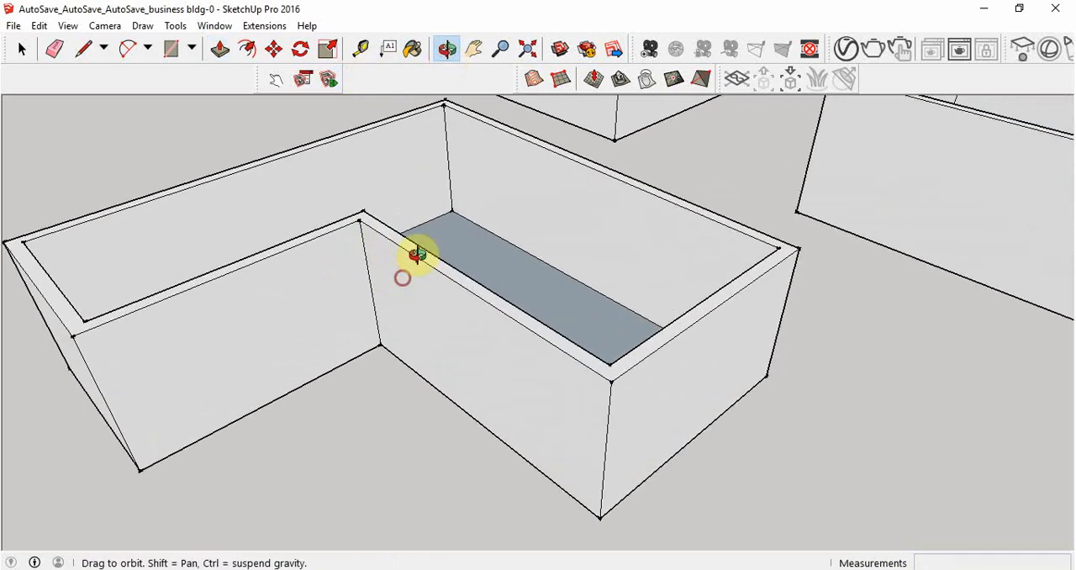
drag(417, 255, 417, 340)
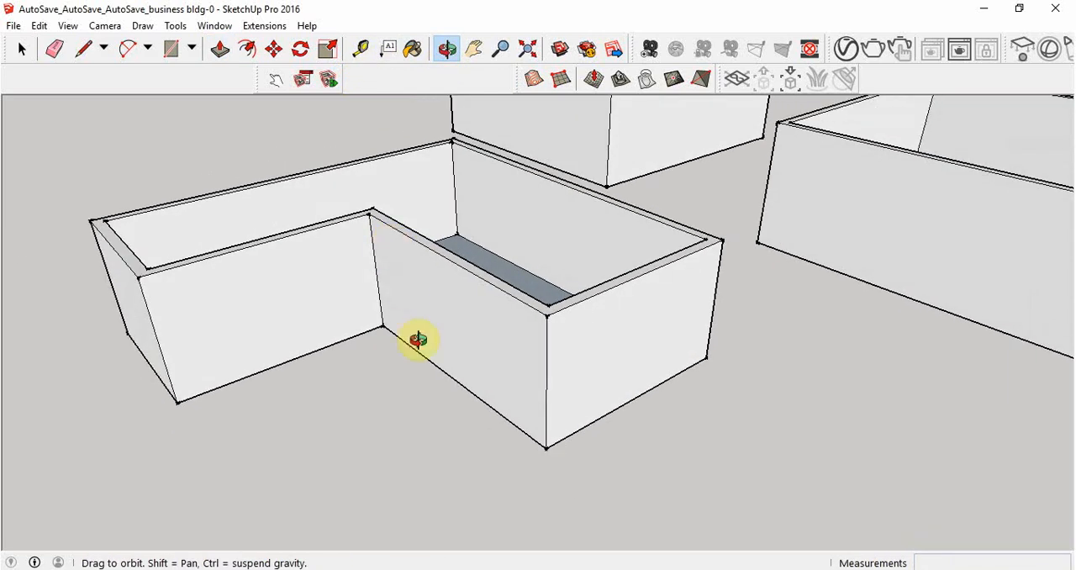
Step: Place Tape Measure guides on the front wall marking the door's side offsets and height
click(359, 49)
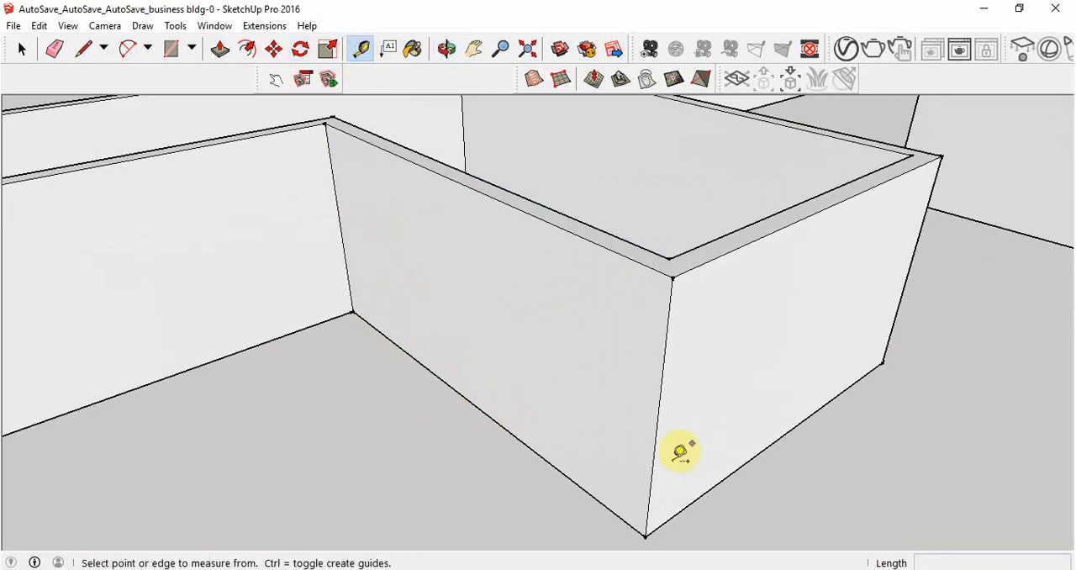
click(715, 486)
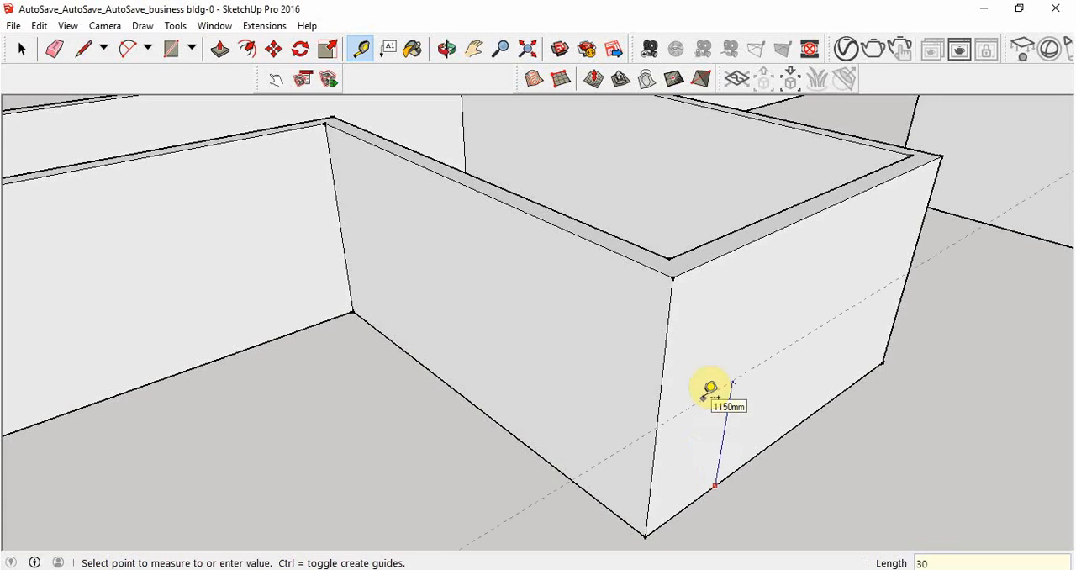
key(Escape)
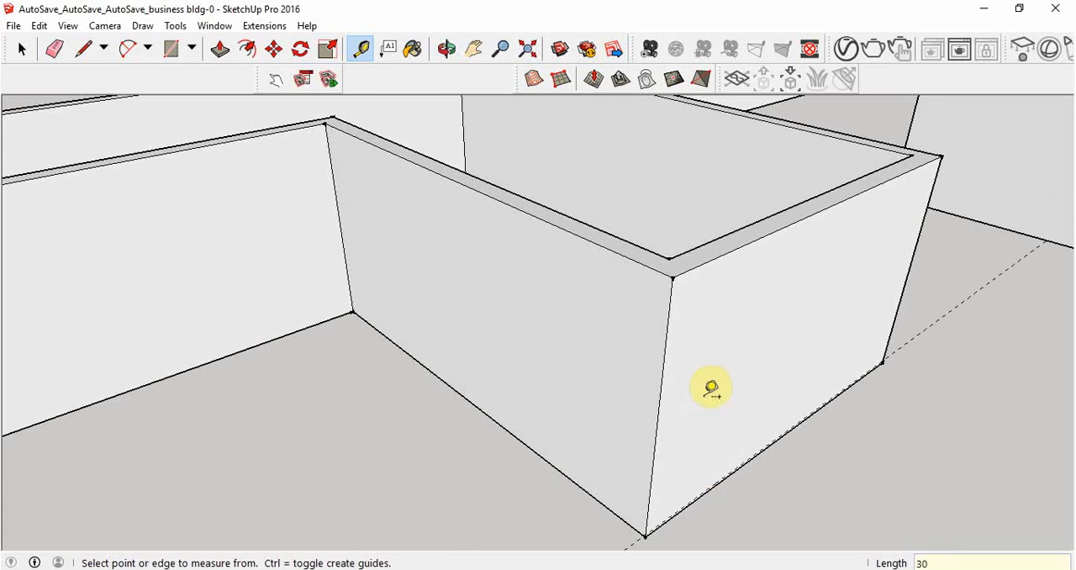
click(656, 447)
text(100)
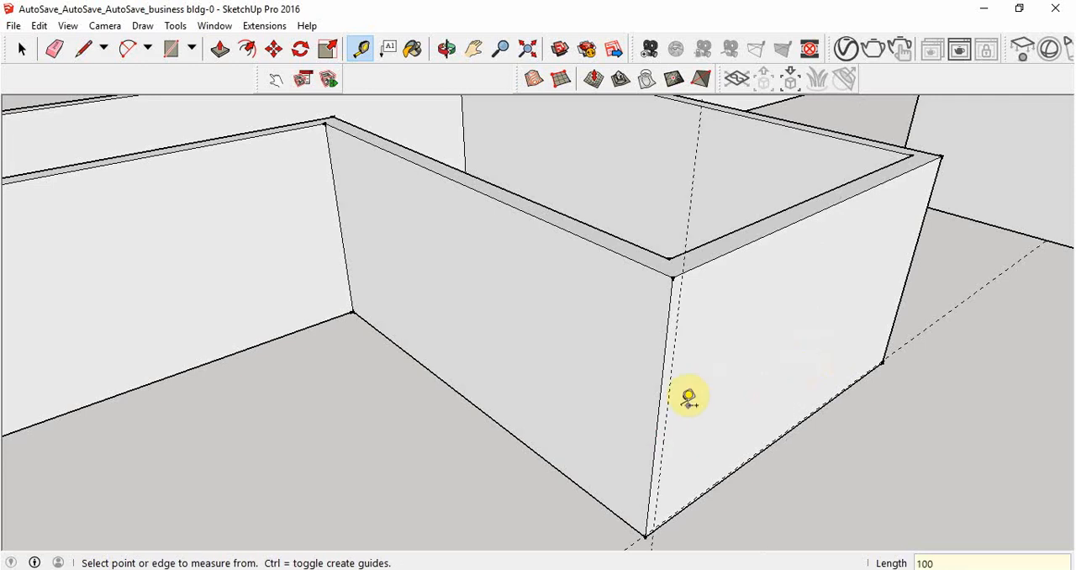
click(670, 407)
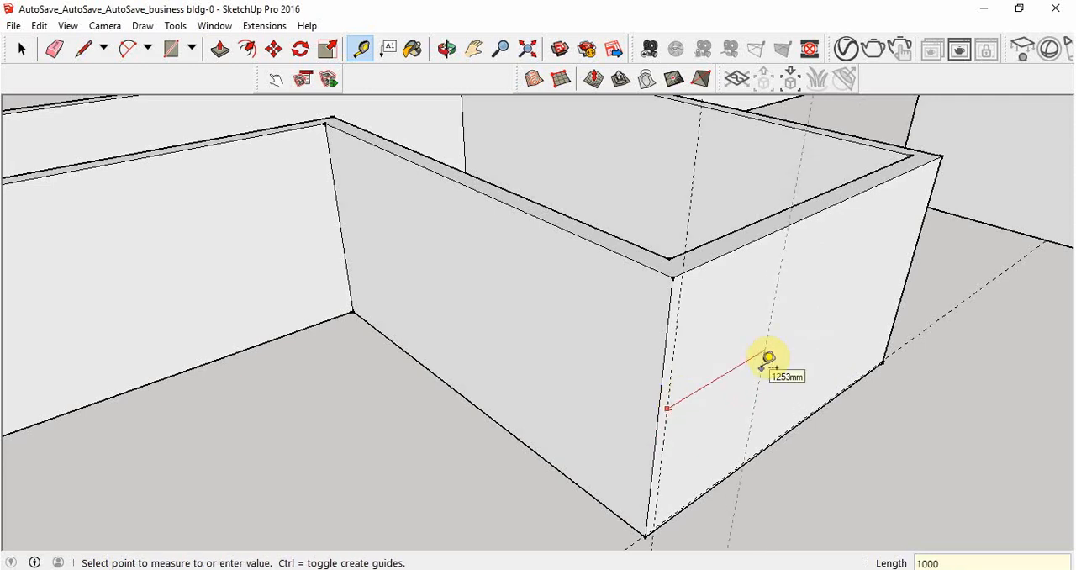
mouse_move(733, 309)
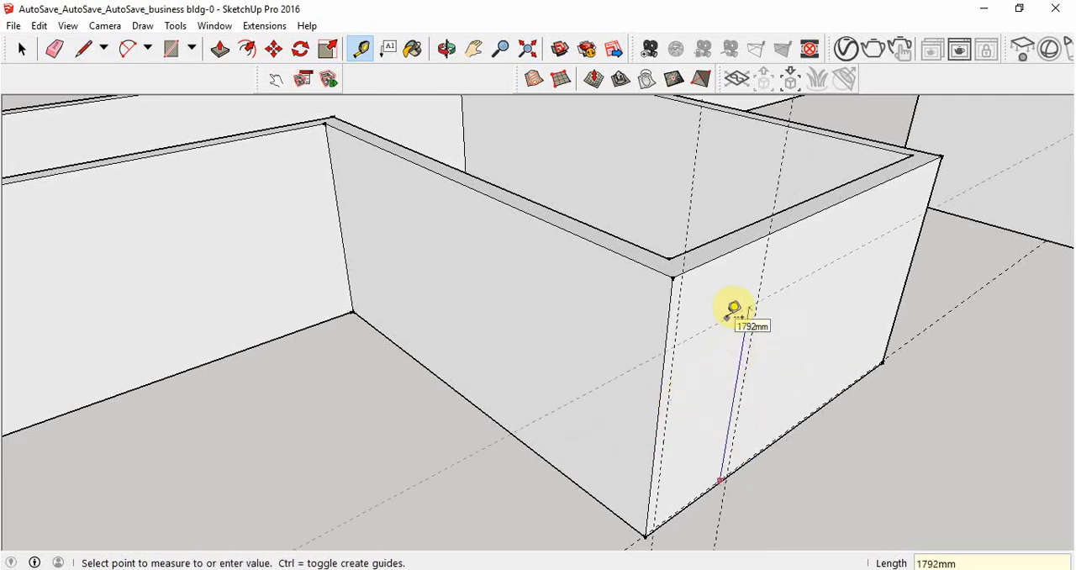
click(447, 48)
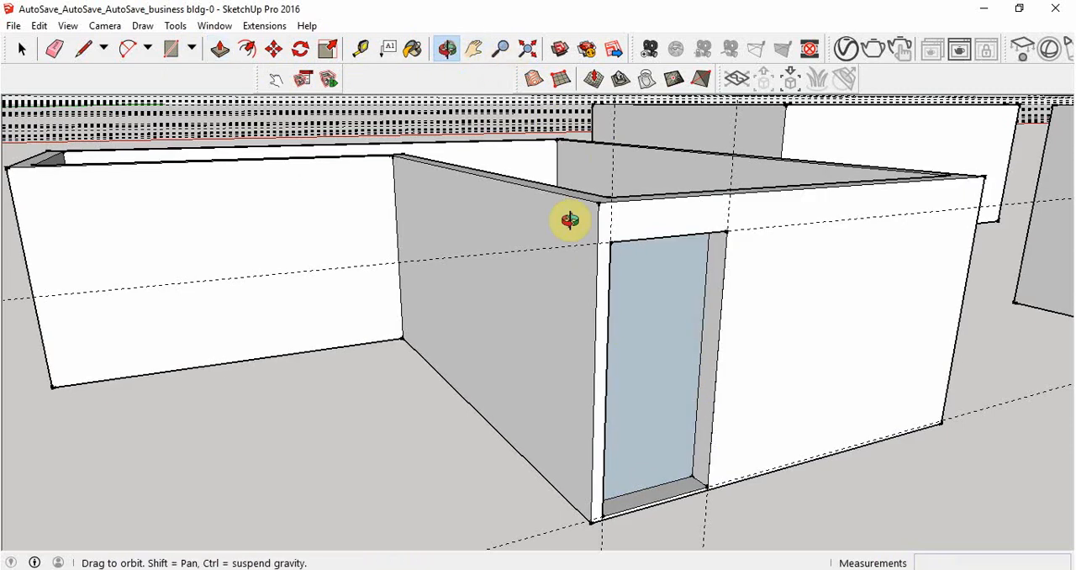
drag(570, 220, 777, 294)
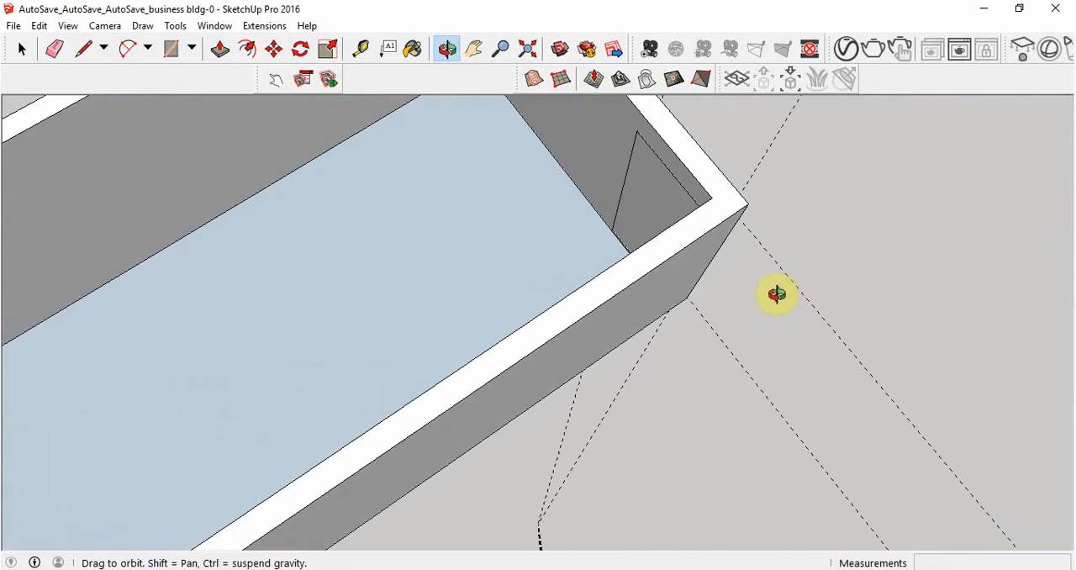
drag(777, 294, 602, 276)
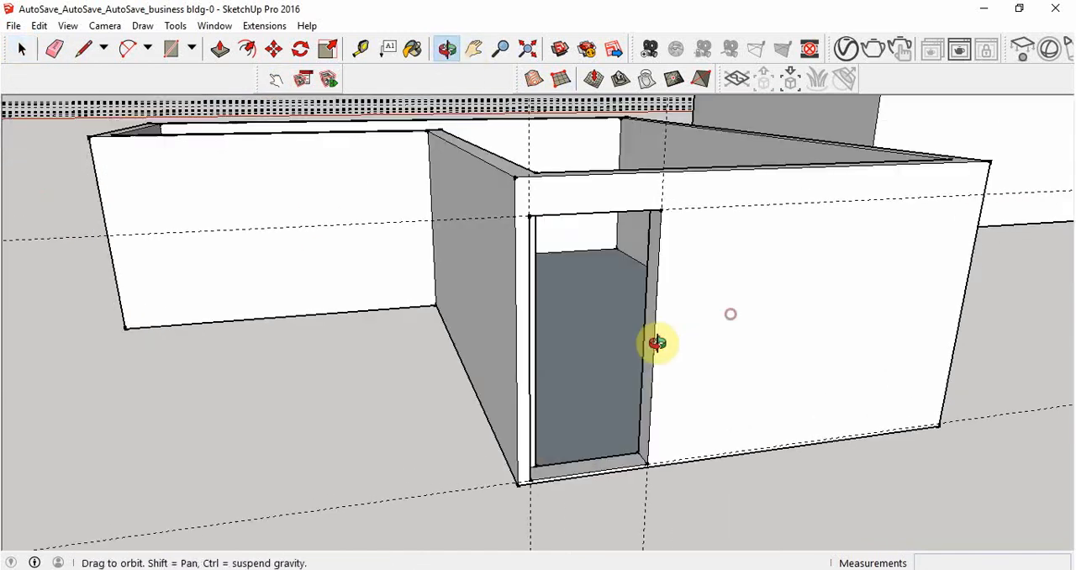
drag(656, 343, 669, 343)
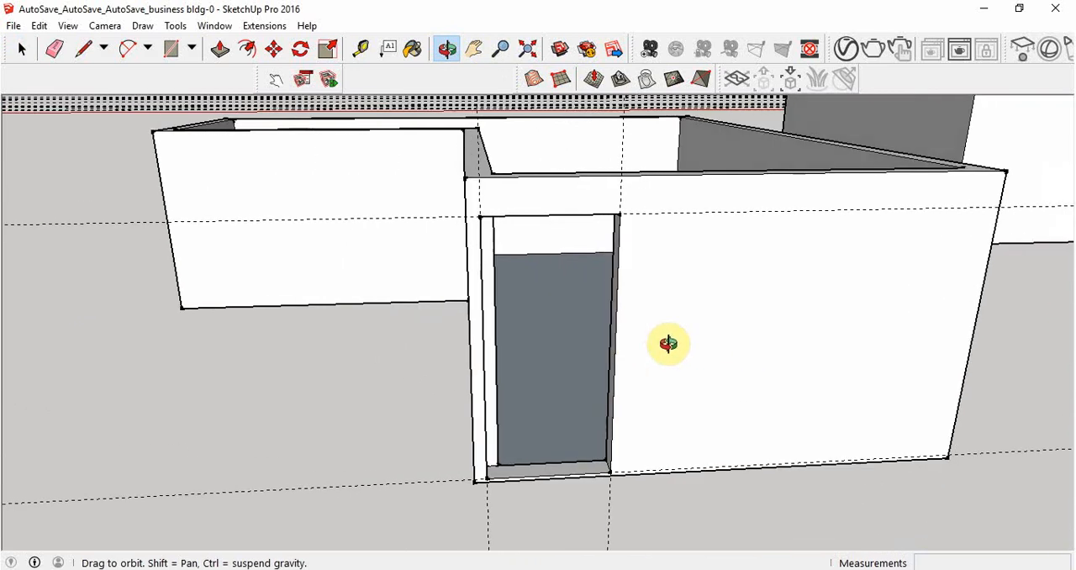
drag(670, 343, 464, 350)
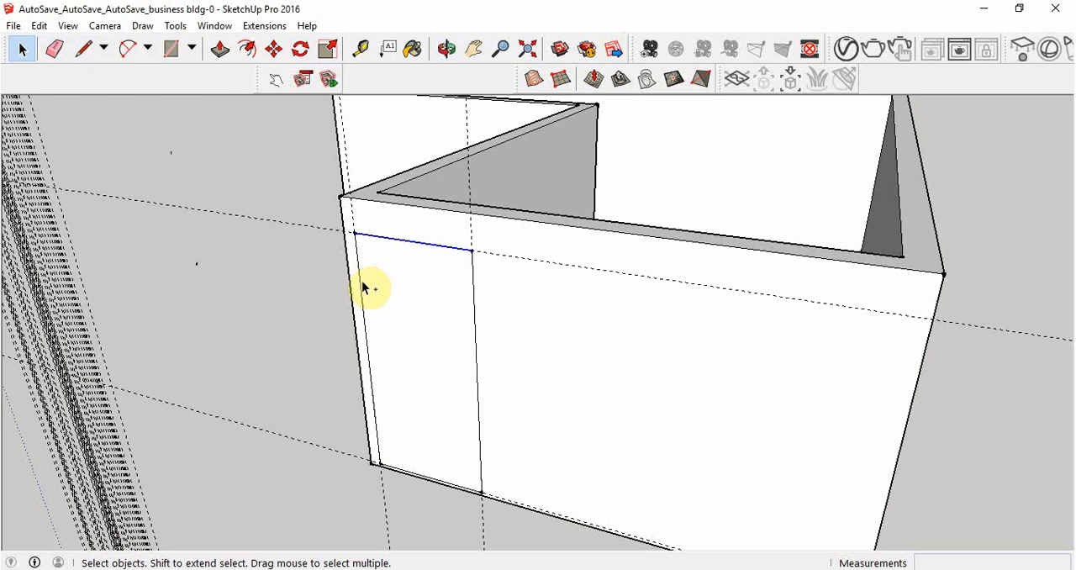
Step: Push the narrow door face 200 mm through the wall and orbit to check the opening
click(454, 491)
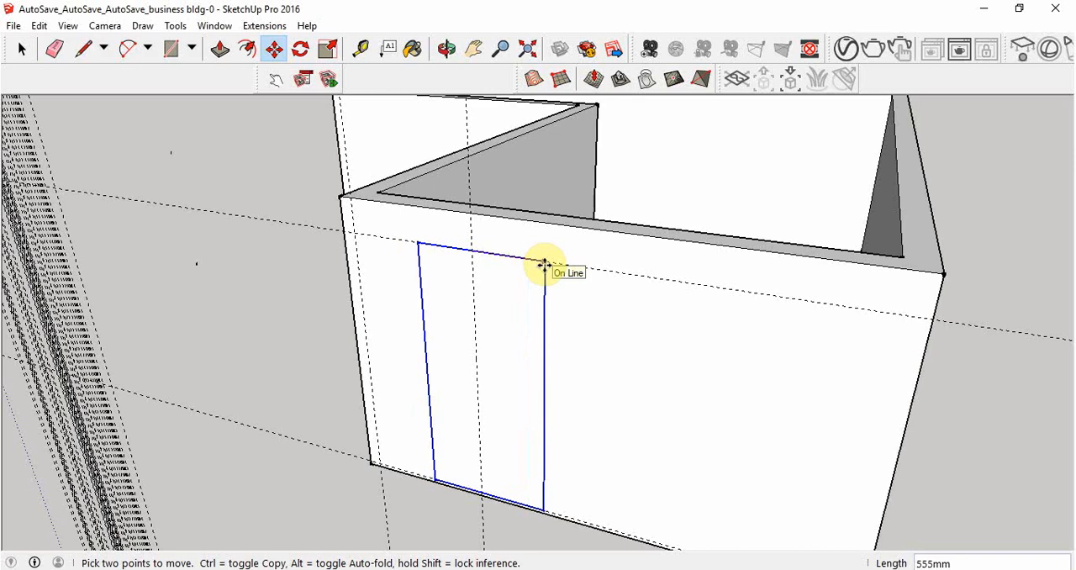
text(200)
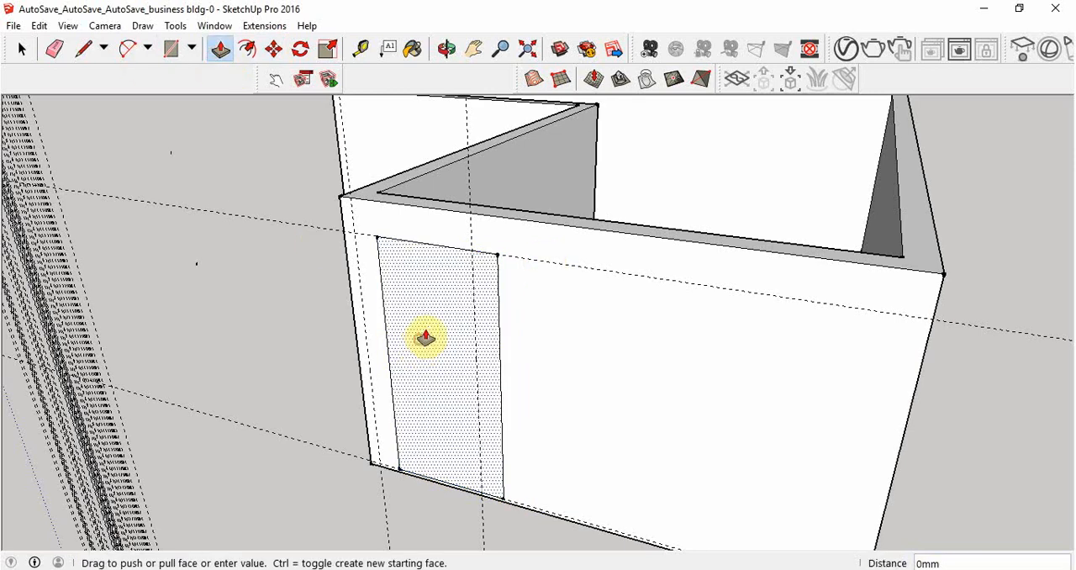
drag(424, 338, 464, 316)
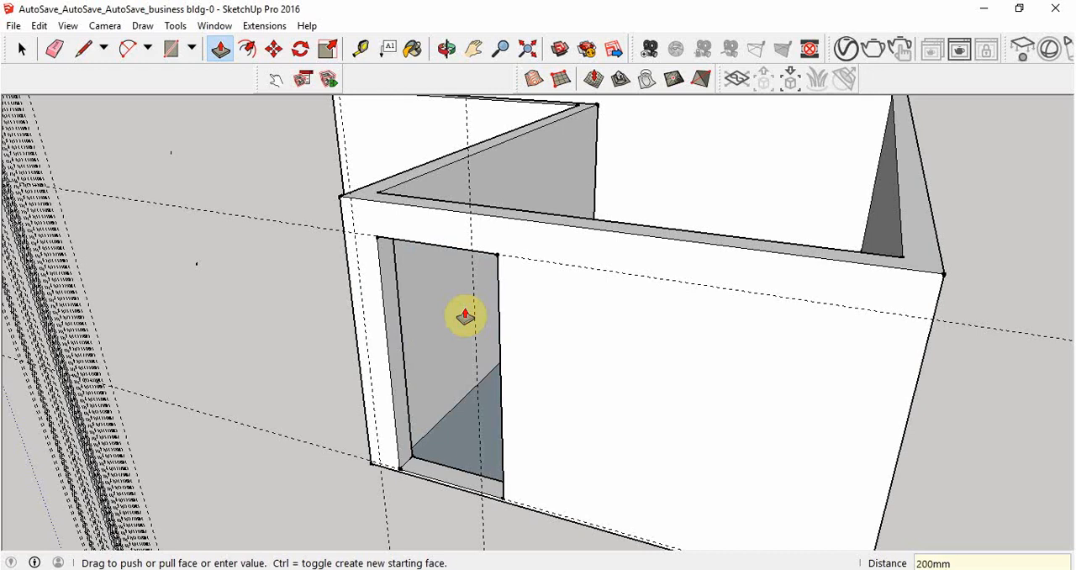
drag(464, 316, 595, 372)
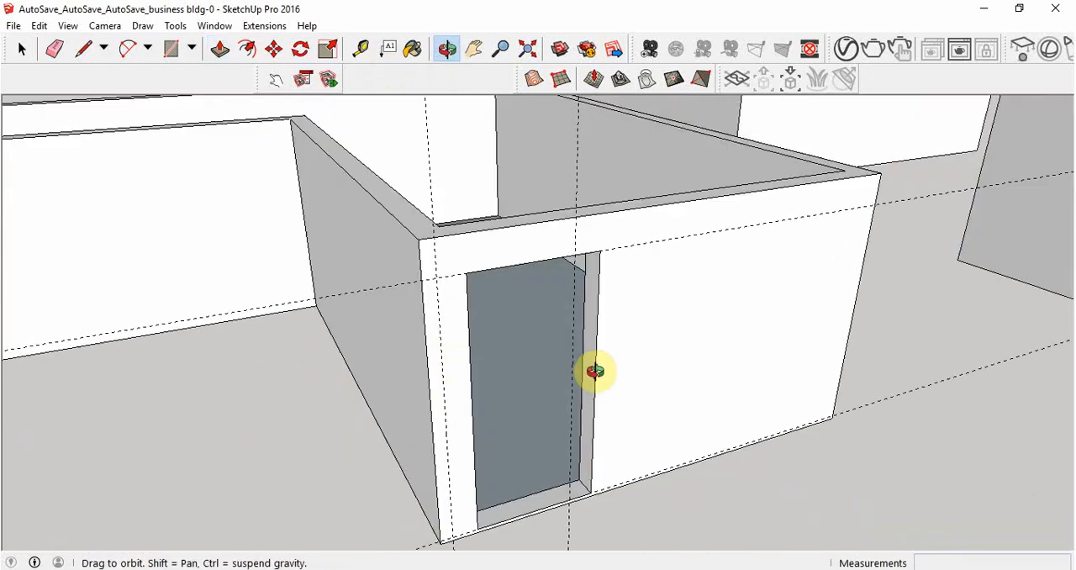
drag(596, 372, 546, 353)
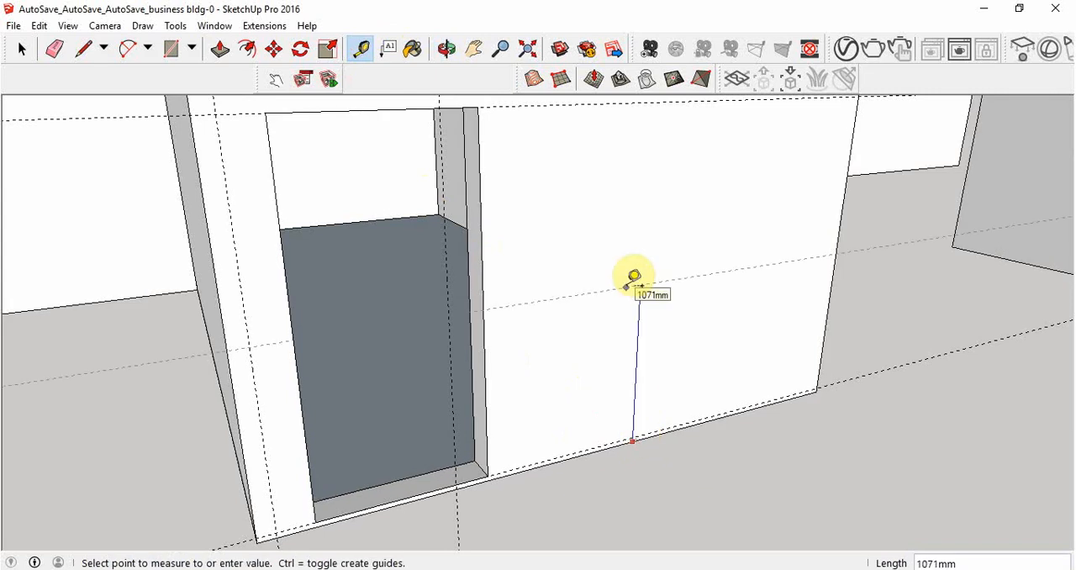
mouse_move(638, 126)
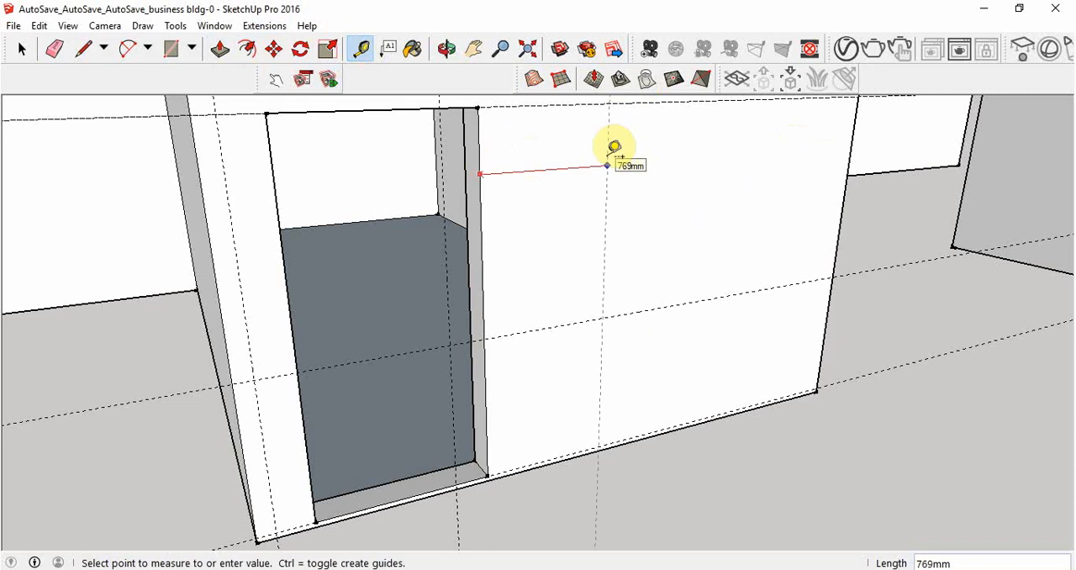
mouse_move(763, 200)
text(1)
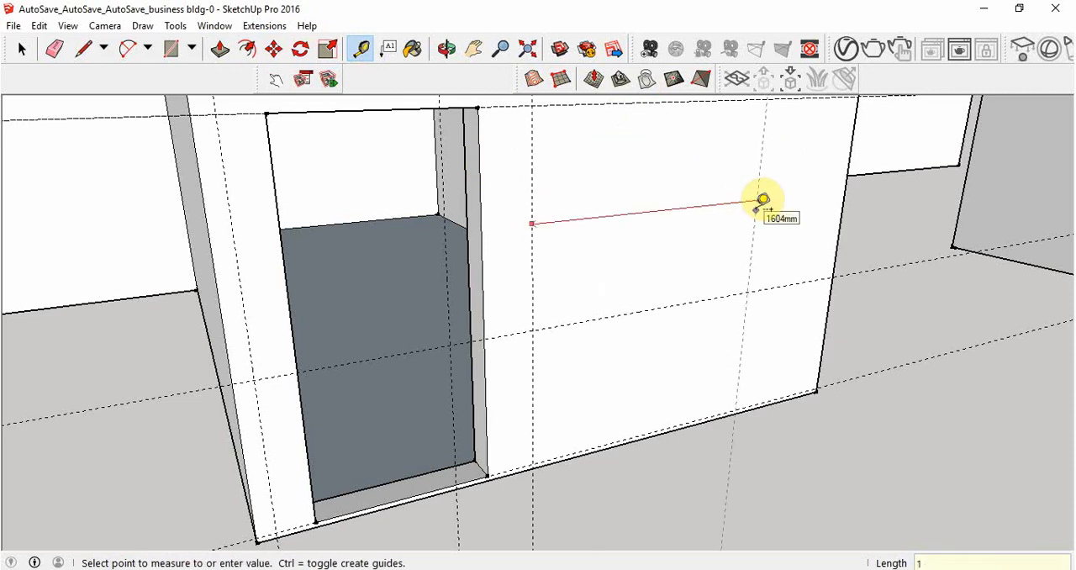
Step: Place a guide marking the window's far side on the wall beside the doorway
click(172, 49)
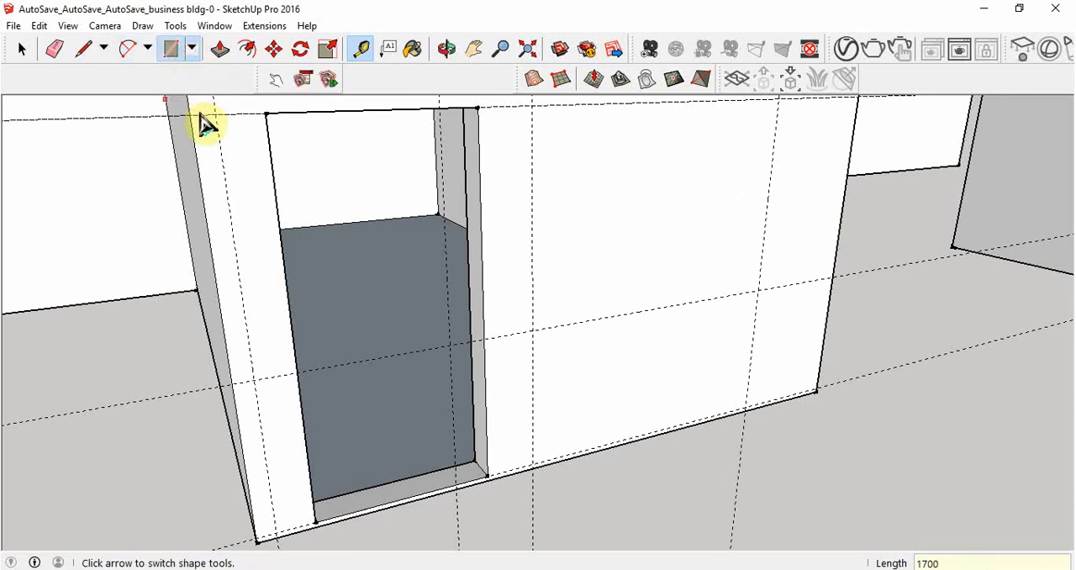
Step: Browse the Shapes dropdown, passing Circle and Polygon before choosing Rectangle
click(192, 49)
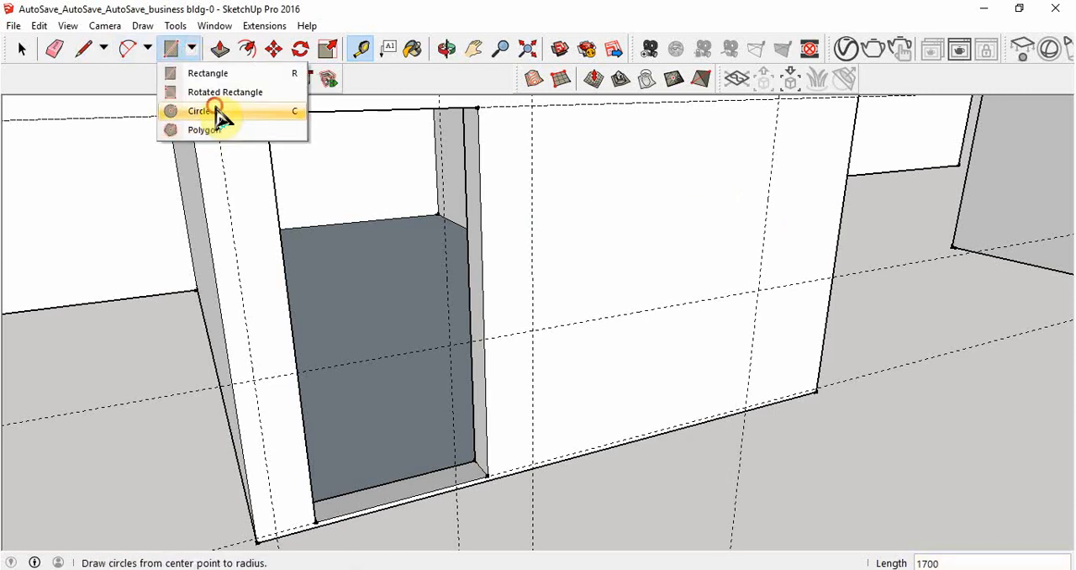
click(201, 111)
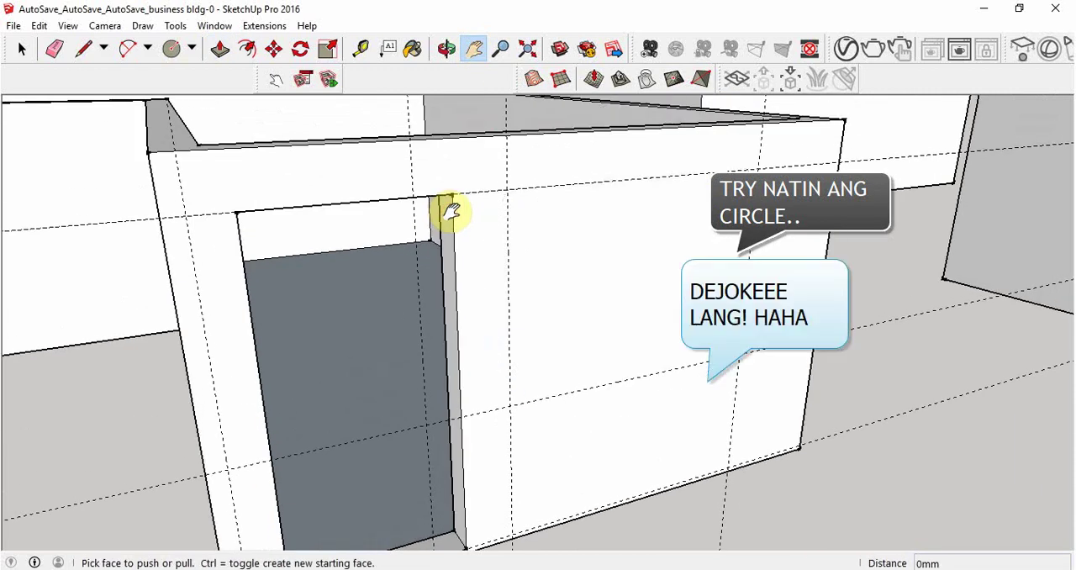
click(191, 49)
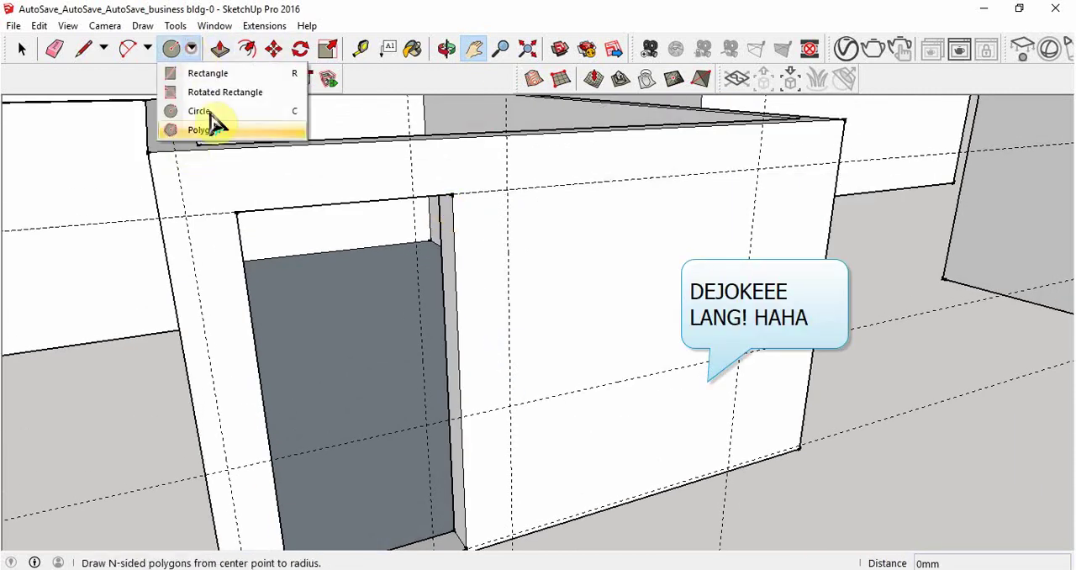
click(208, 73)
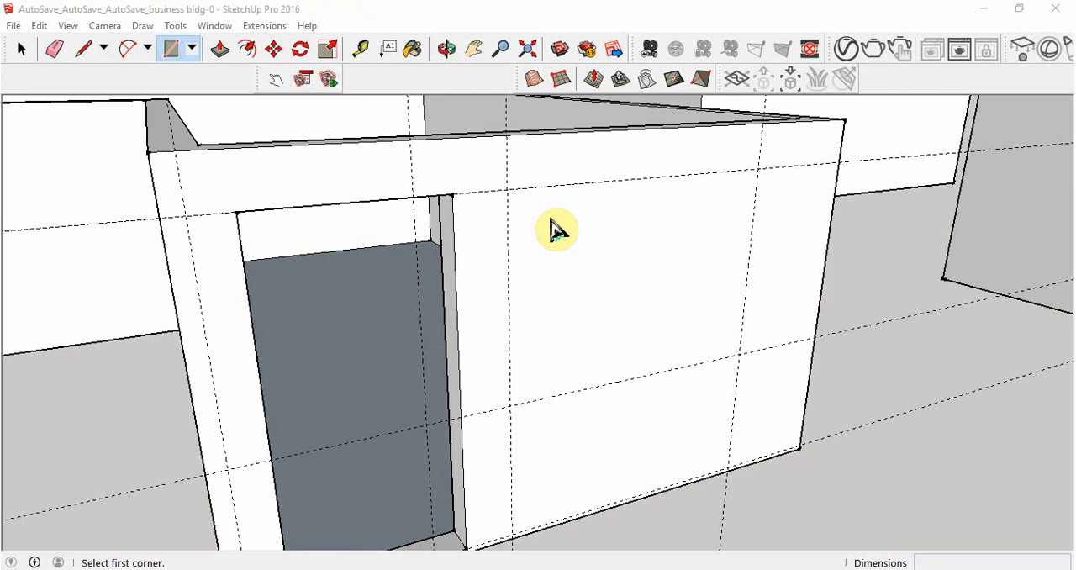
mouse_move(635, 326)
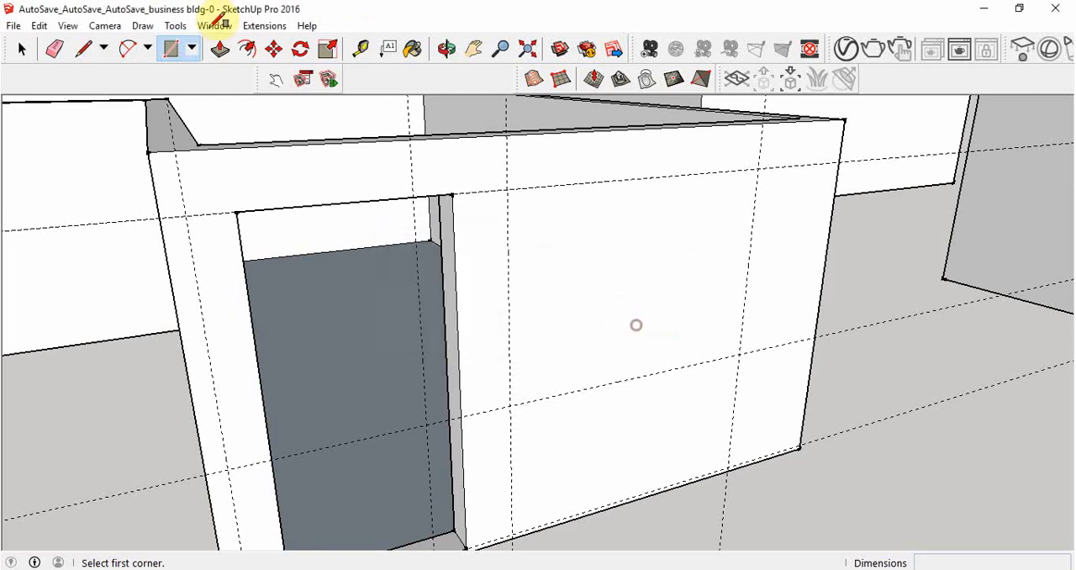
mouse_move(513, 185)
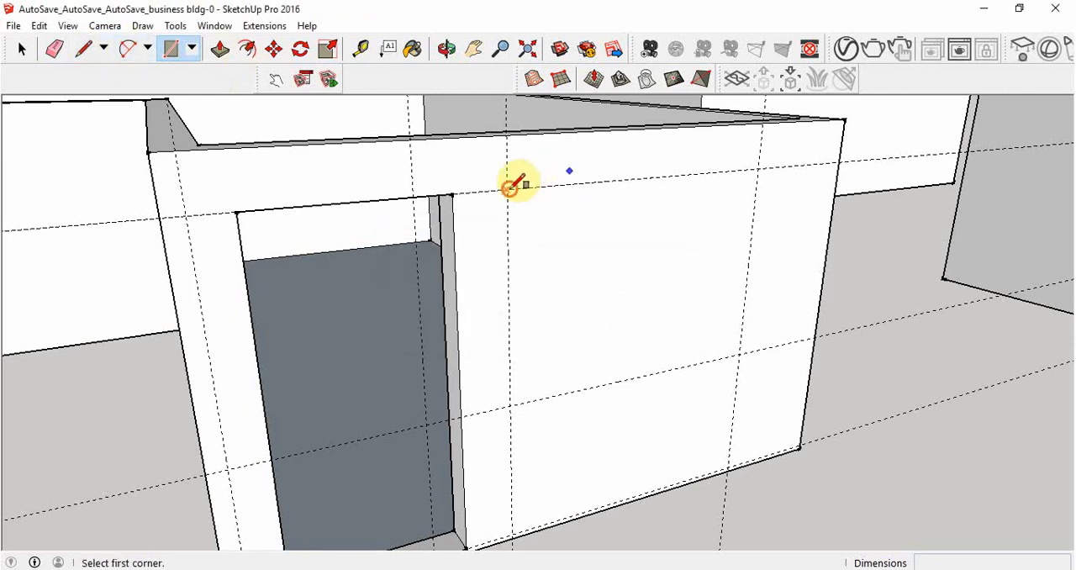
Step: Draw the window rectangle between the guides and push it 200 mm through the wall
click(218, 49)
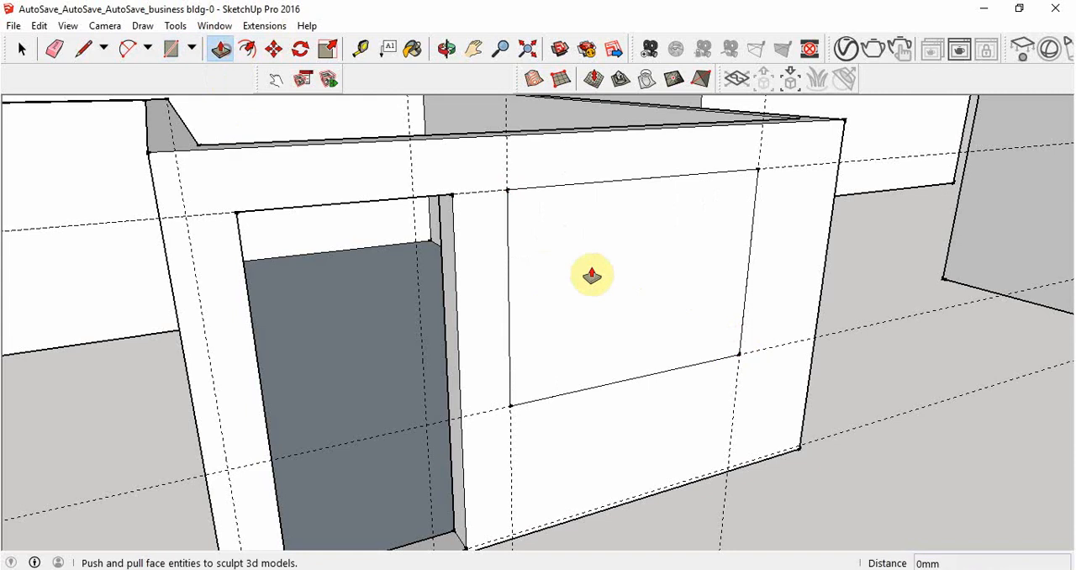
drag(591, 276, 520, 237)
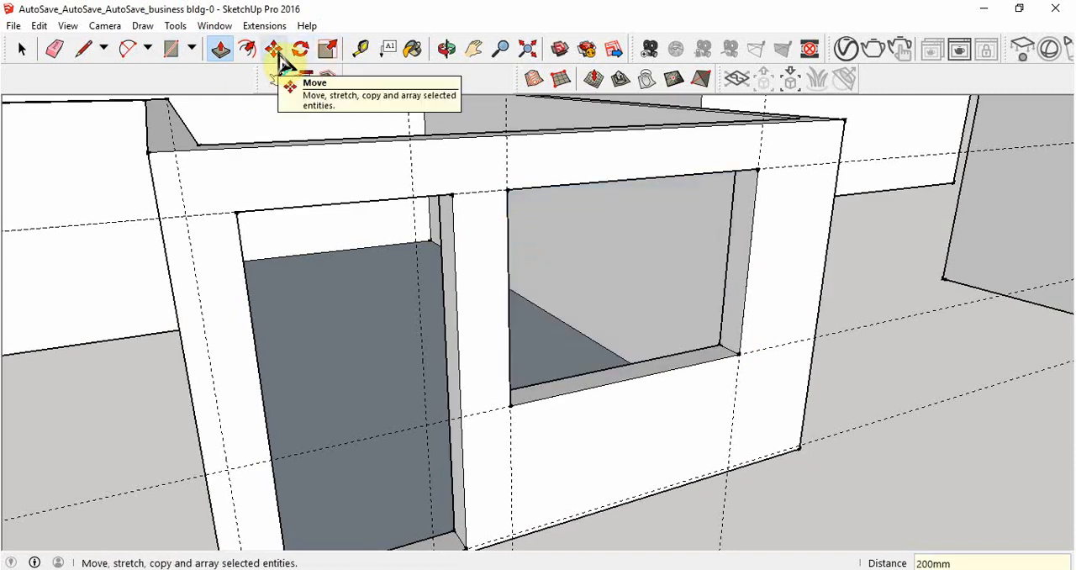
click(472, 49)
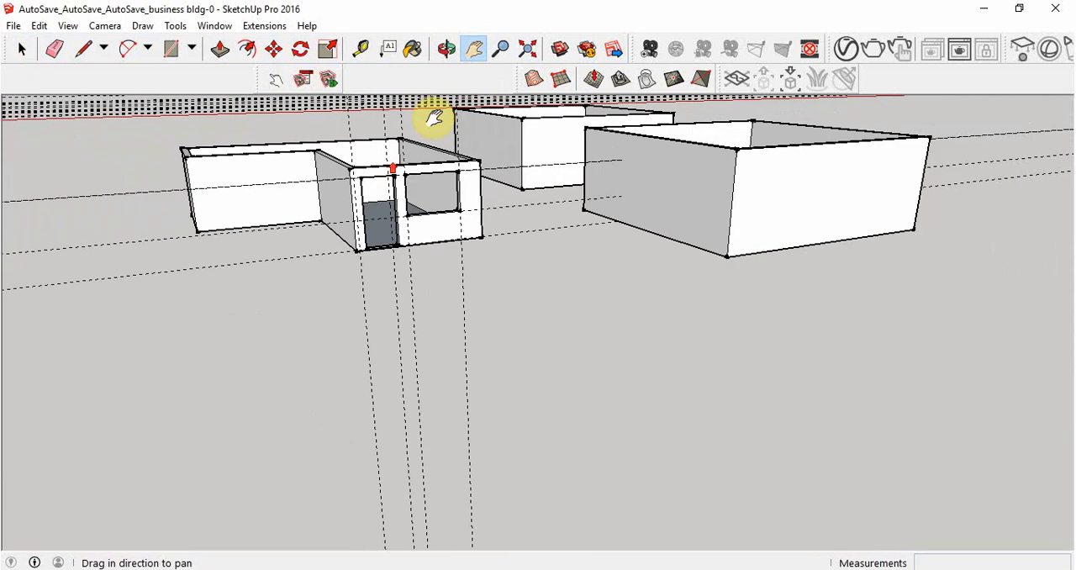
Step: Select the leftover construction guide lines and erase them via the right-click menu
click(447, 49)
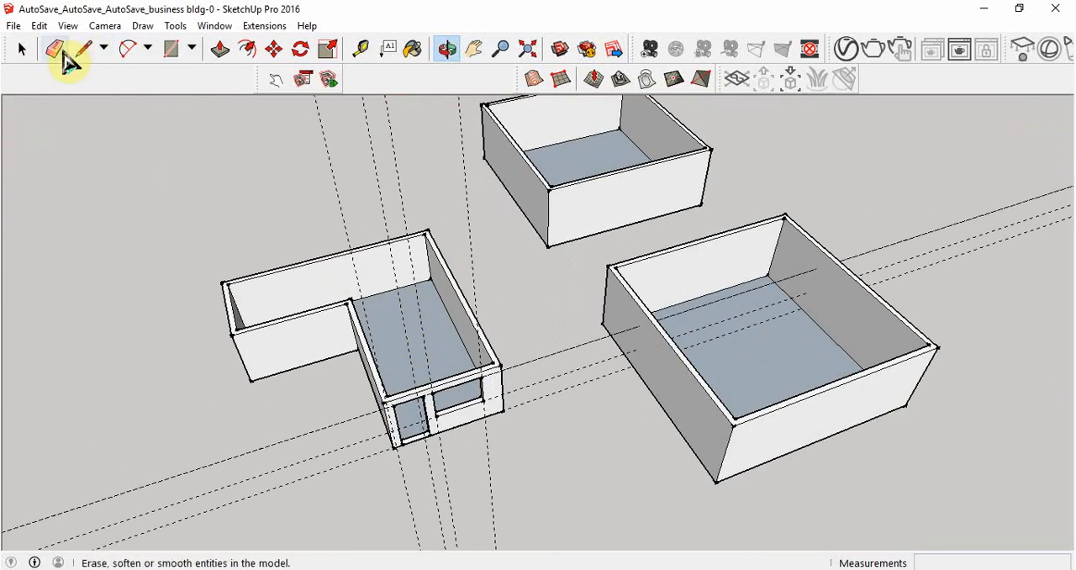
click(20, 48)
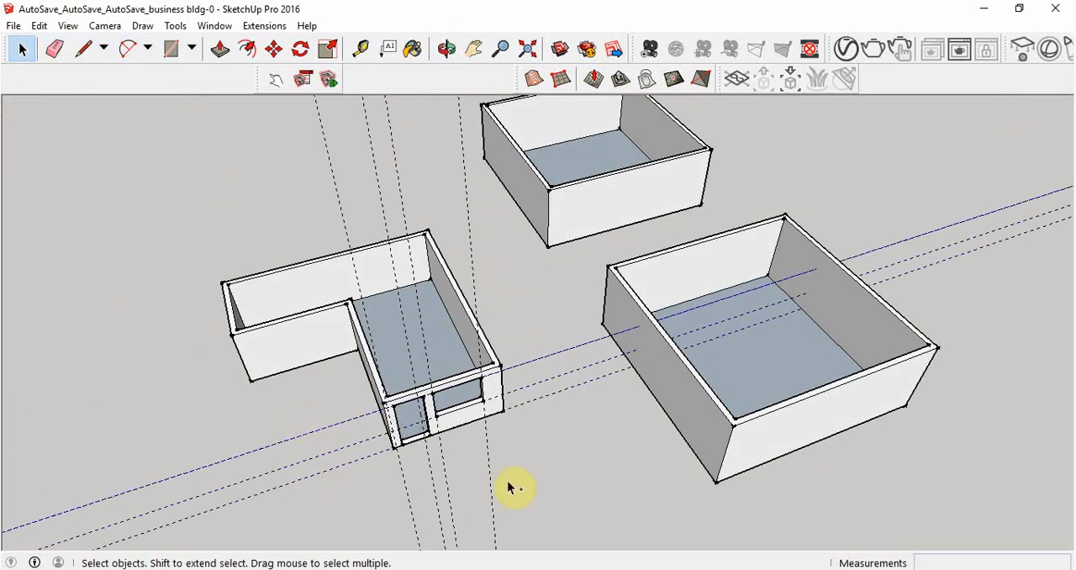
mouse_move(572, 445)
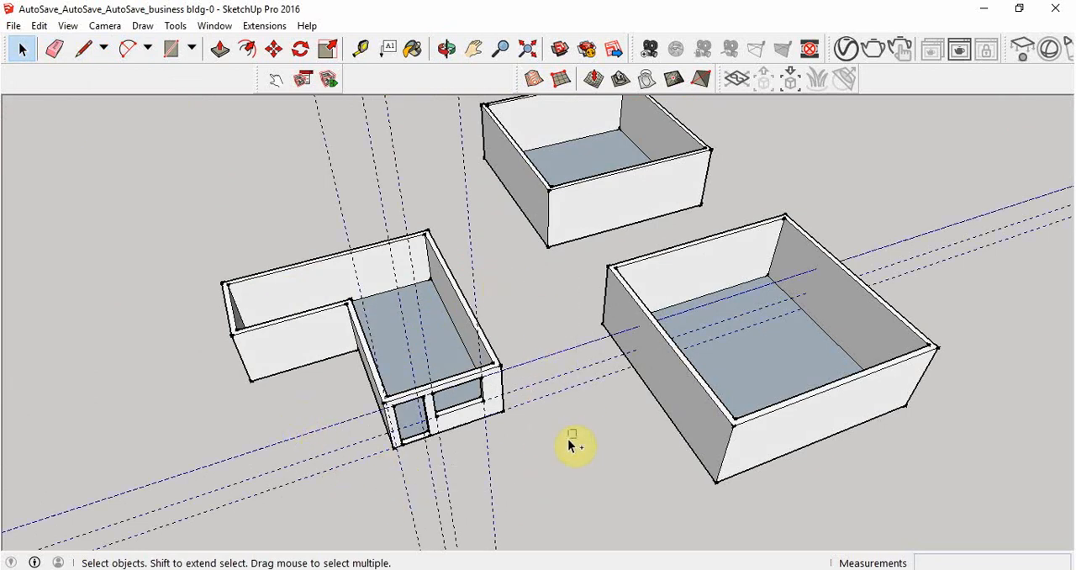
mouse_move(283, 479)
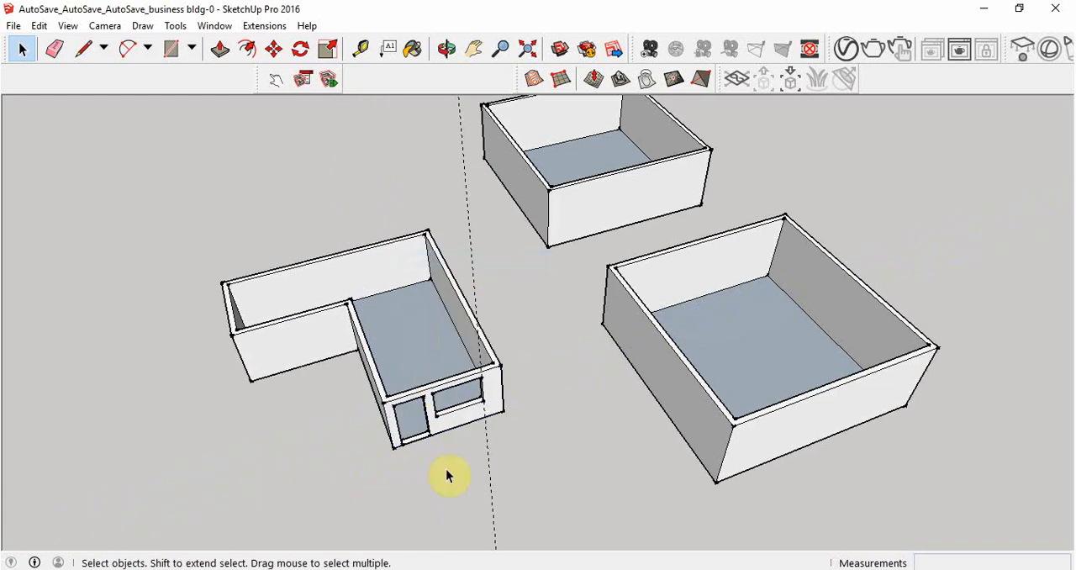
right_click(448, 476)
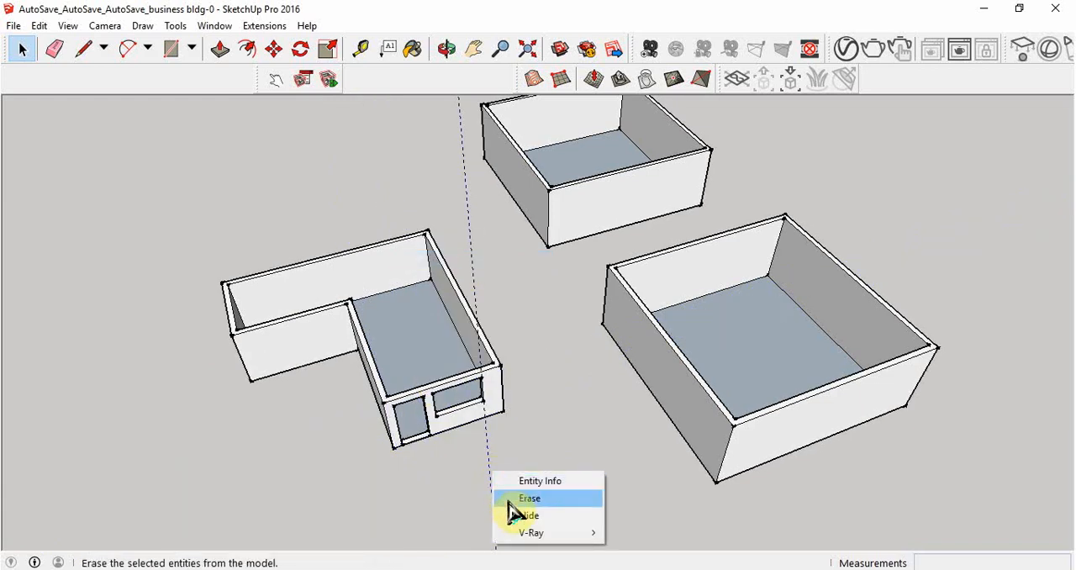
click(529, 498)
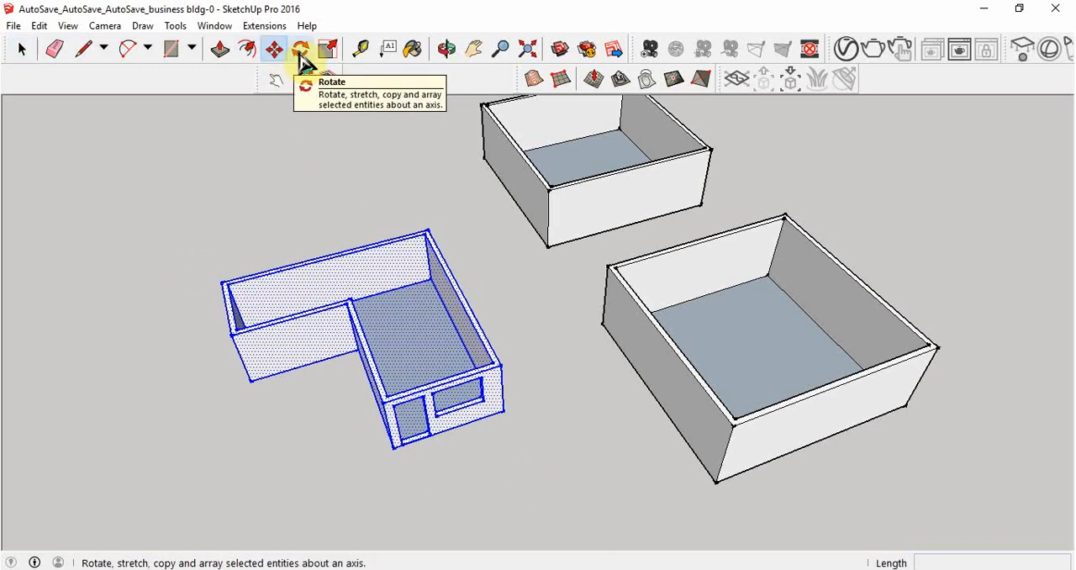
click(299, 49)
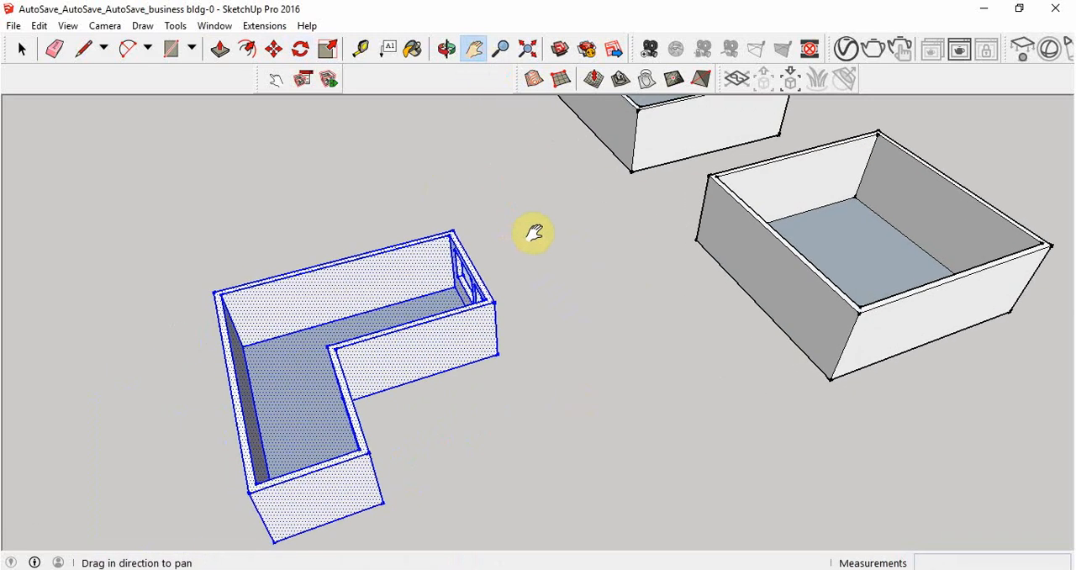
drag(535, 232, 404, 118)
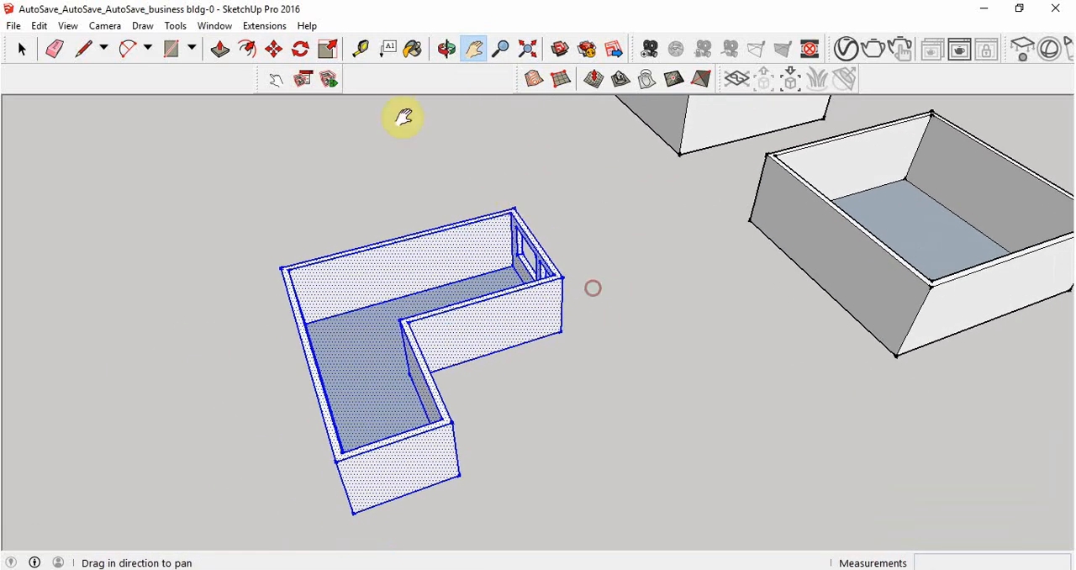
click(501, 49)
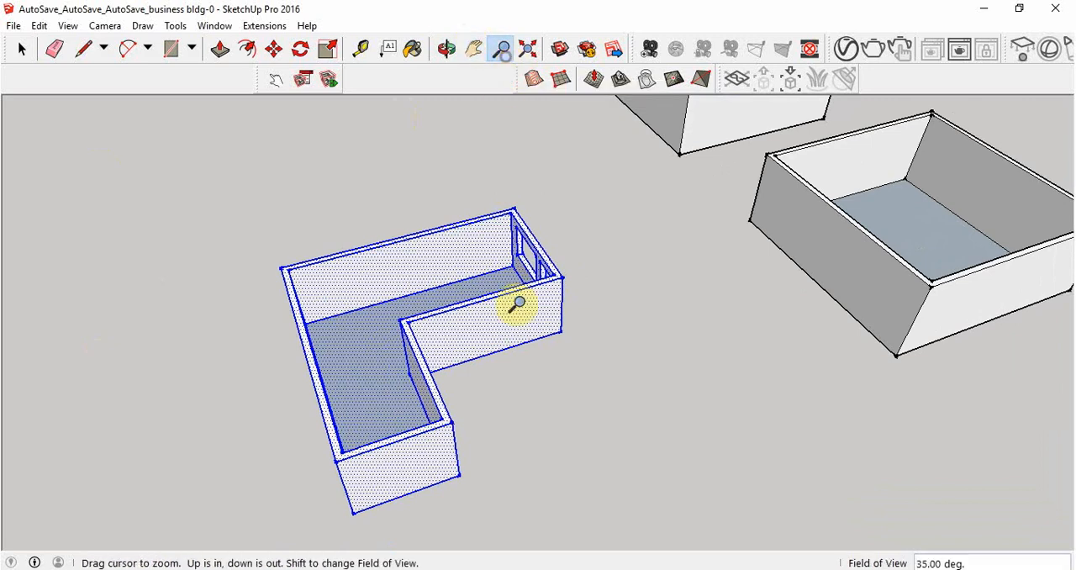
drag(518, 302, 508, 326)
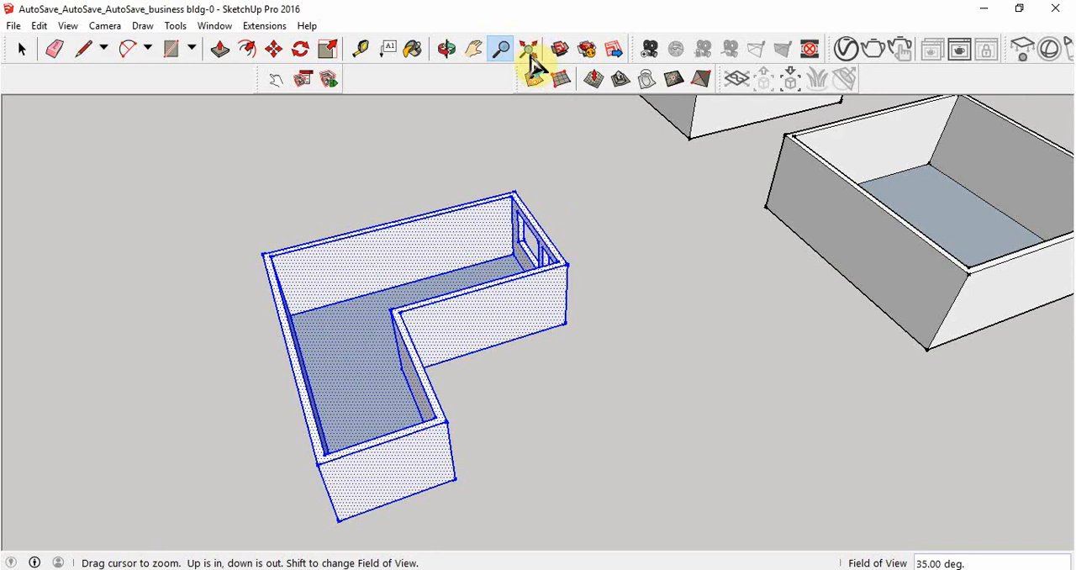
mouse_move(512, 235)
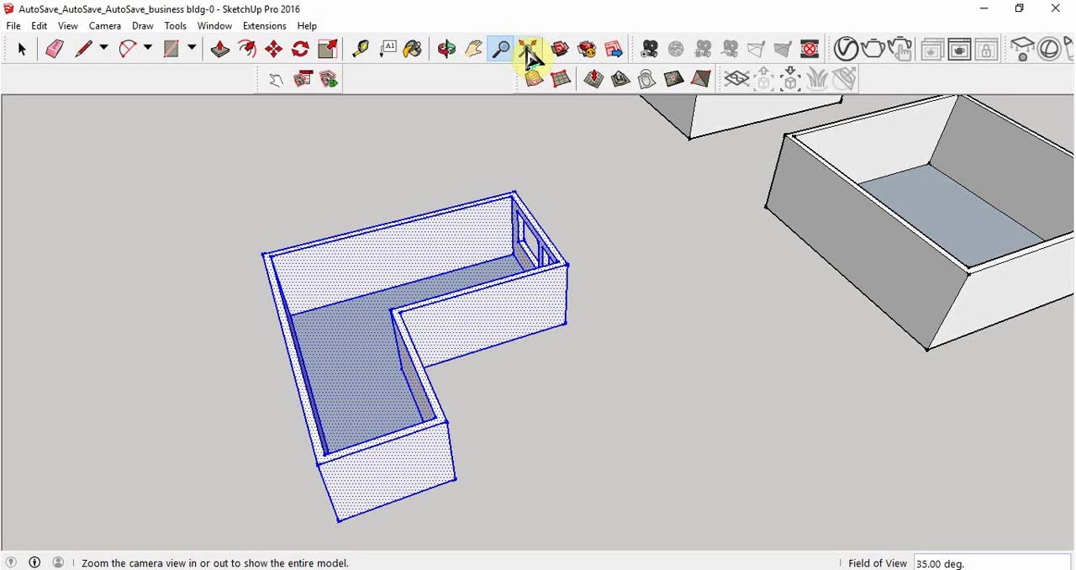
mouse_move(664, 126)
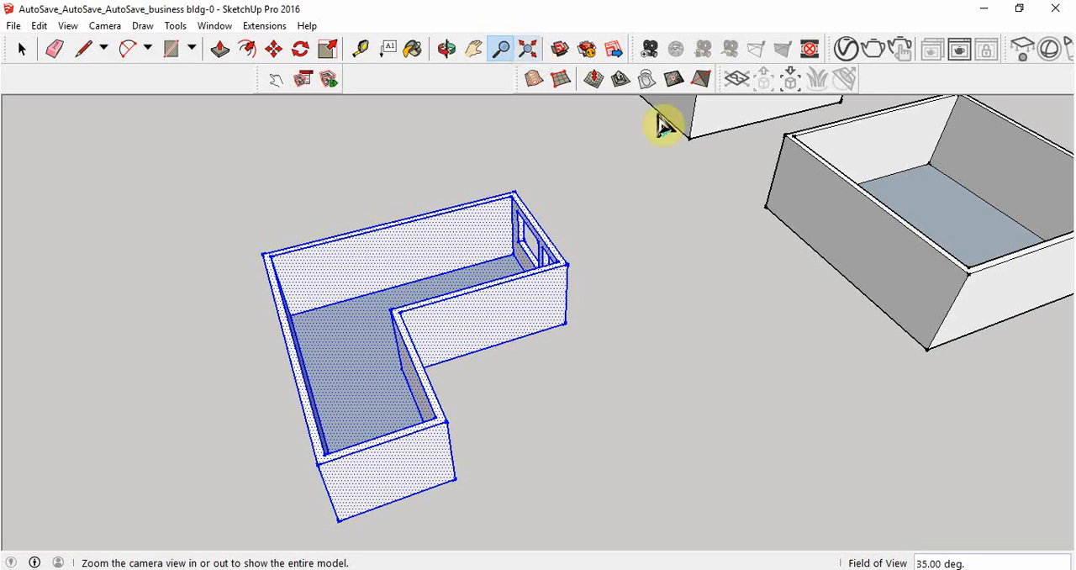
mouse_move(521, 75)
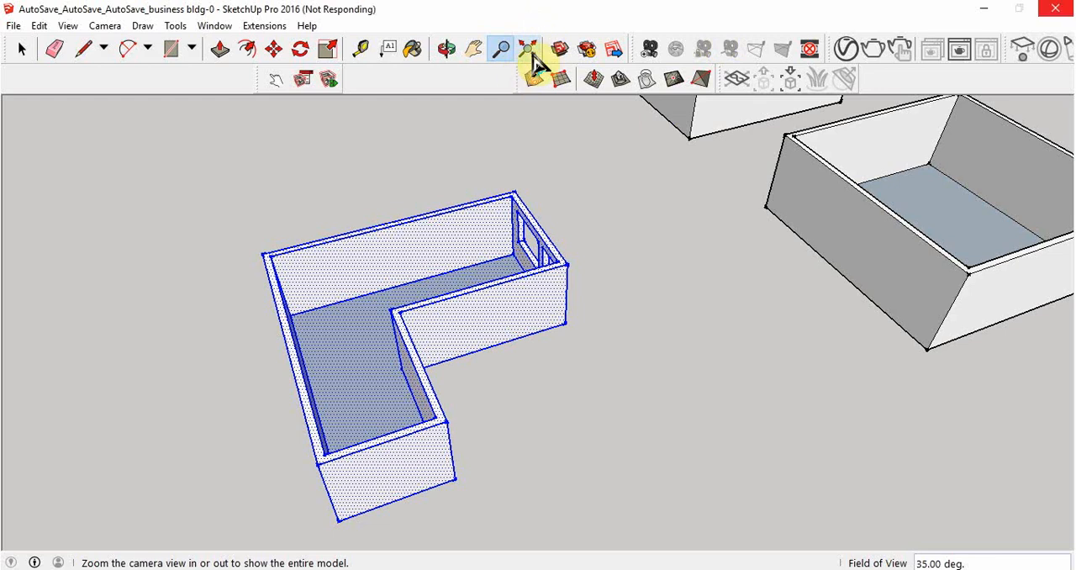
click(528, 49)
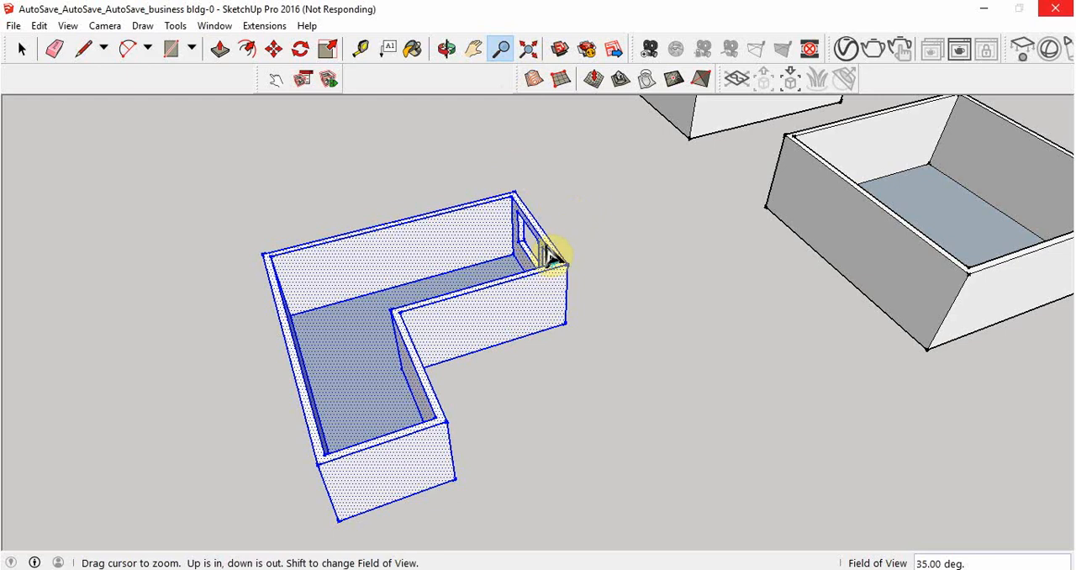
mouse_move(535, 269)
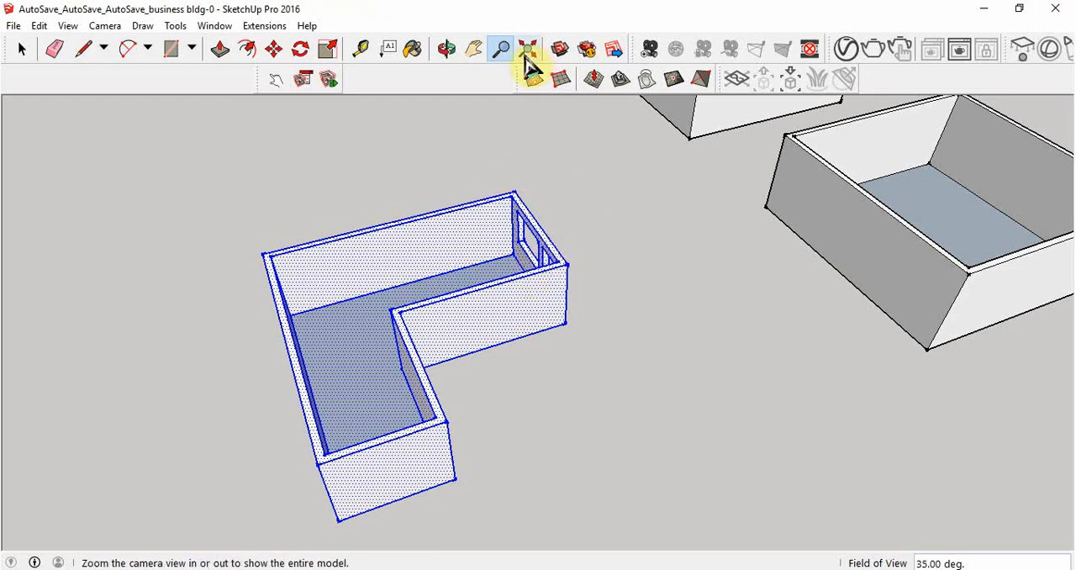
Step: Zoom to extents, then pan and orbit in close around the L-shaped room
click(528, 49)
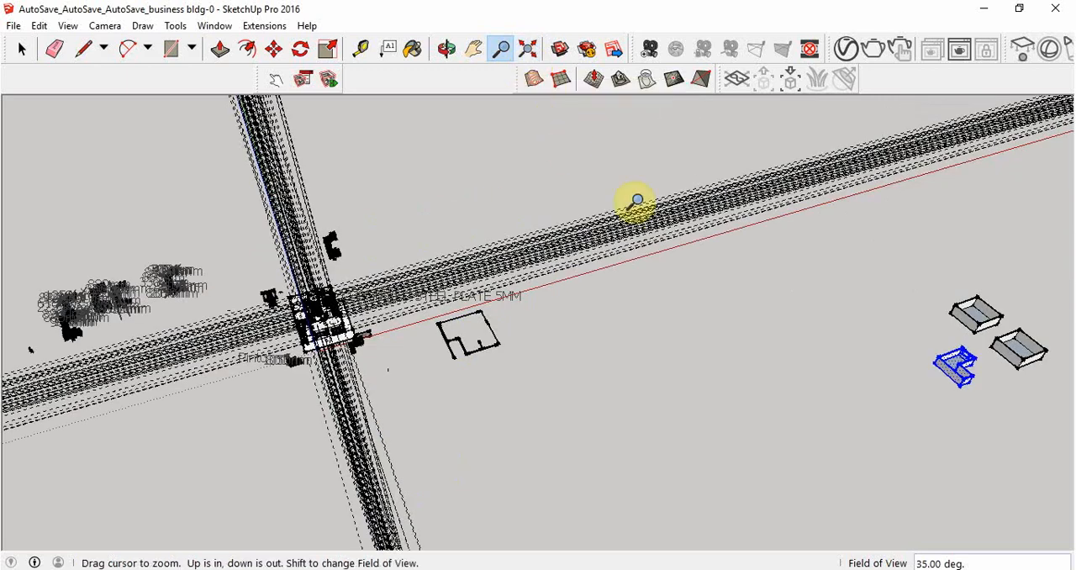
click(474, 49)
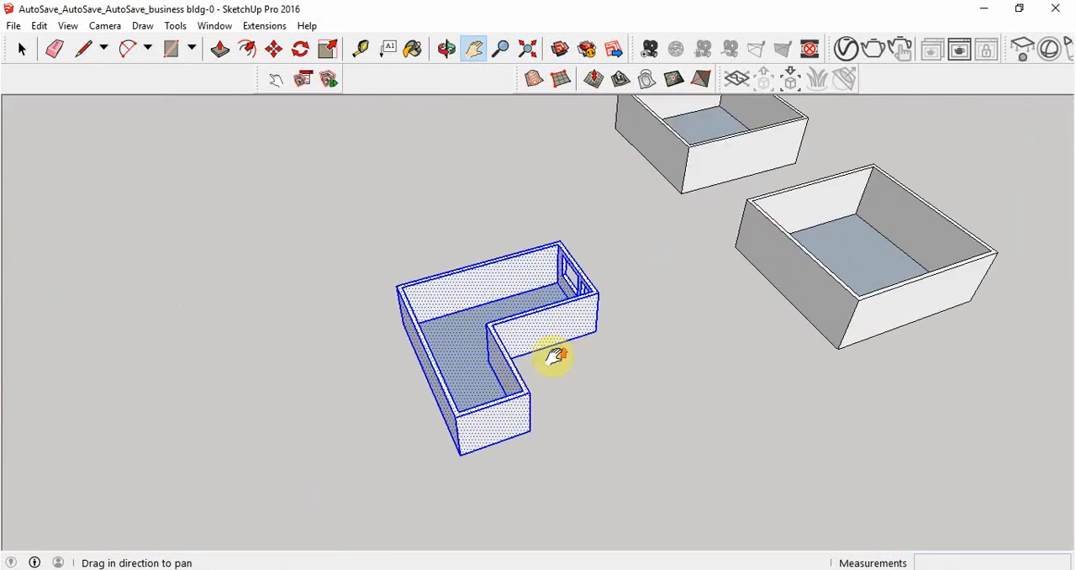
click(20, 49)
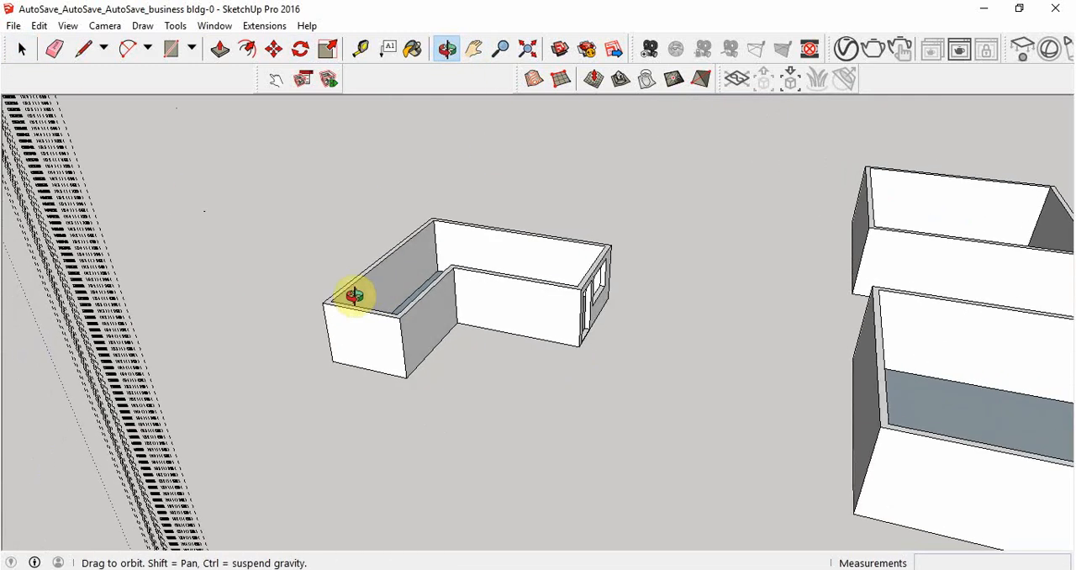
drag(353, 295, 468, 239)
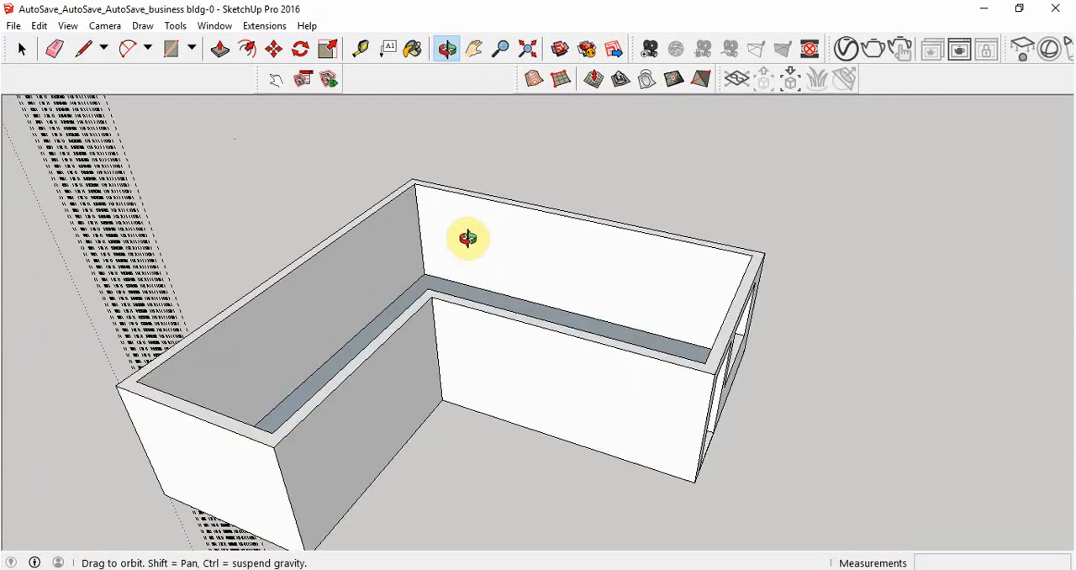
Step: Select the L-shaped room's outer top edges one after another
click(20, 49)
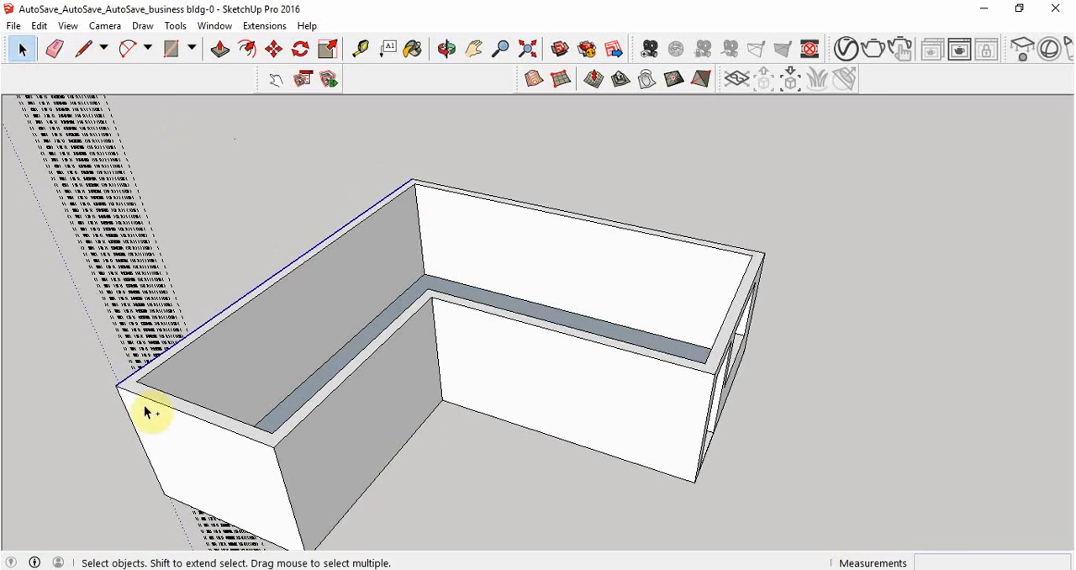
click(386, 360)
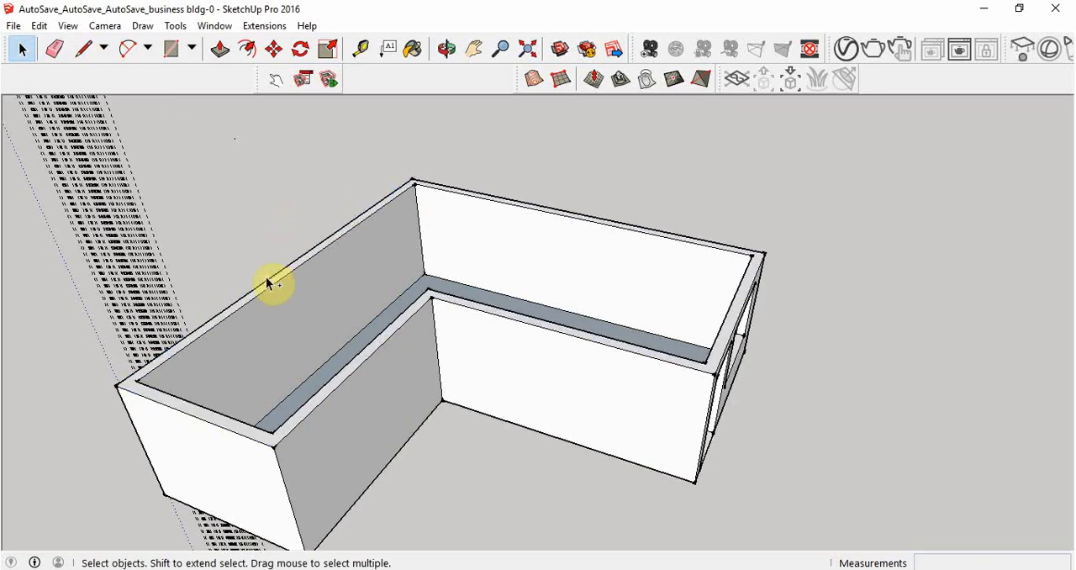
click(199, 421)
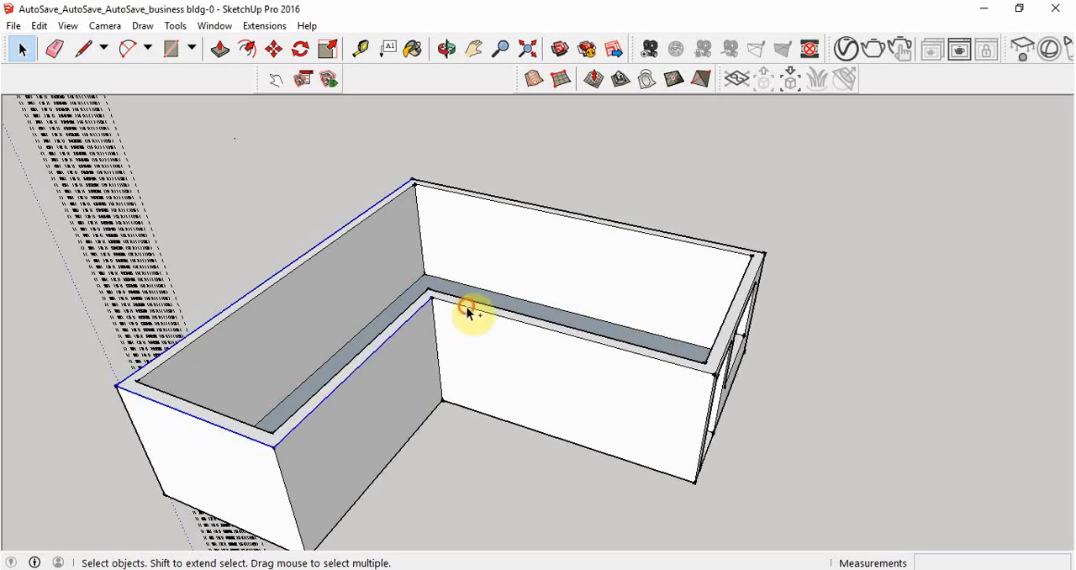
Step: Add the remaining top edges and Move-copy the L-shaped outline onto open ground
click(715, 249)
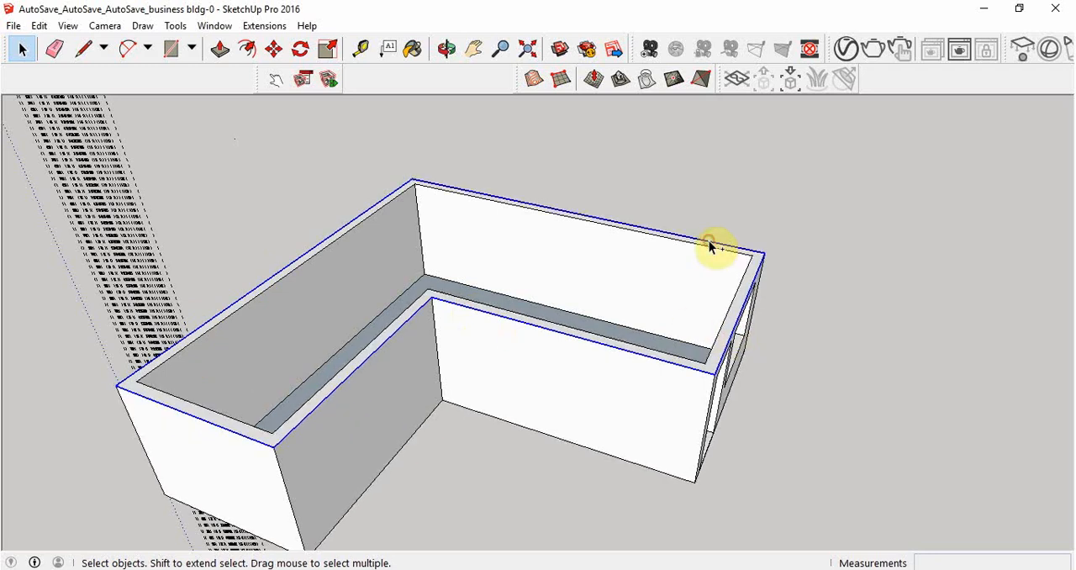
click(272, 49)
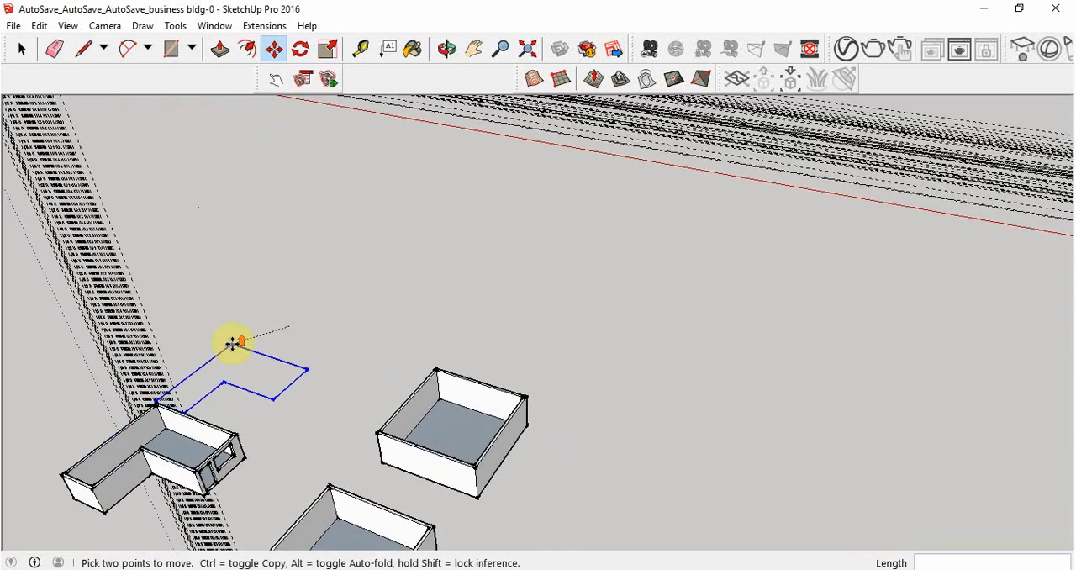
drag(232, 343, 92, 454)
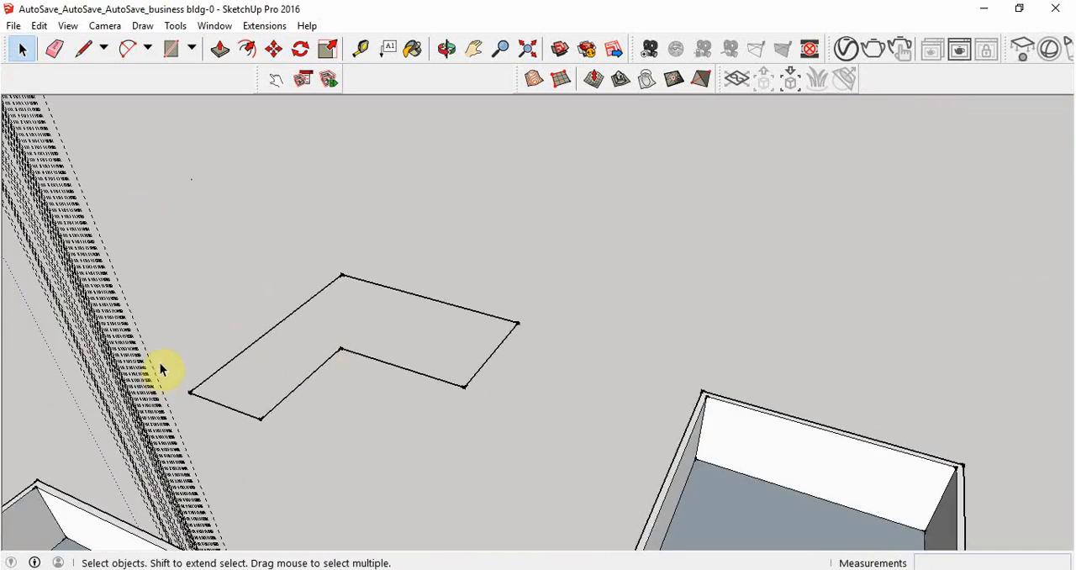
Step: Offset the outline outward for the eave and Push/Pull it into a 200 mm slab
click(448, 49)
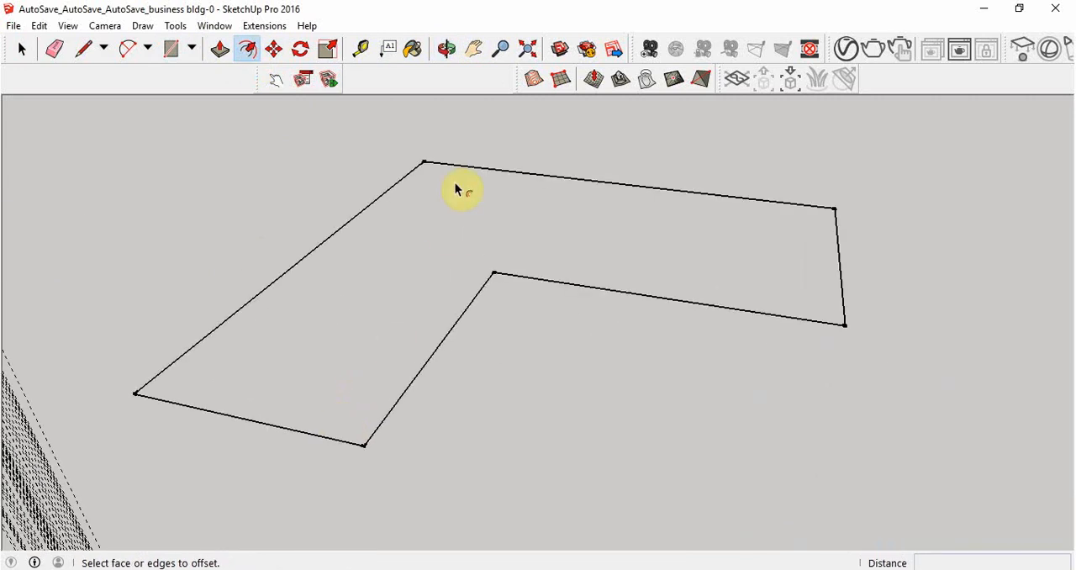
click(84, 49)
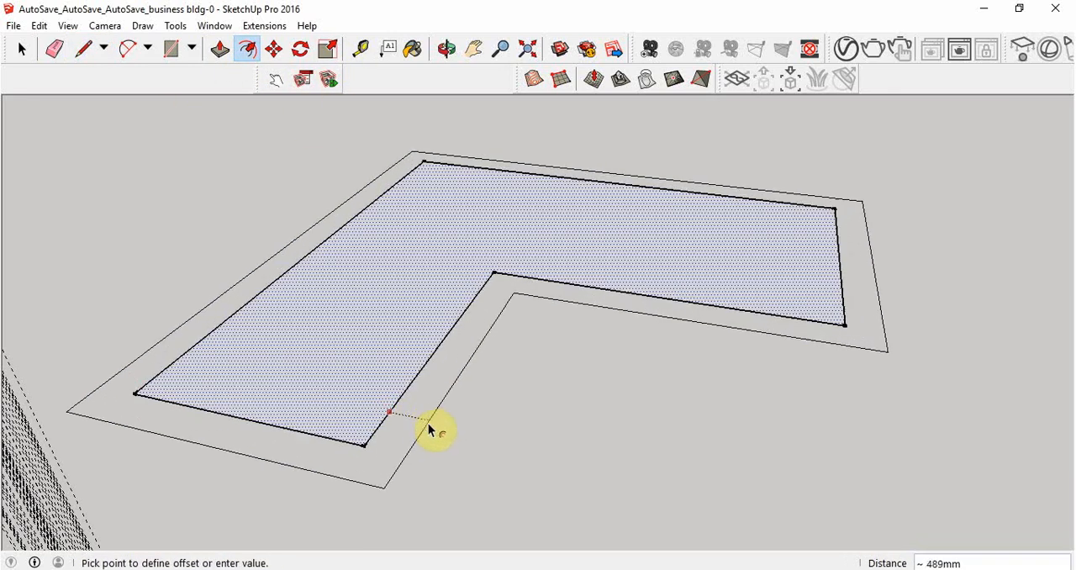
click(474, 49)
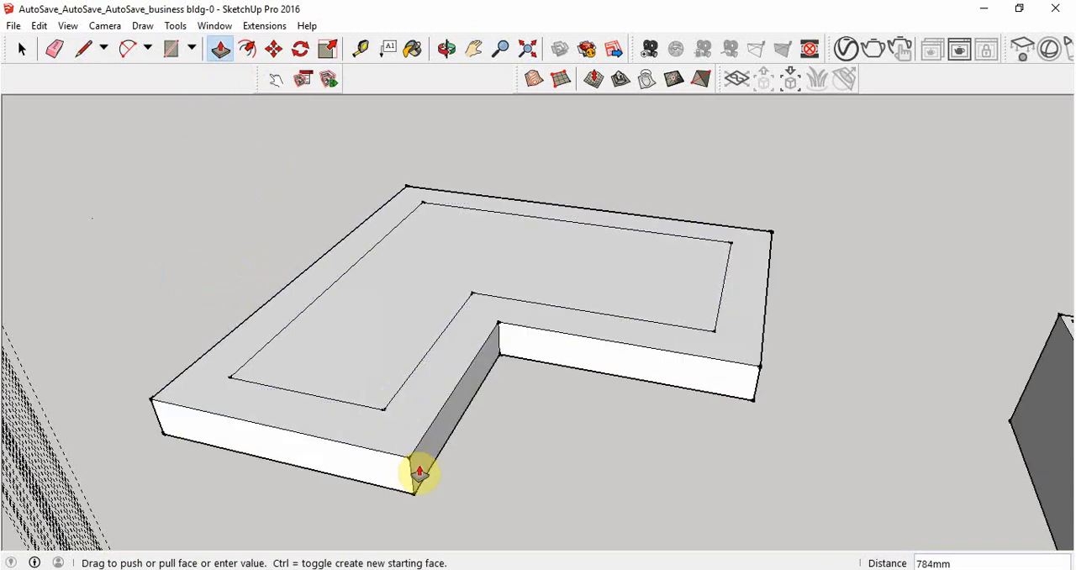
click(175, 25)
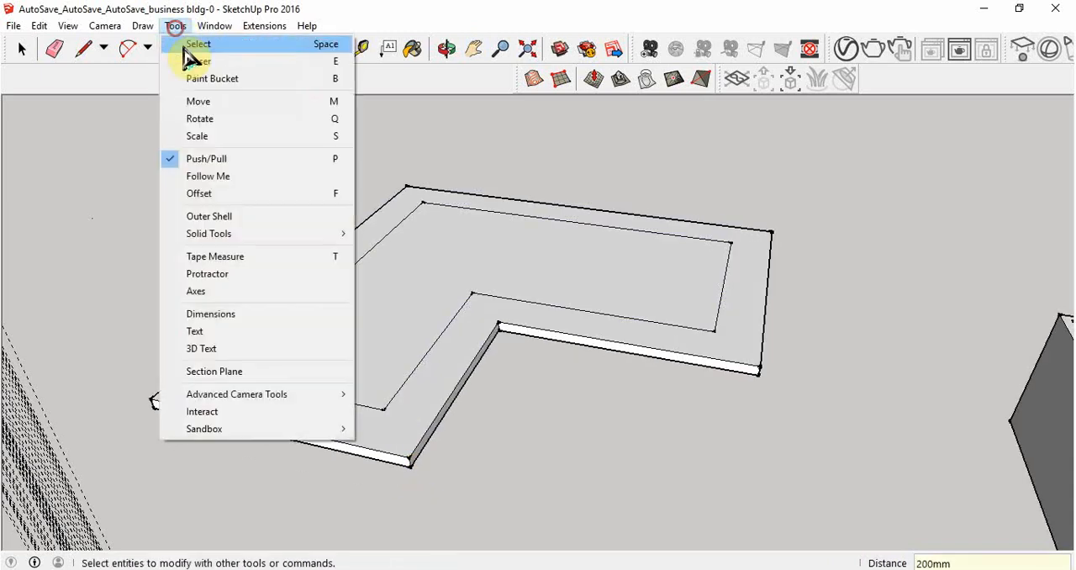
click(206, 272)
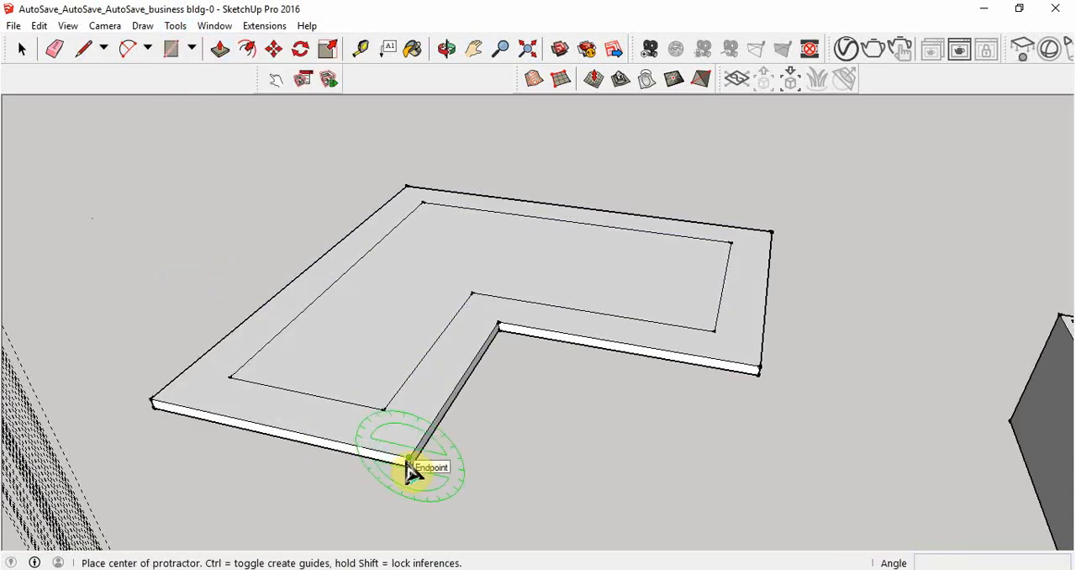
Step: Set the Protractor at the slab corner along its edge and place a 30° guide line
click(412, 467)
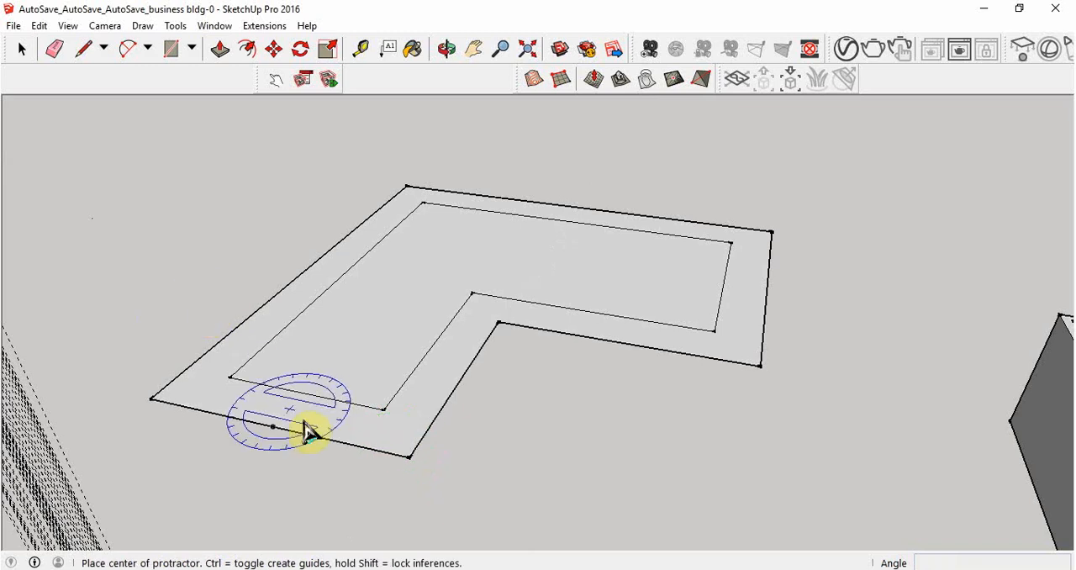
mouse_move(412, 471)
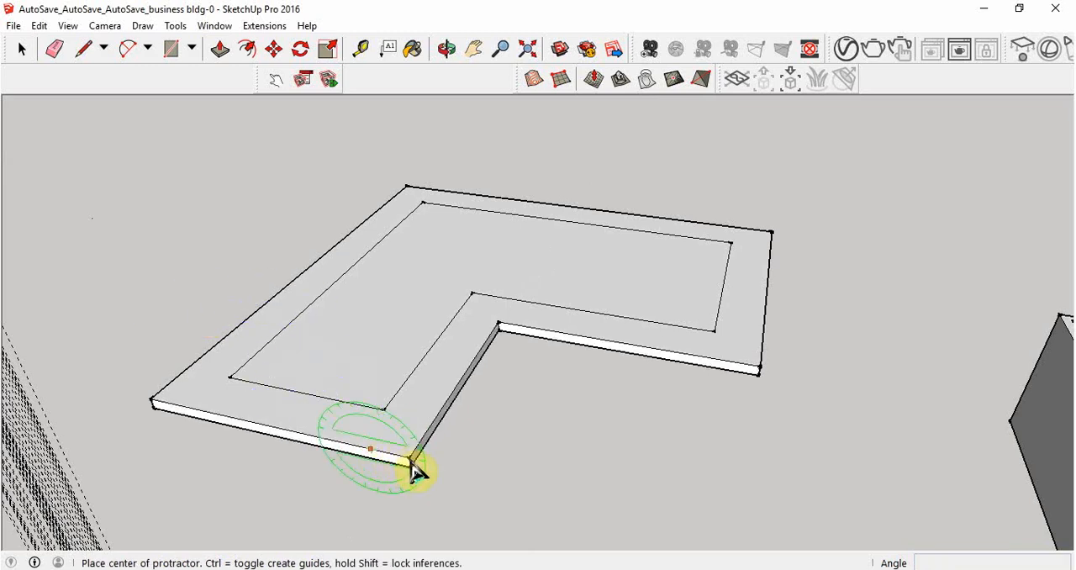
mouse_move(232, 357)
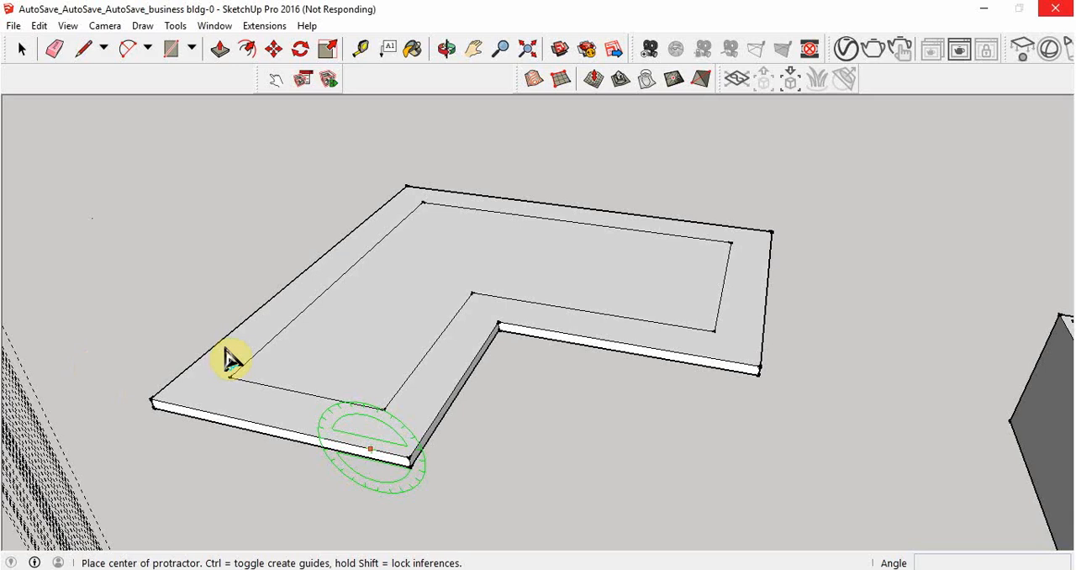
mouse_move(572, 451)
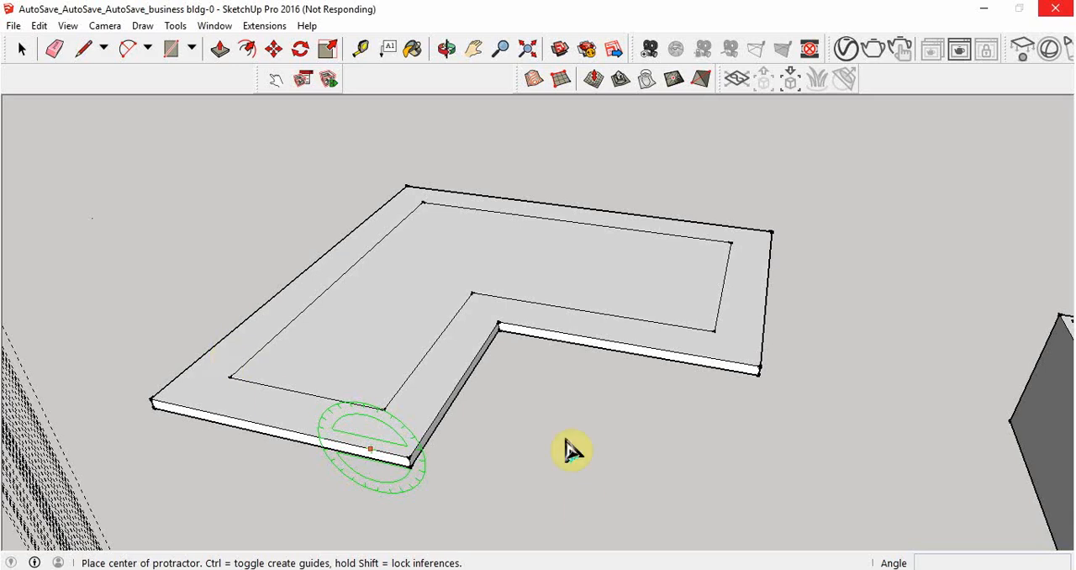
mouse_move(569, 451)
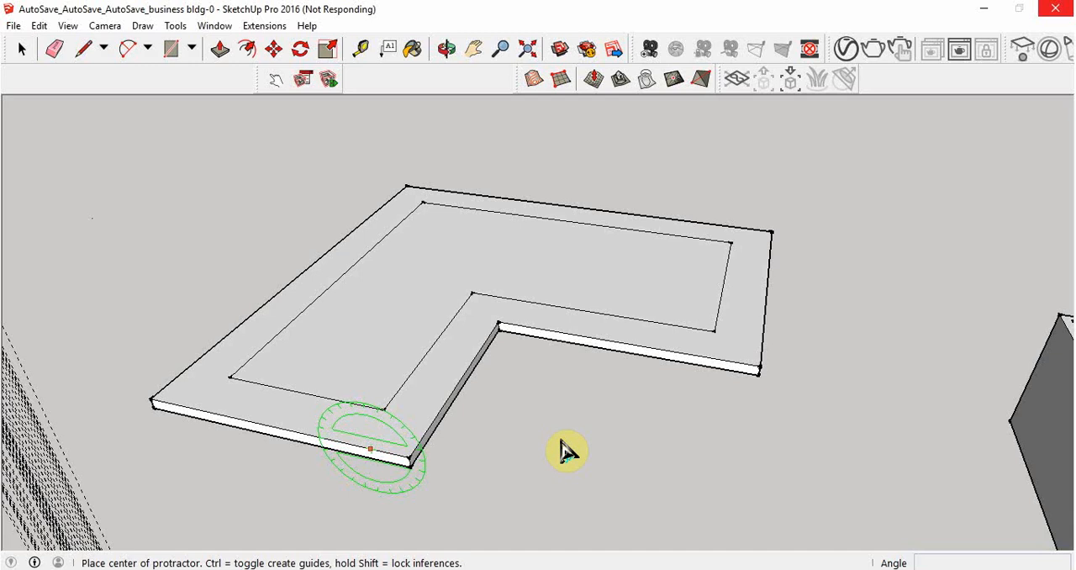
mouse_move(486, 494)
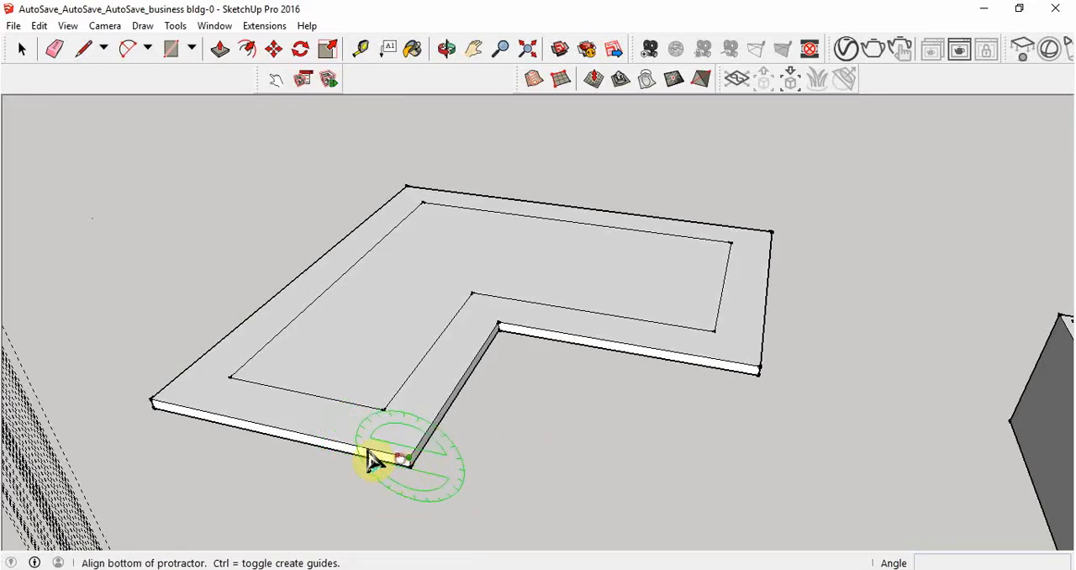
click(370, 462)
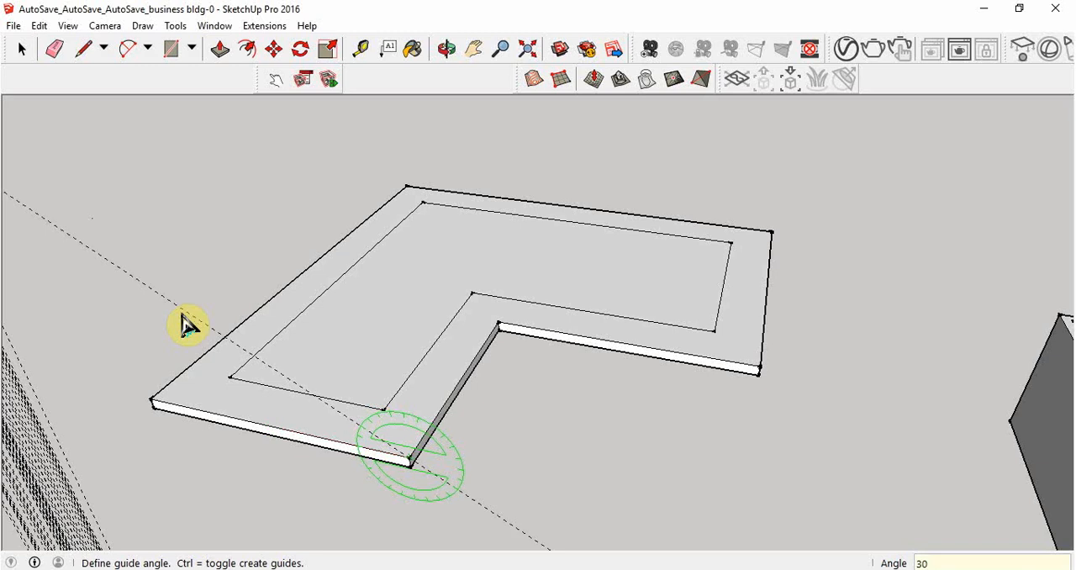
click(81, 49)
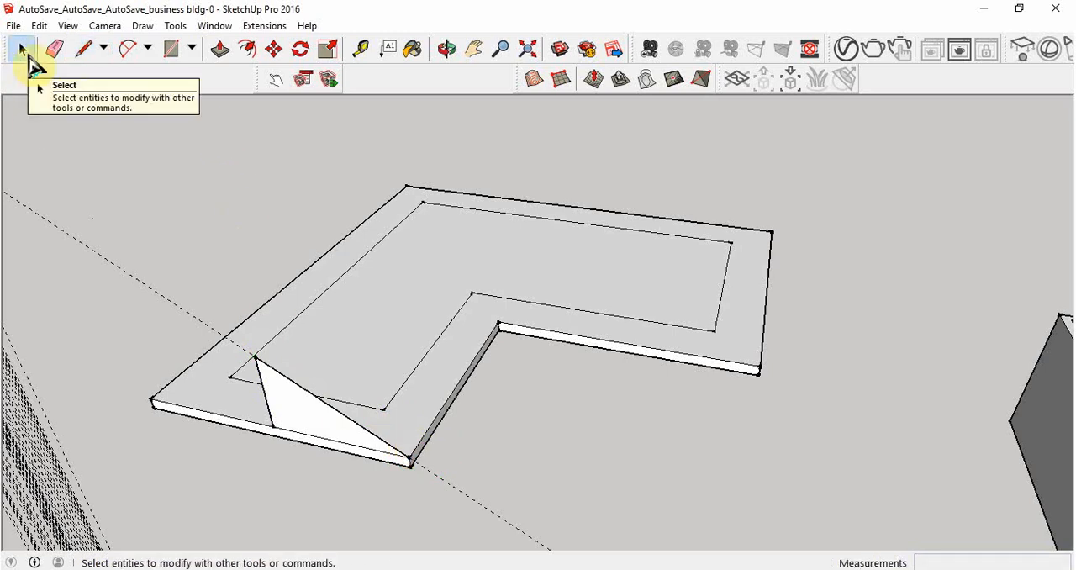
click(250, 423)
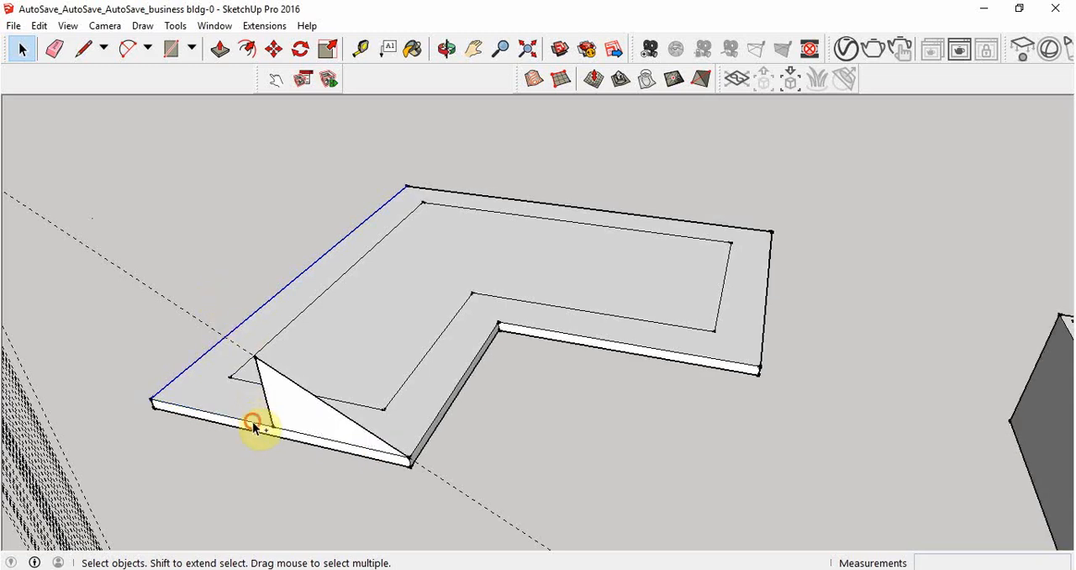
mouse_move(423, 441)
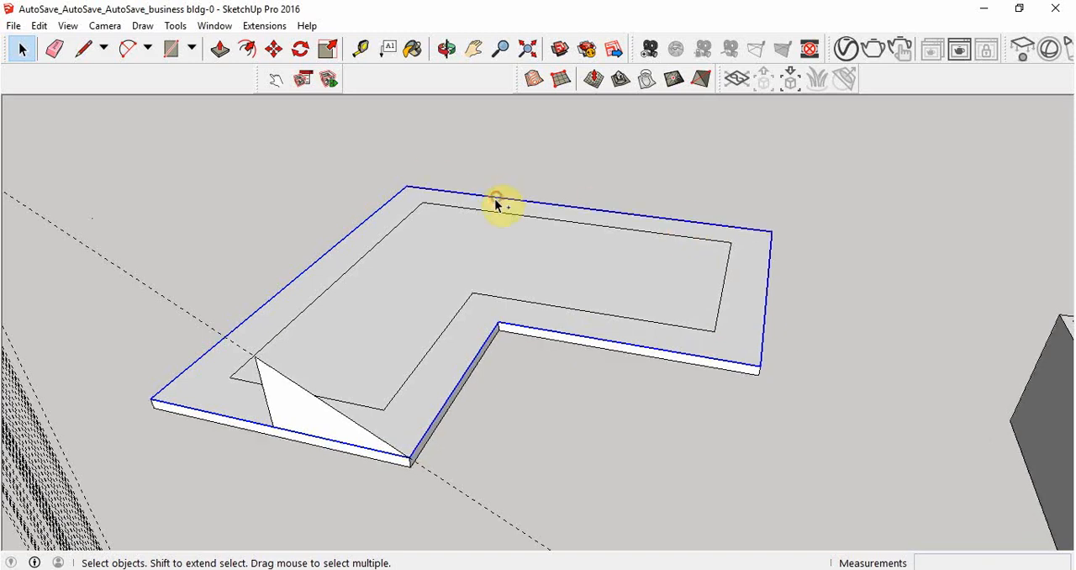
click(175, 25)
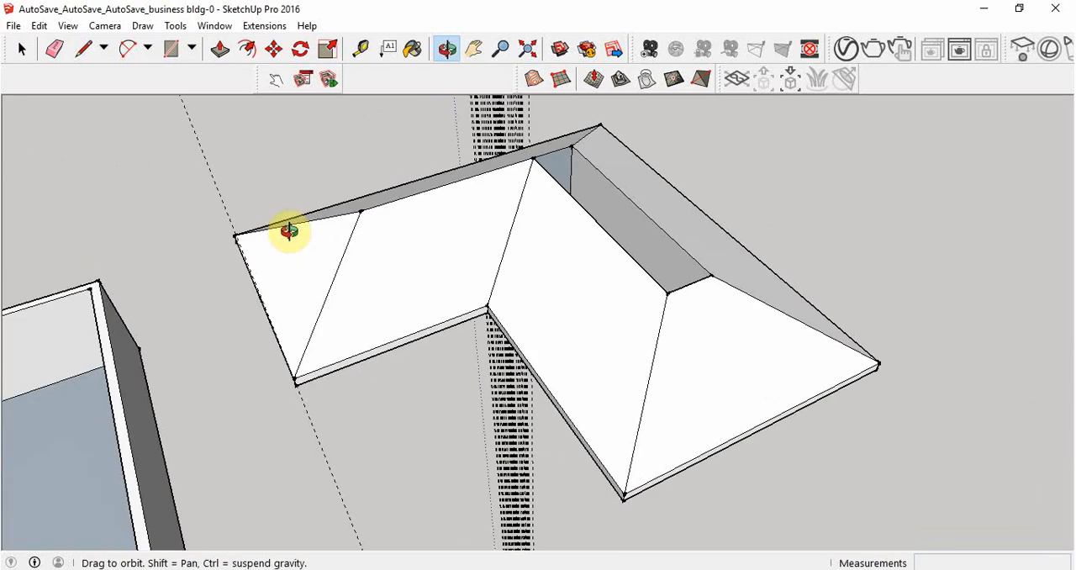
Step: Draw Line edges across the open valley at the roof's inner corner so new faces fill it
drag(290, 232, 513, 242)
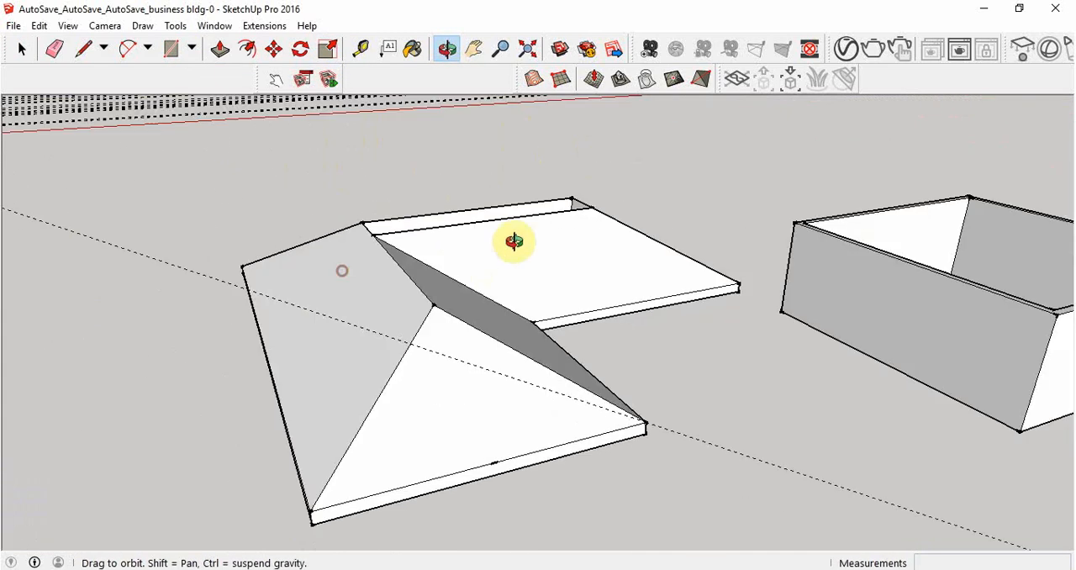
drag(514, 242, 622, 400)
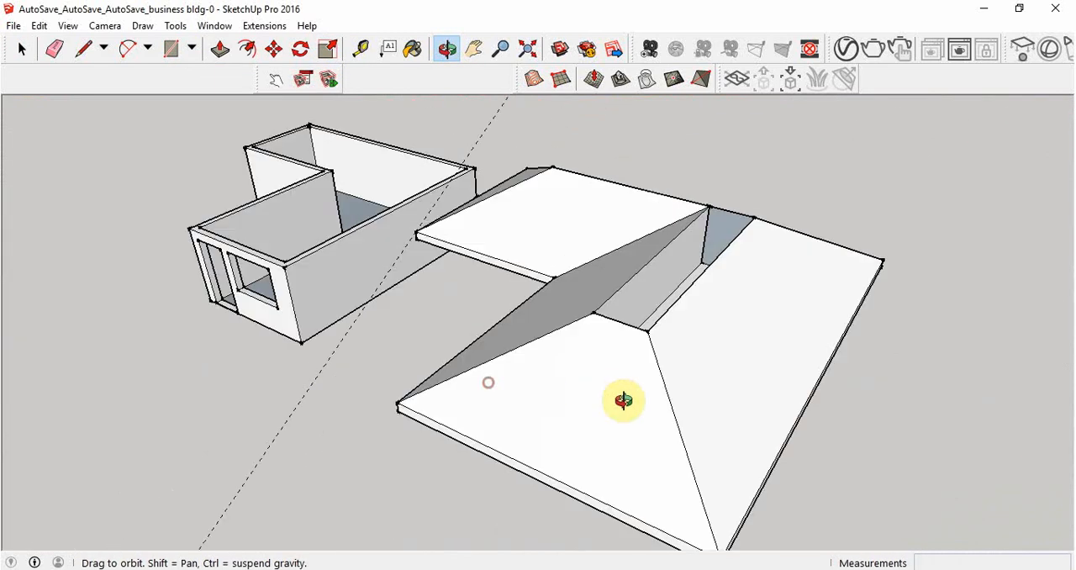
drag(622, 402, 693, 293)
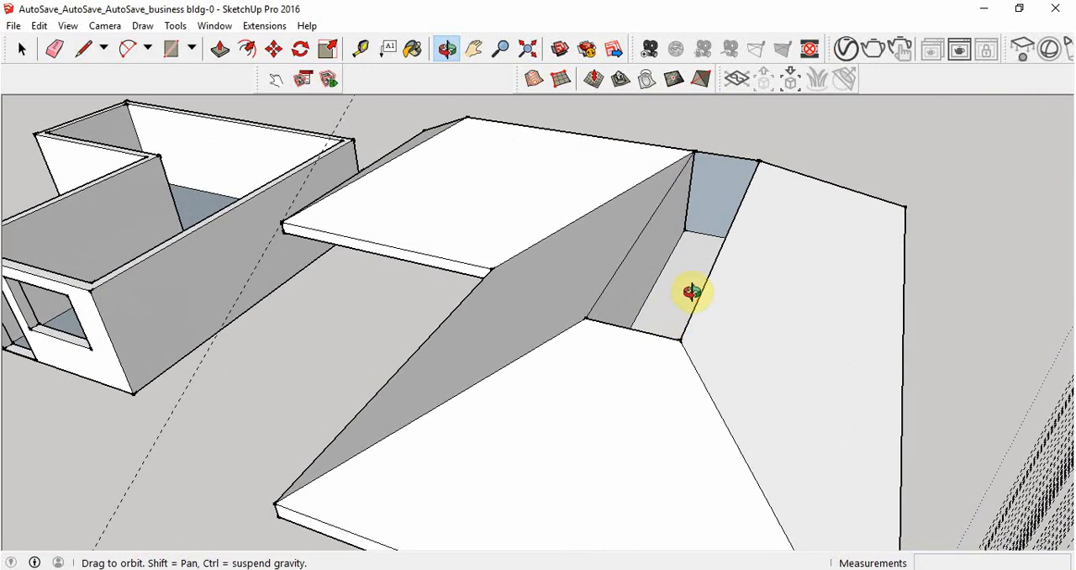
click(80, 48)
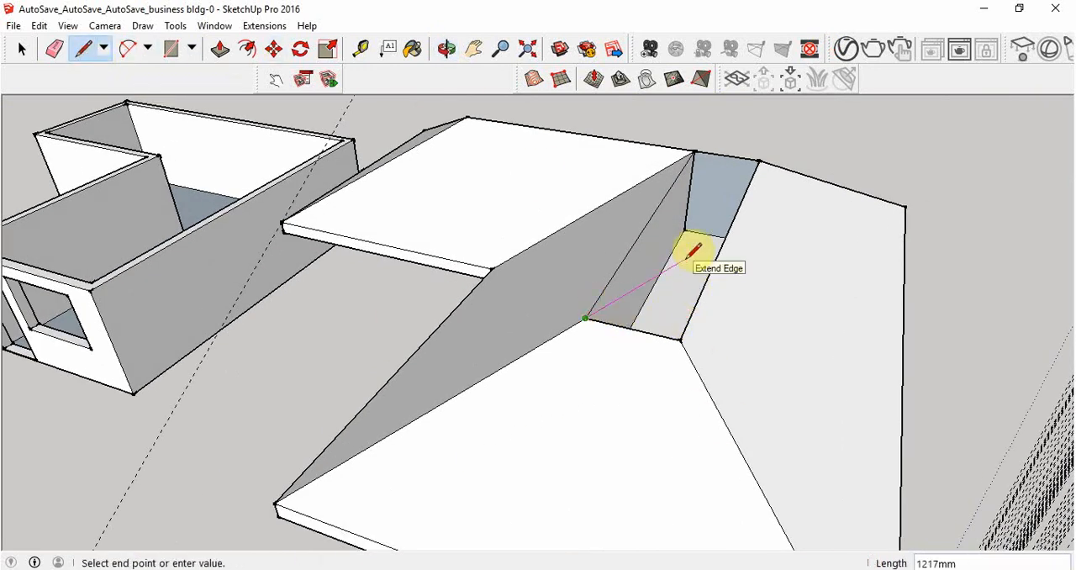
mouse_move(659, 273)
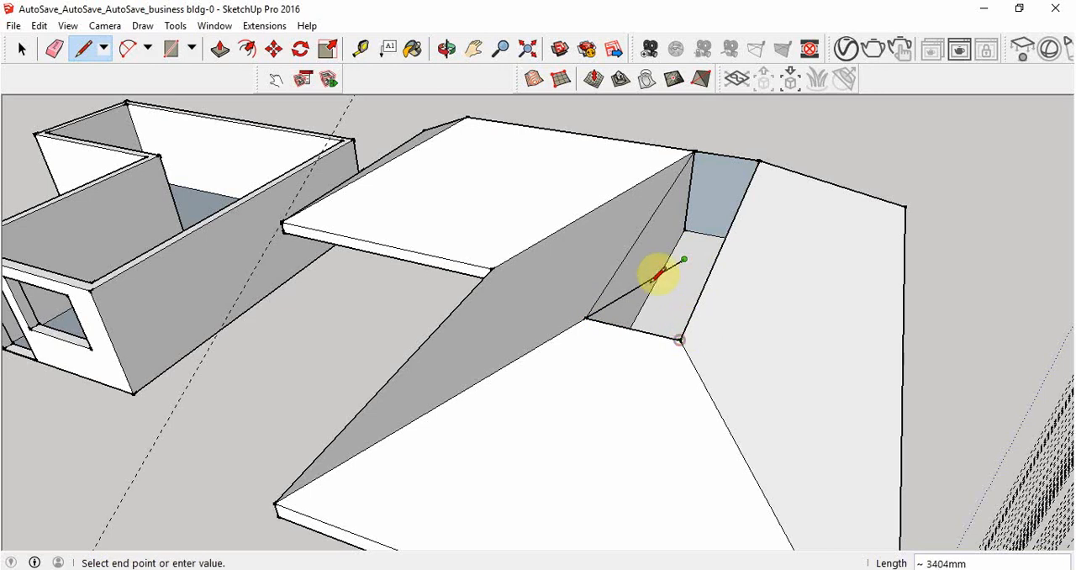
click(445, 48)
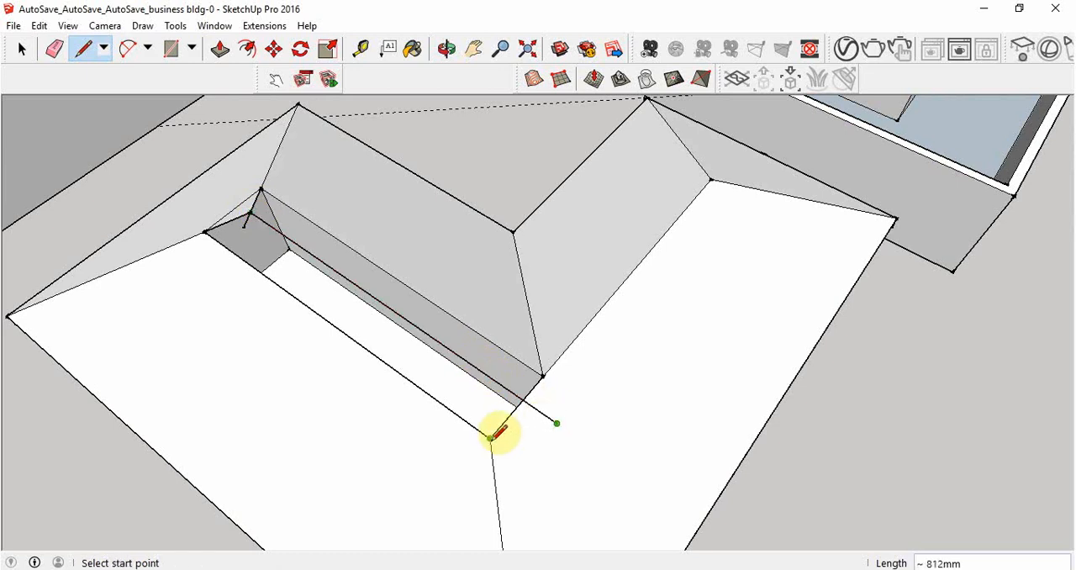
click(491, 437)
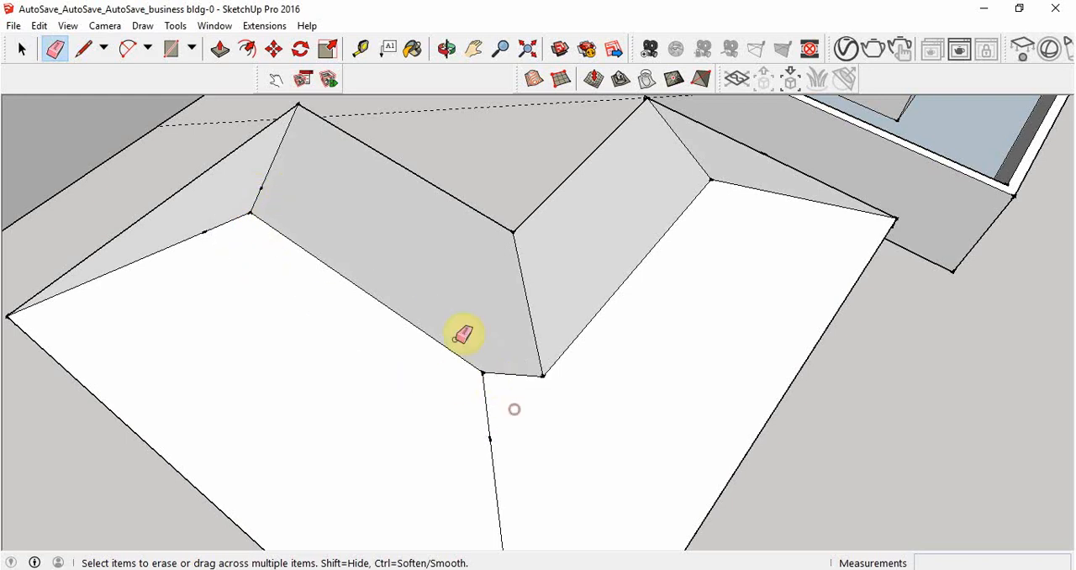
Step: Erase the stray edges on the roof's underside with the Eraser, leaving clean sloped faces
click(474, 49)
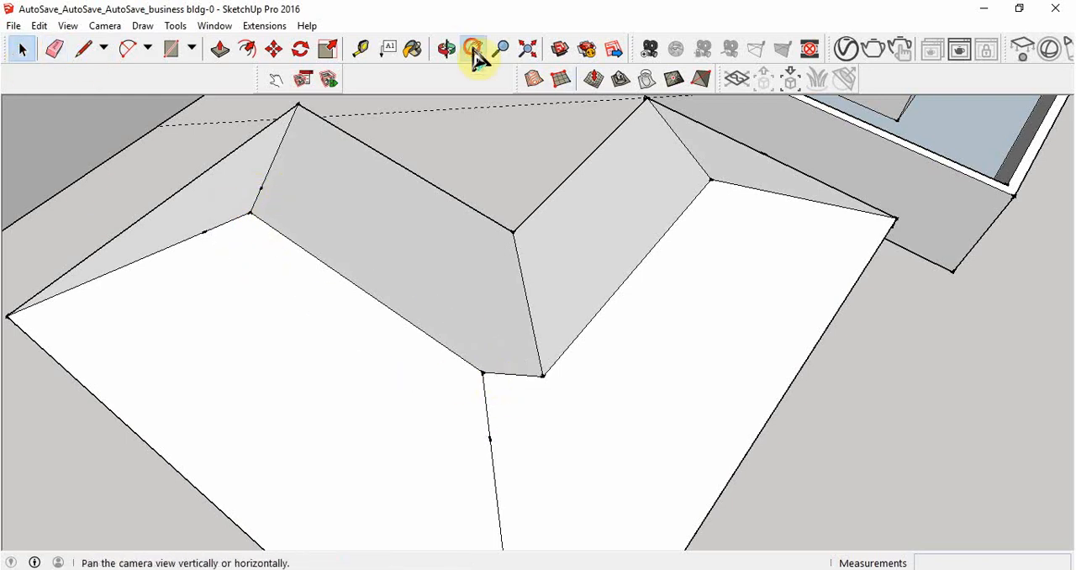
click(474, 49)
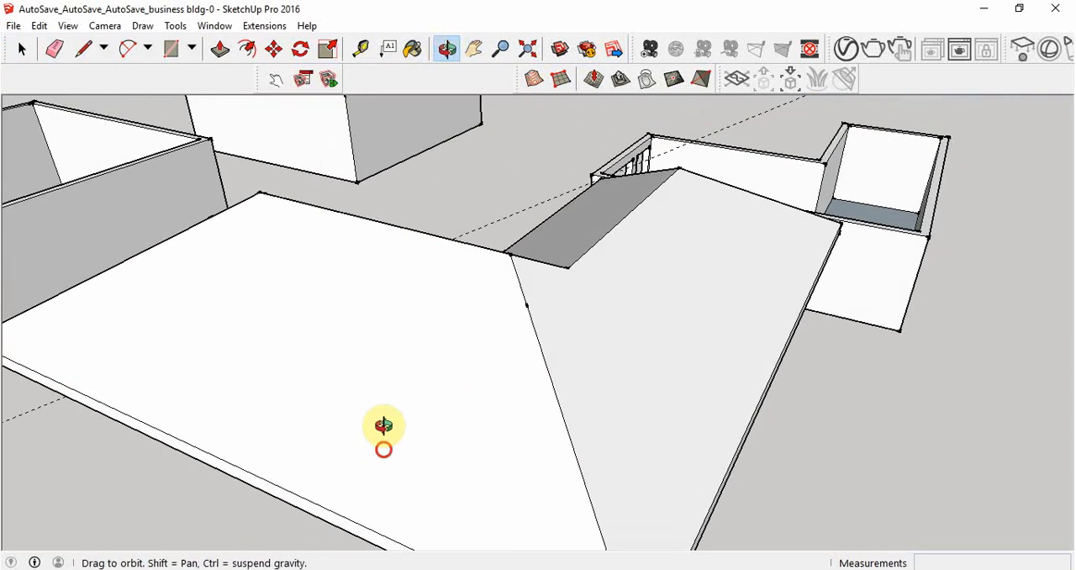
drag(384, 424, 357, 247)
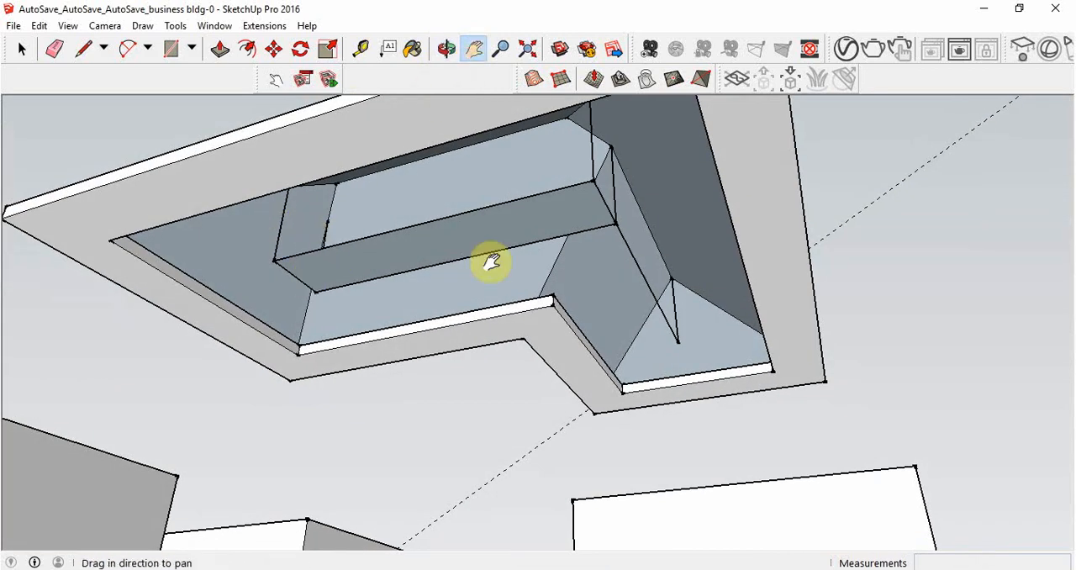
click(54, 49)
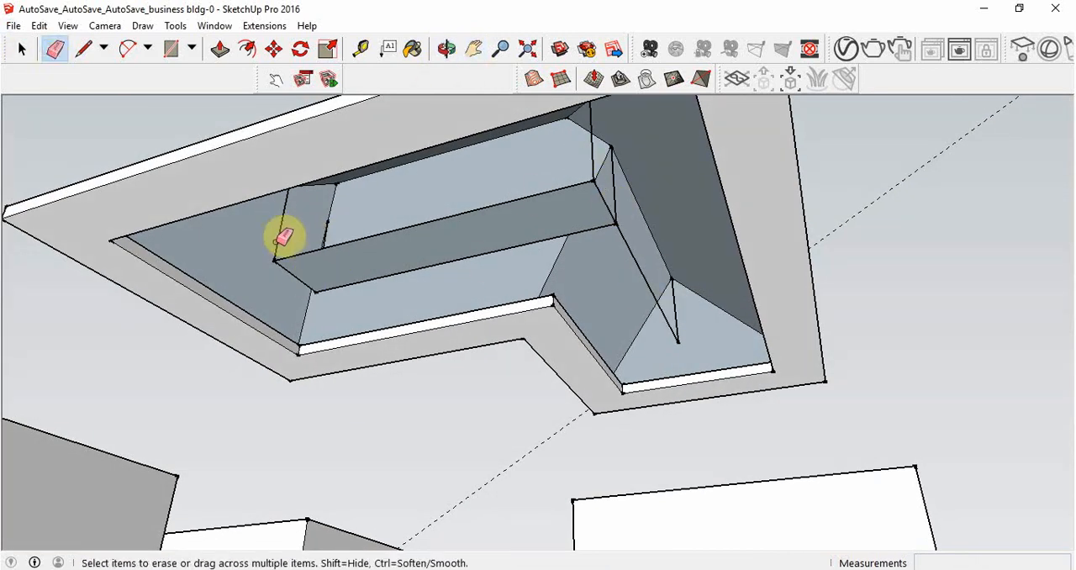
click(286, 239)
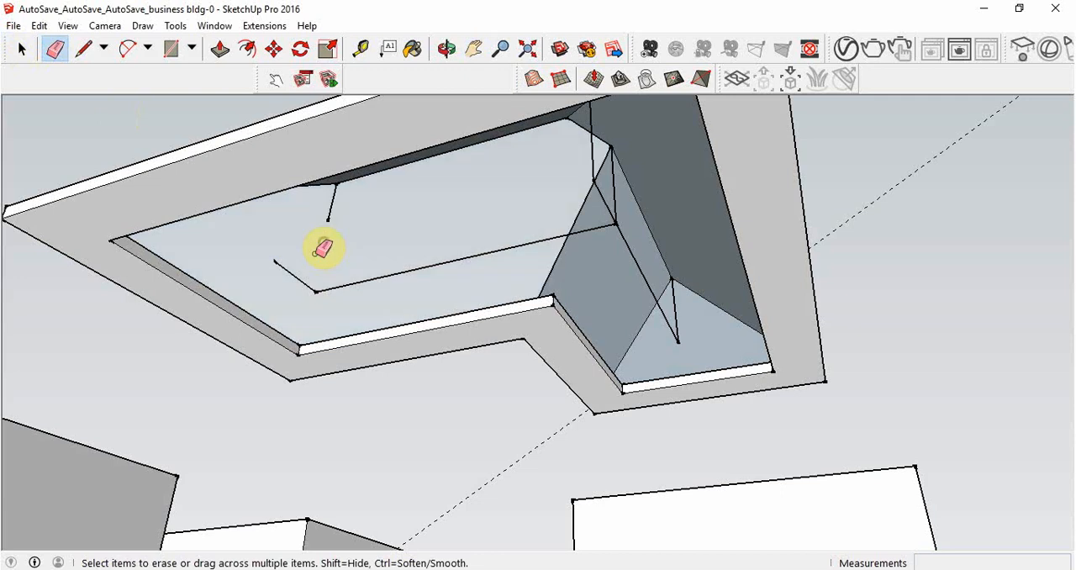
click(311, 272)
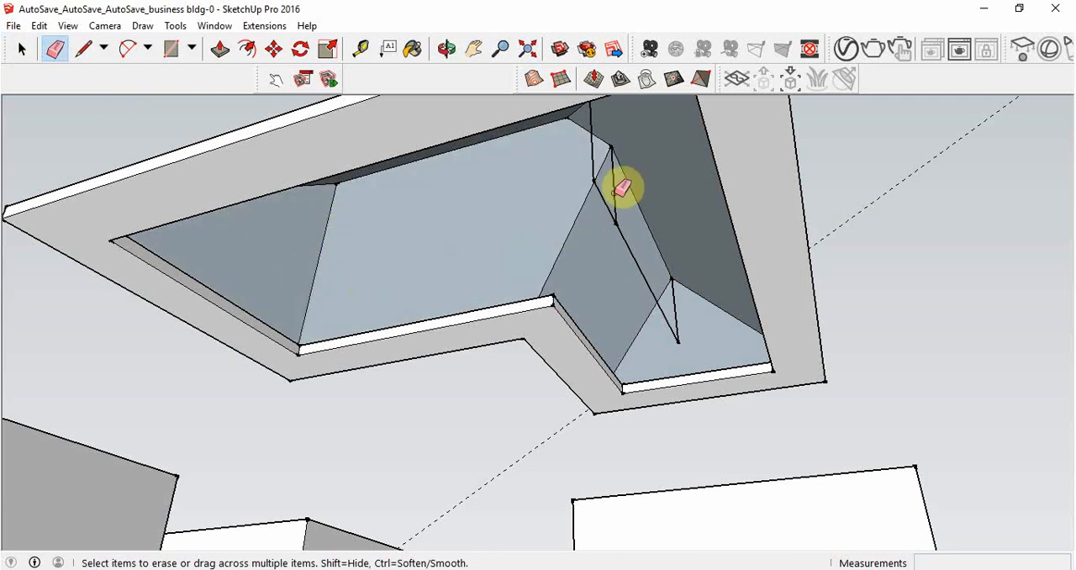
click(624, 187)
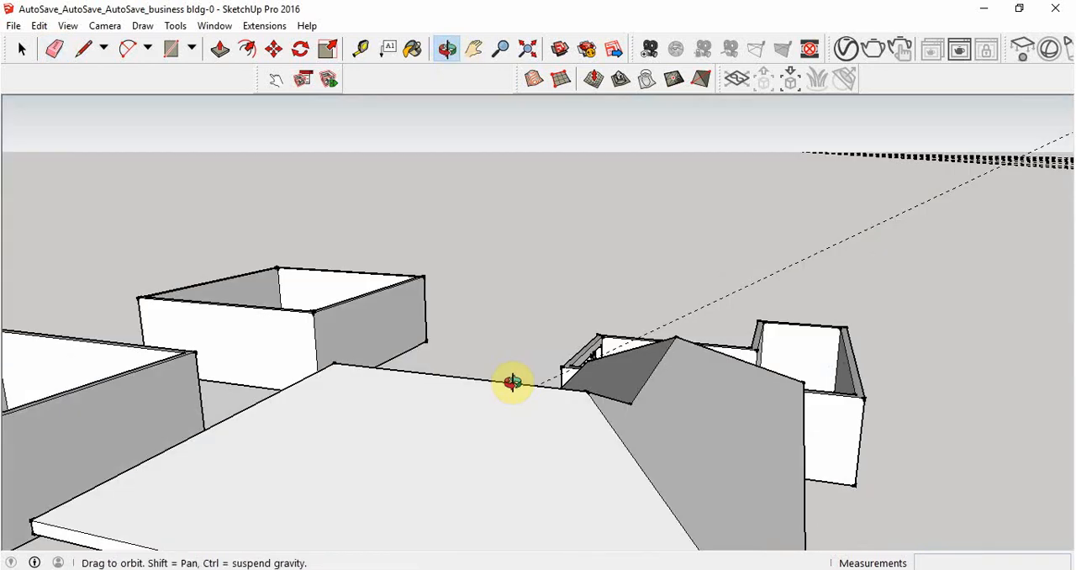
drag(513, 383, 429, 371)
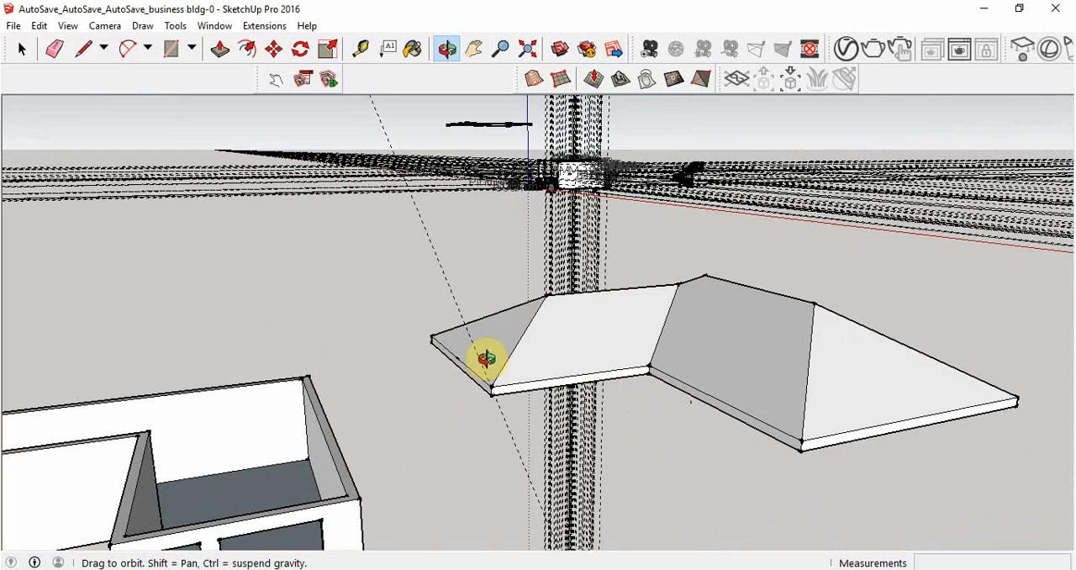
click(474, 49)
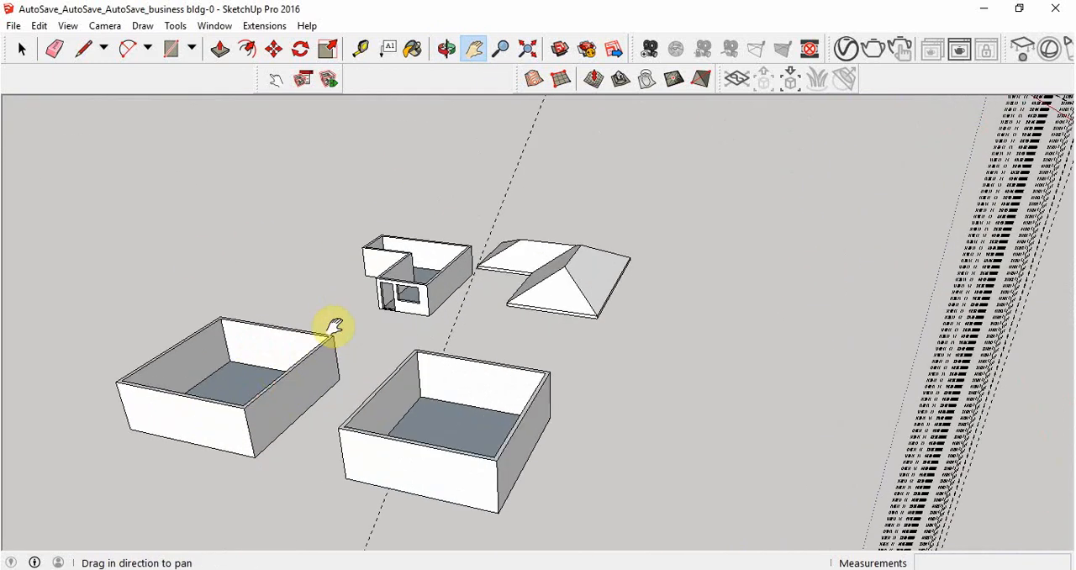
drag(333, 323, 501, 496)
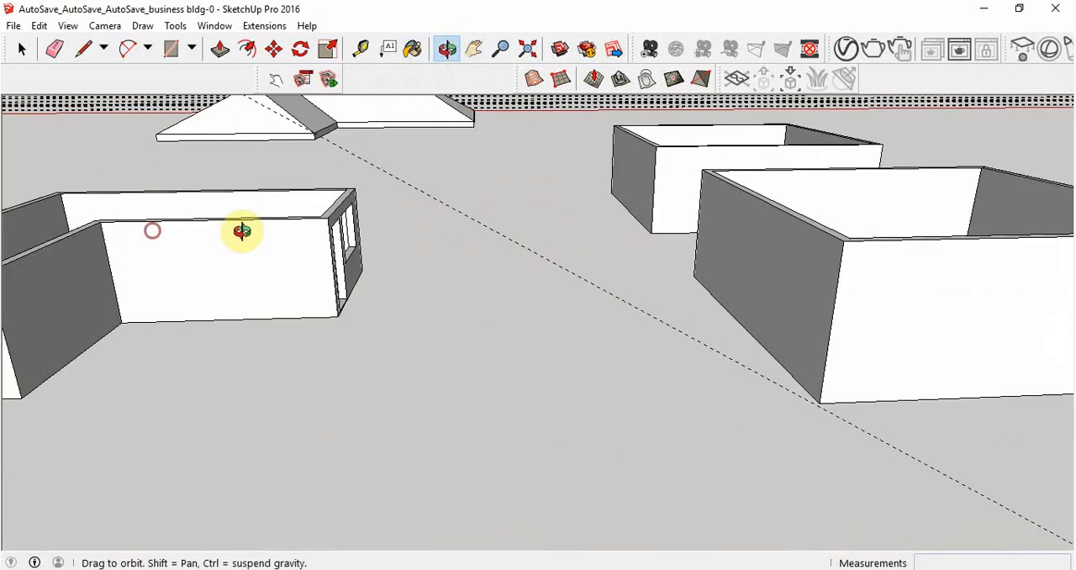
drag(242, 232, 485, 249)
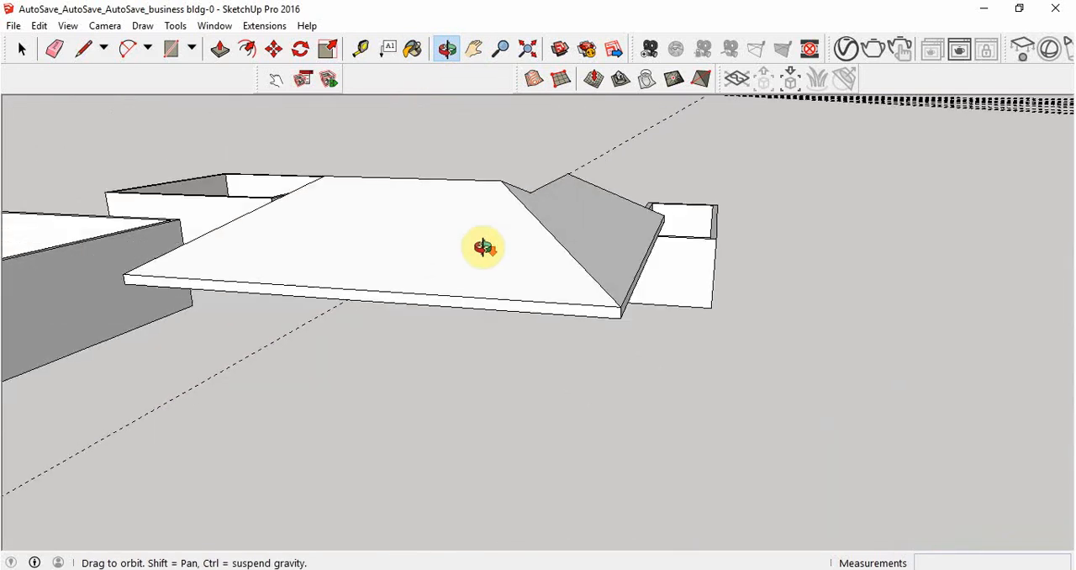
drag(485, 246, 477, 232)
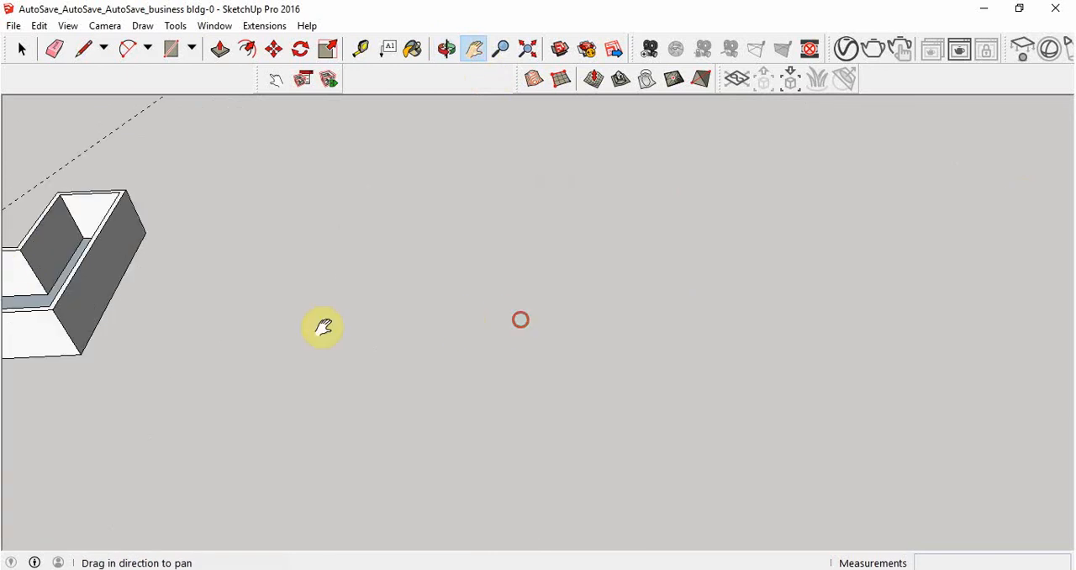
click(448, 48)
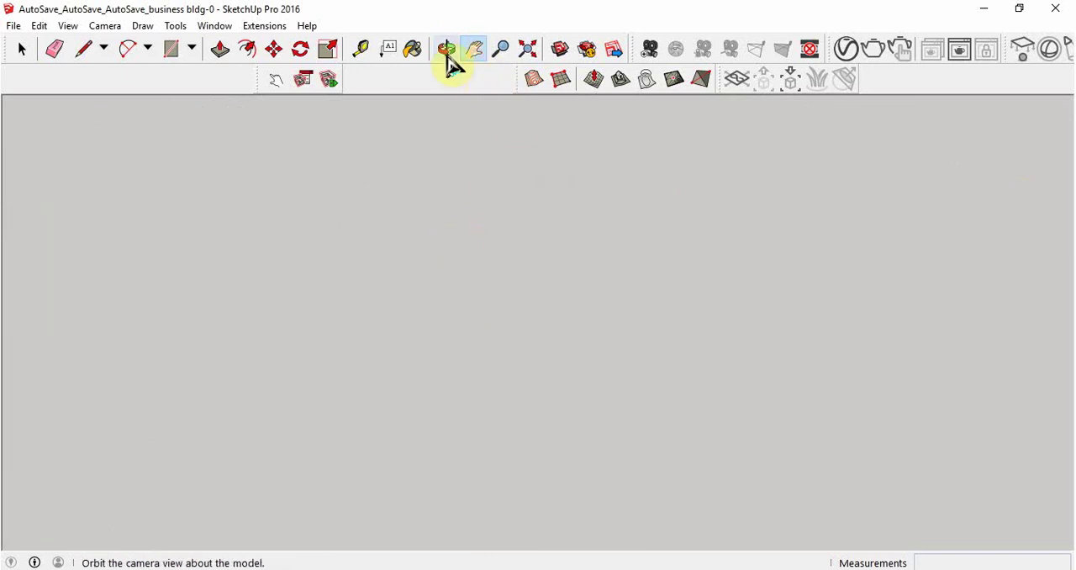
click(447, 49)
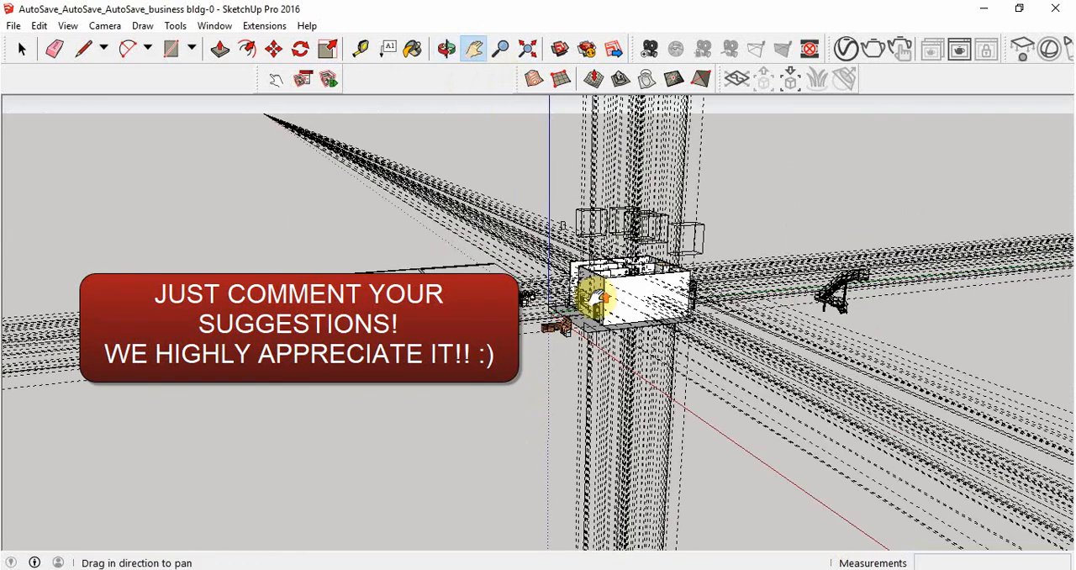
drag(605, 294, 437, 110)
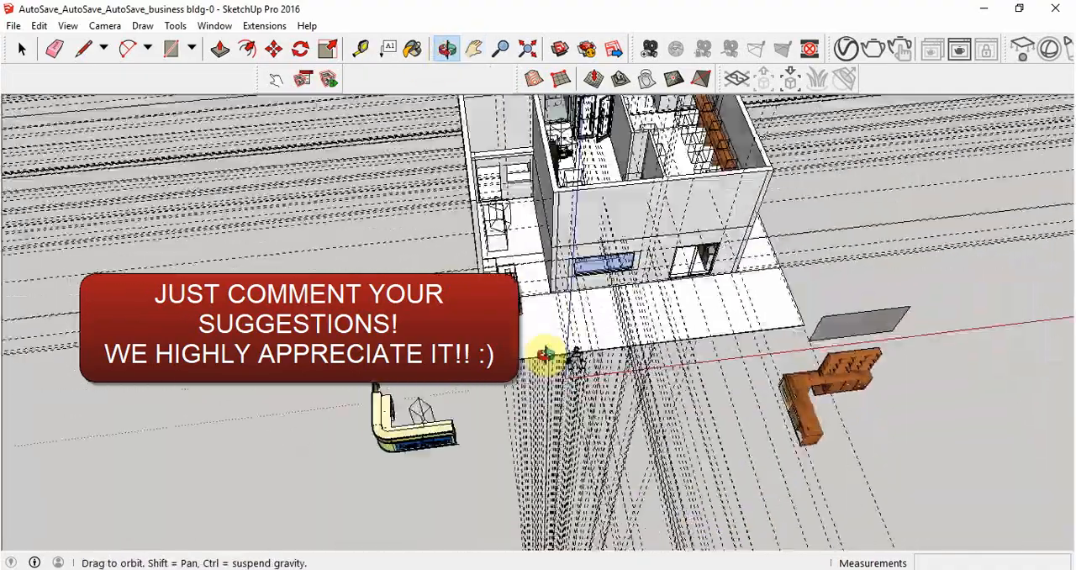
drag(546, 357, 484, 261)
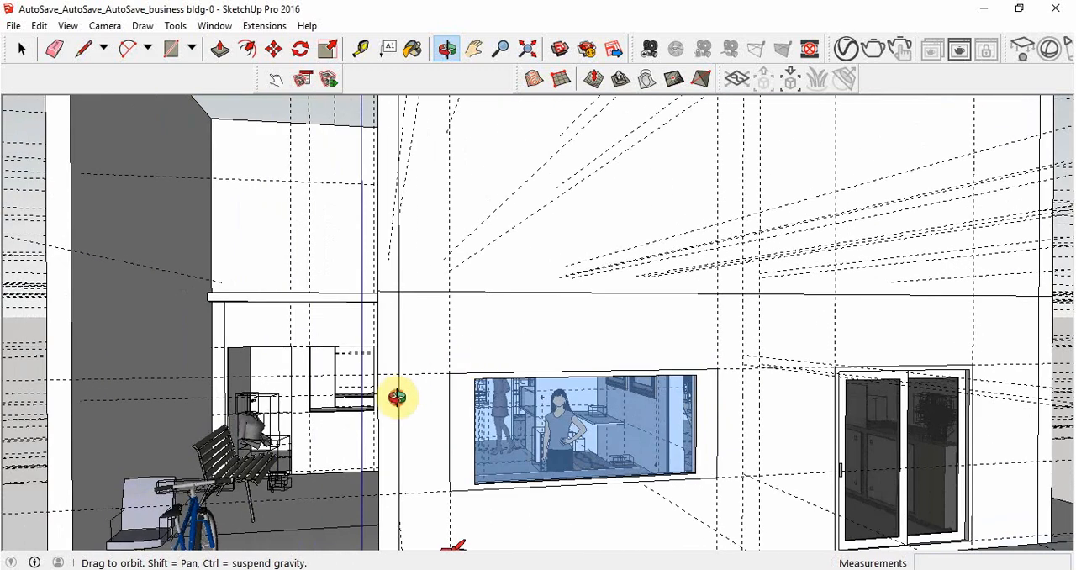
click(474, 48)
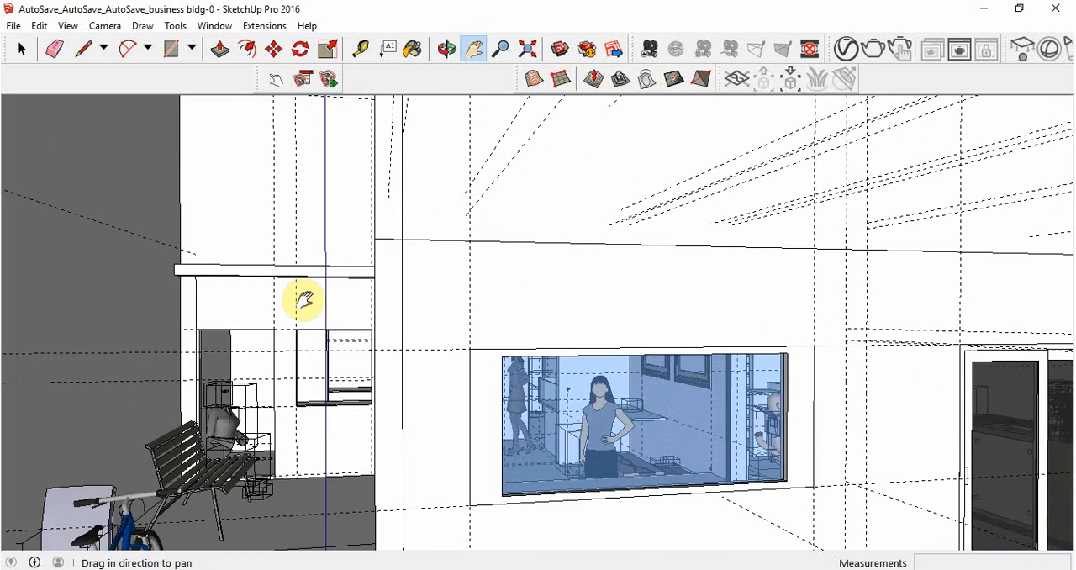
mouse_move(220, 457)
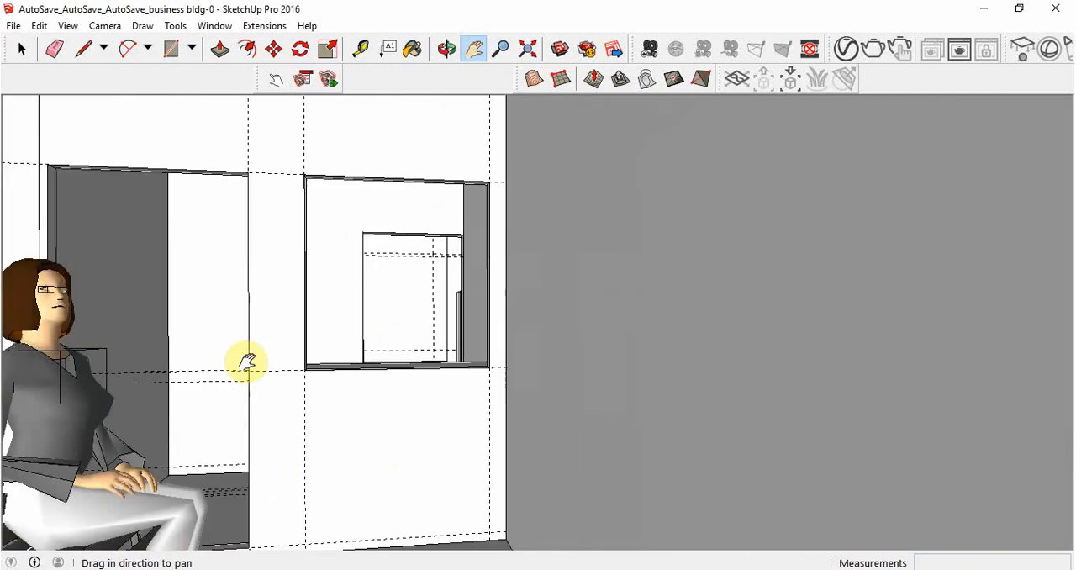
drag(246, 360, 768, 355)
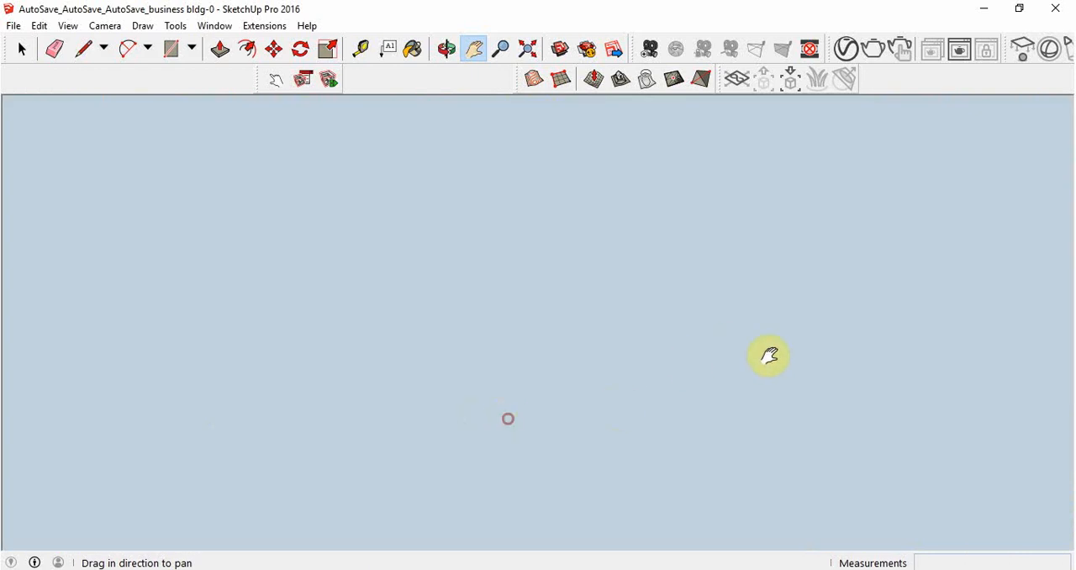